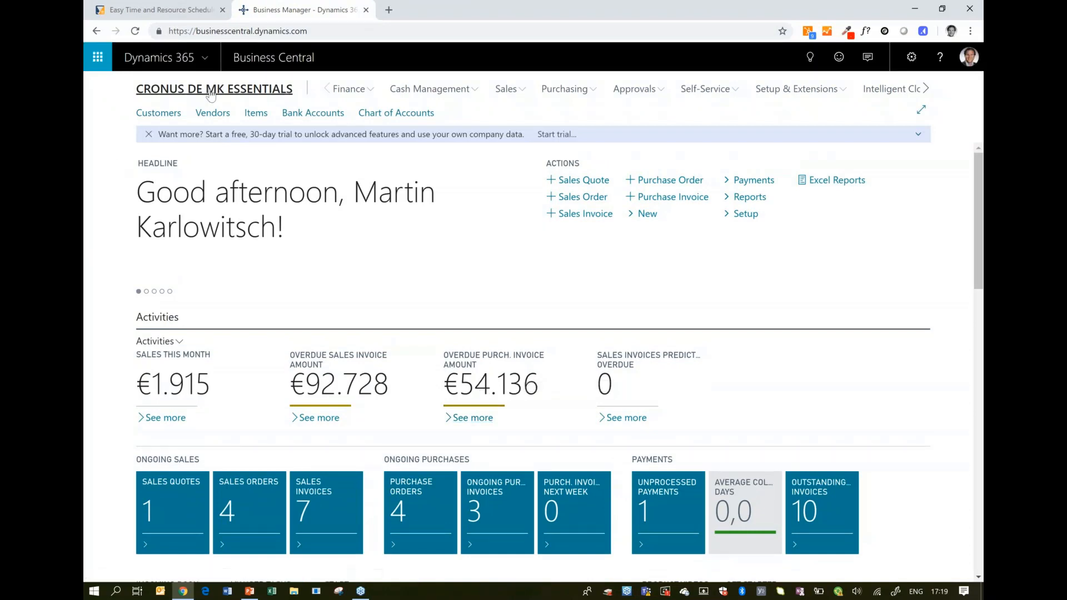
mouse_move(232, 95)
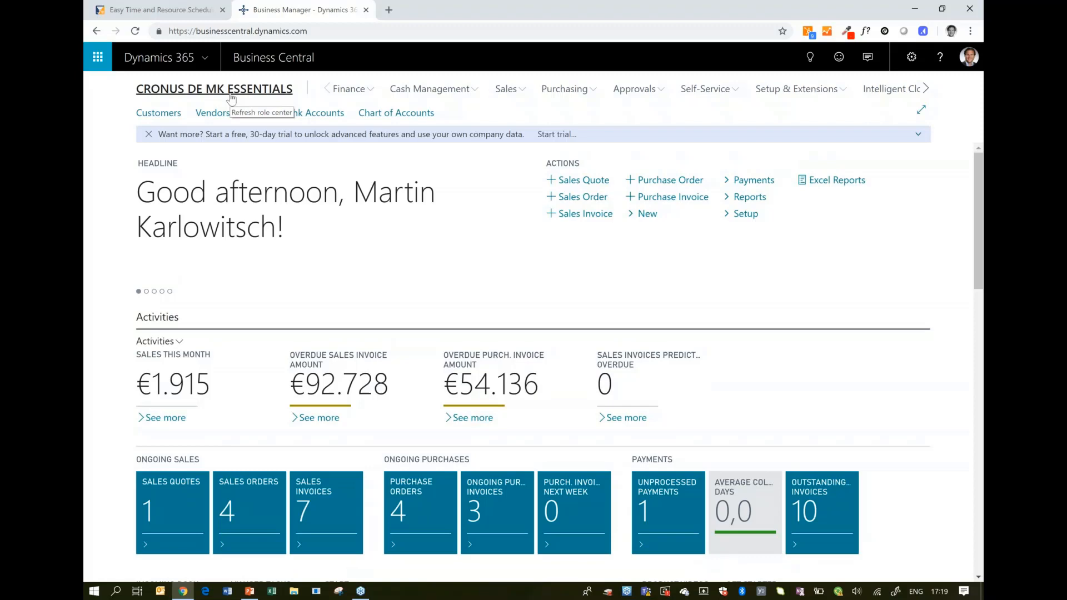
mouse_move(160, 10)
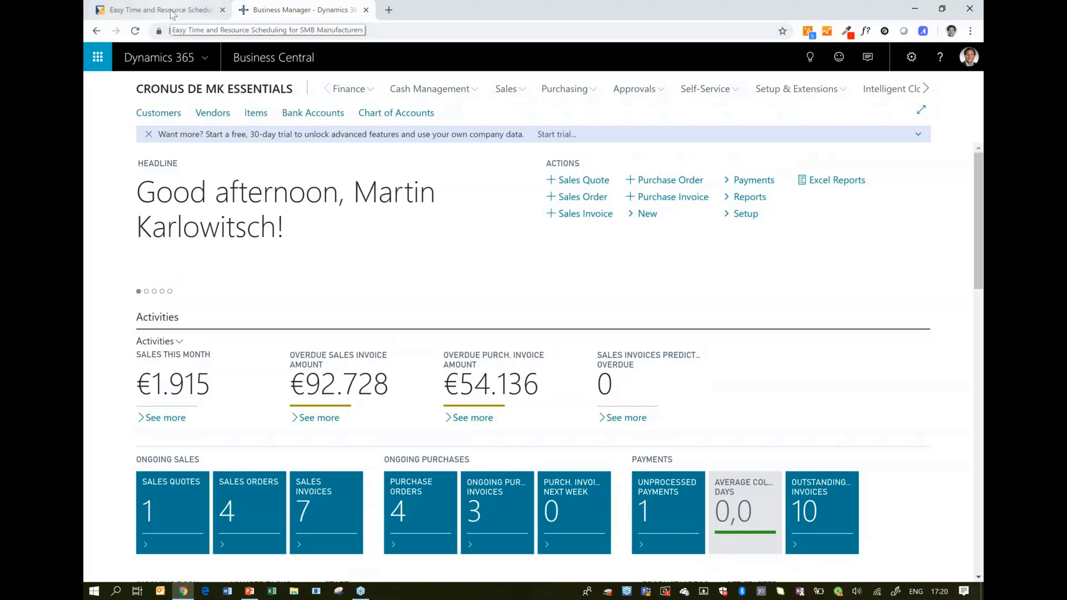
Switch the browser to the just plan it website tab.
left_click(161, 10)
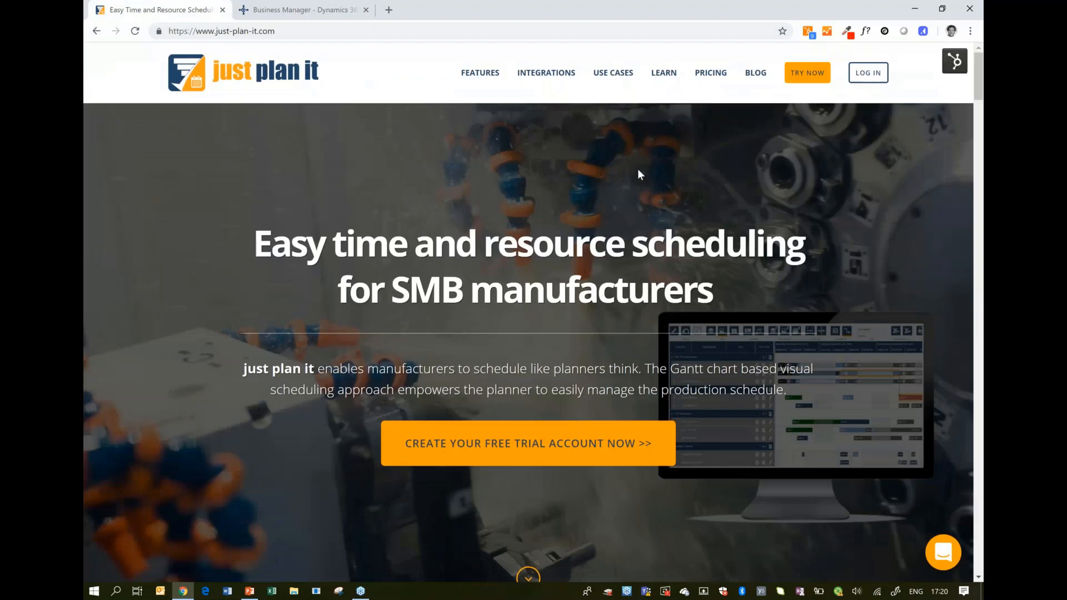
mouse_move(222, 30)
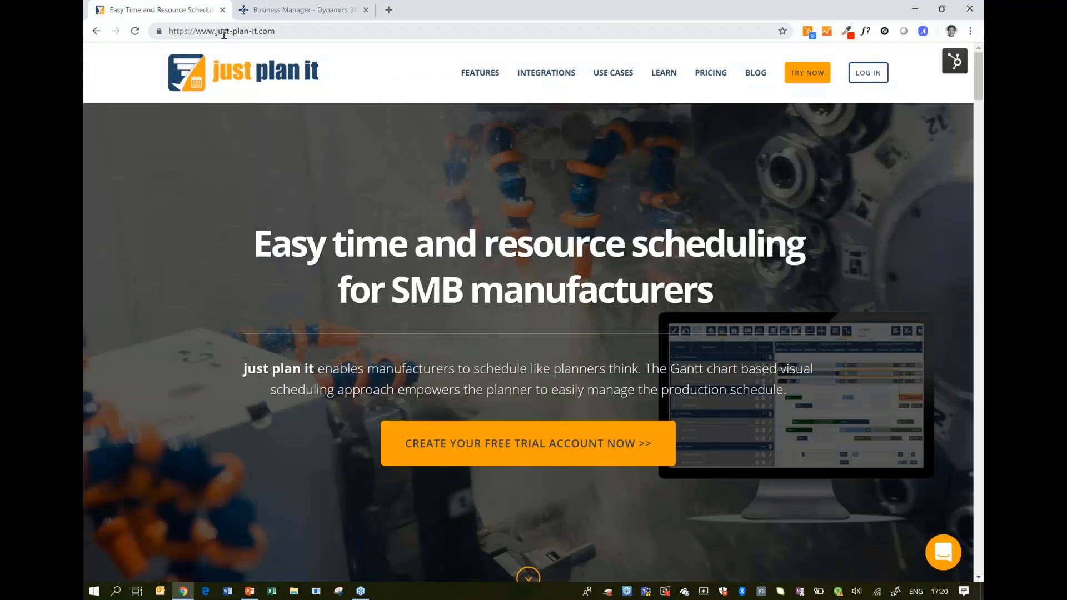
mouse_move(275, 180)
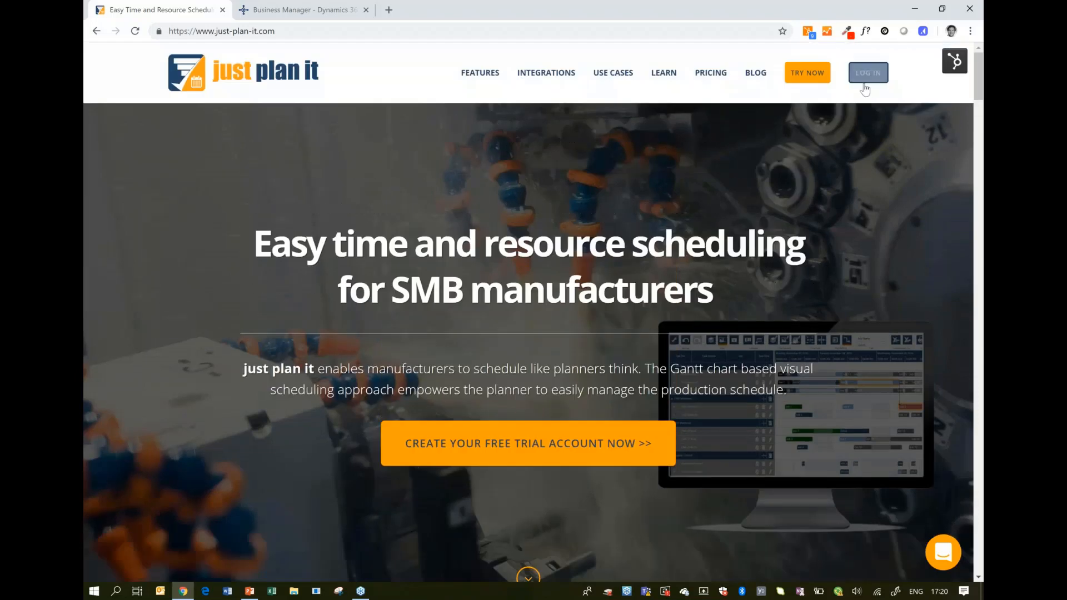
Log in with the saved account to reach the Gantt scheduling board.
left_click(868, 73)
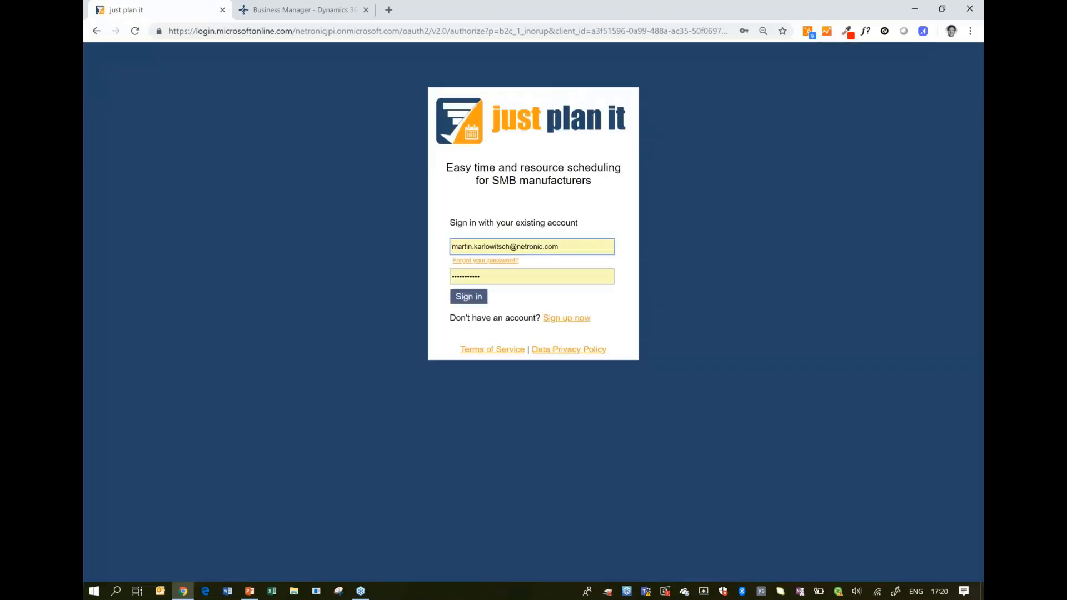
left_click(532, 246)
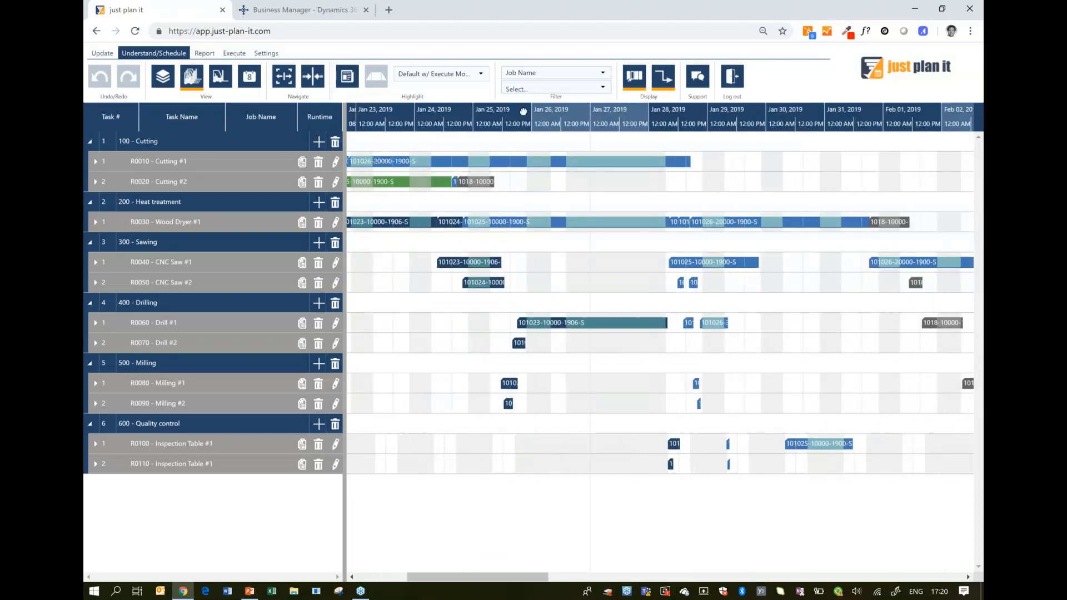
scroll("left", 3)
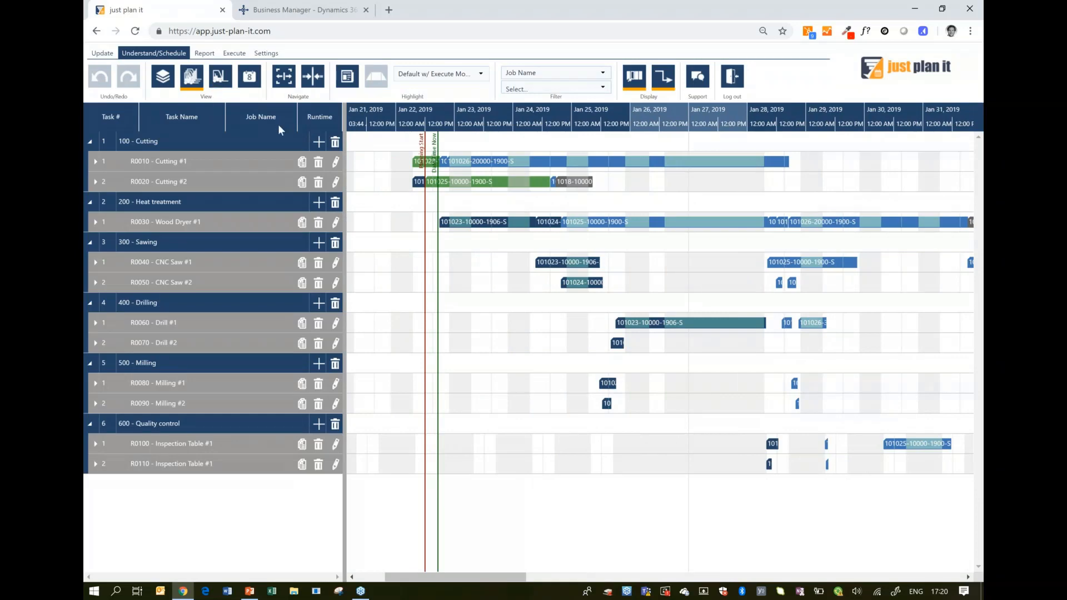
mouse_move(412, 145)
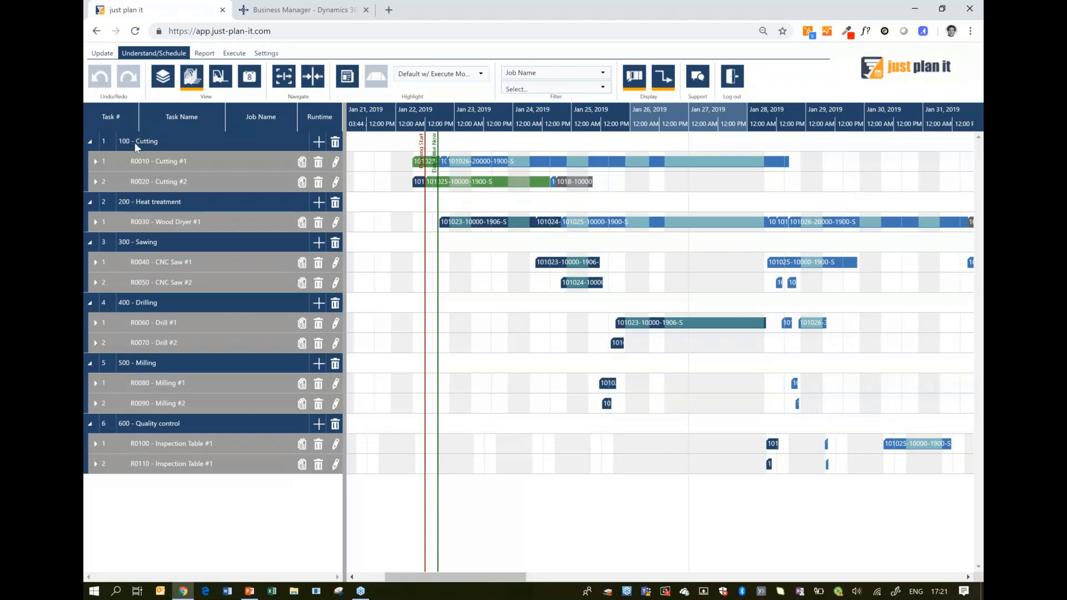
mouse_move(149, 172)
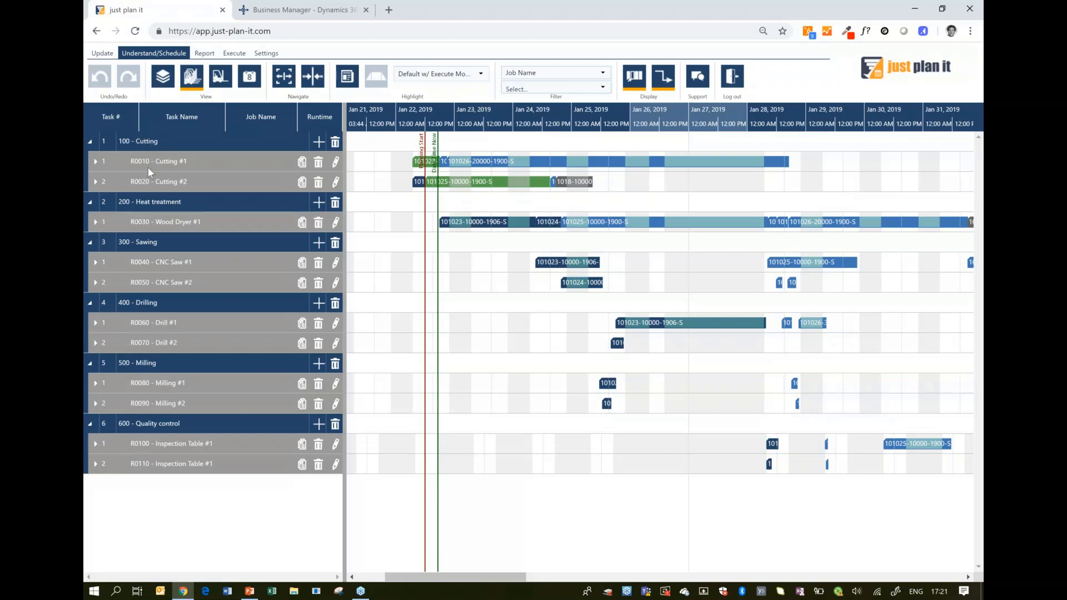
mouse_move(421, 163)
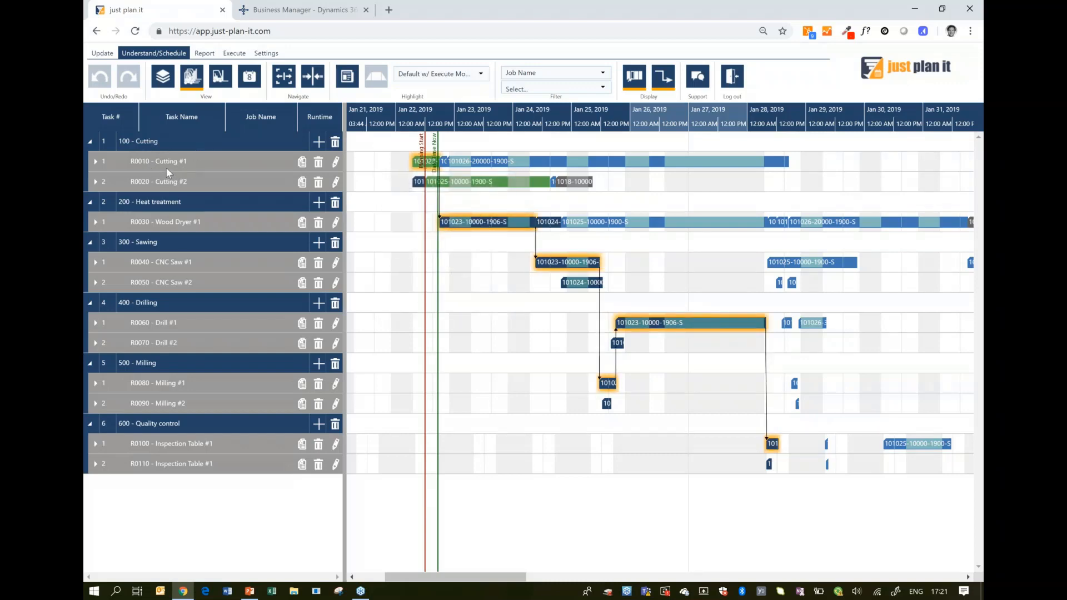
mouse_move(190, 184)
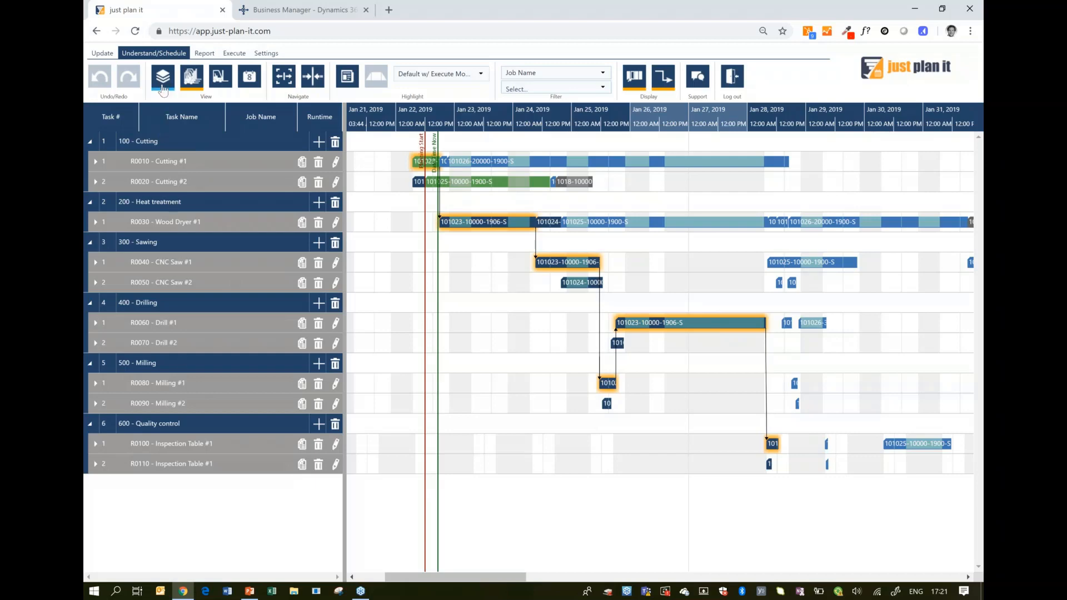
Show the schedule by job and expand then collapse the operations of jobs 101023 and 101024.
left_click(163, 76)
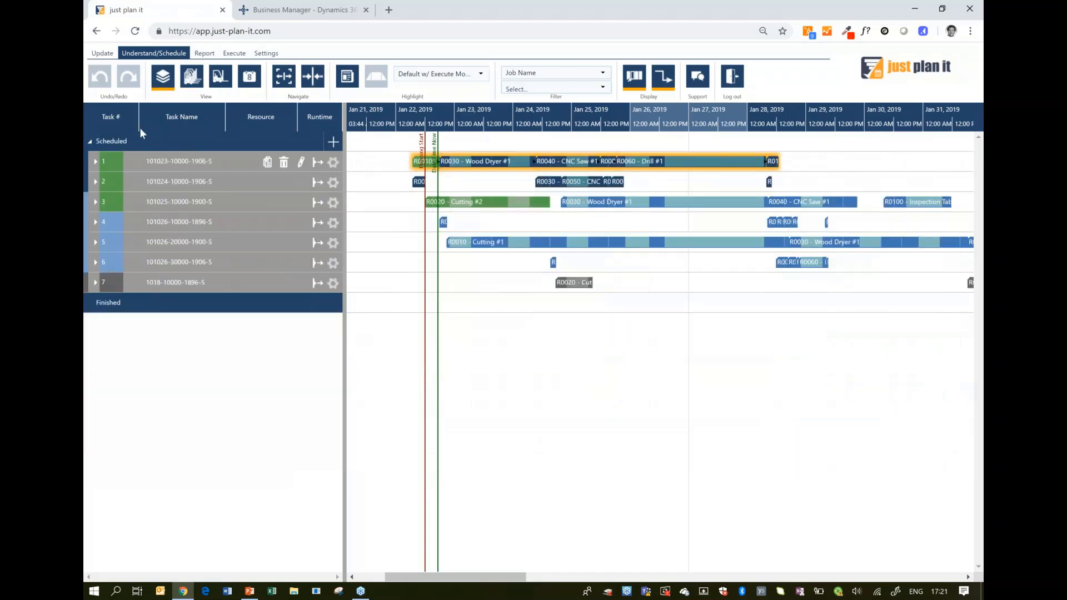
mouse_move(178, 161)
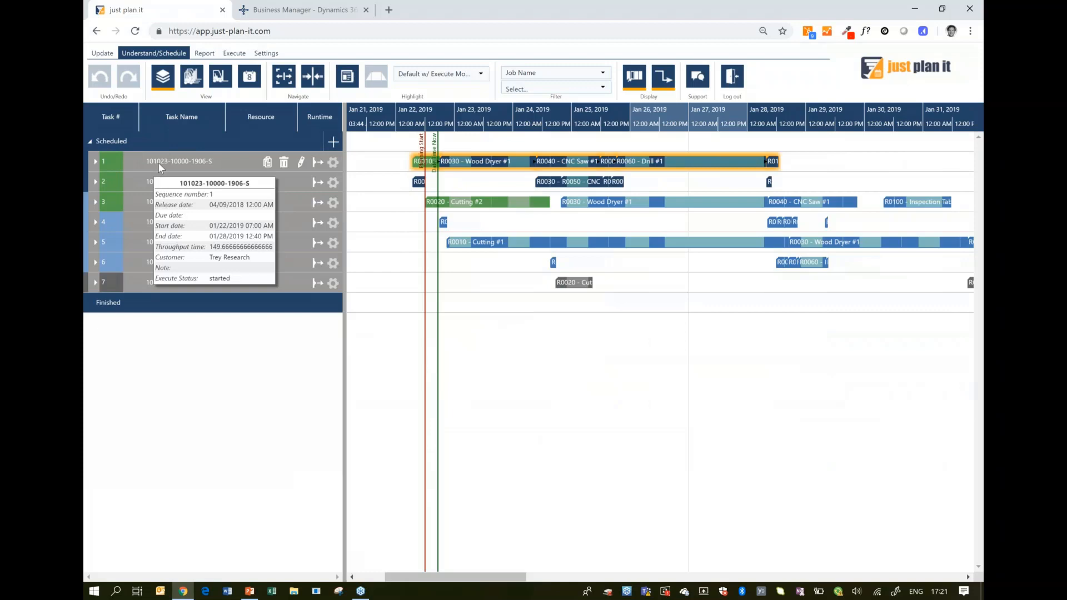
mouse_move(199, 169)
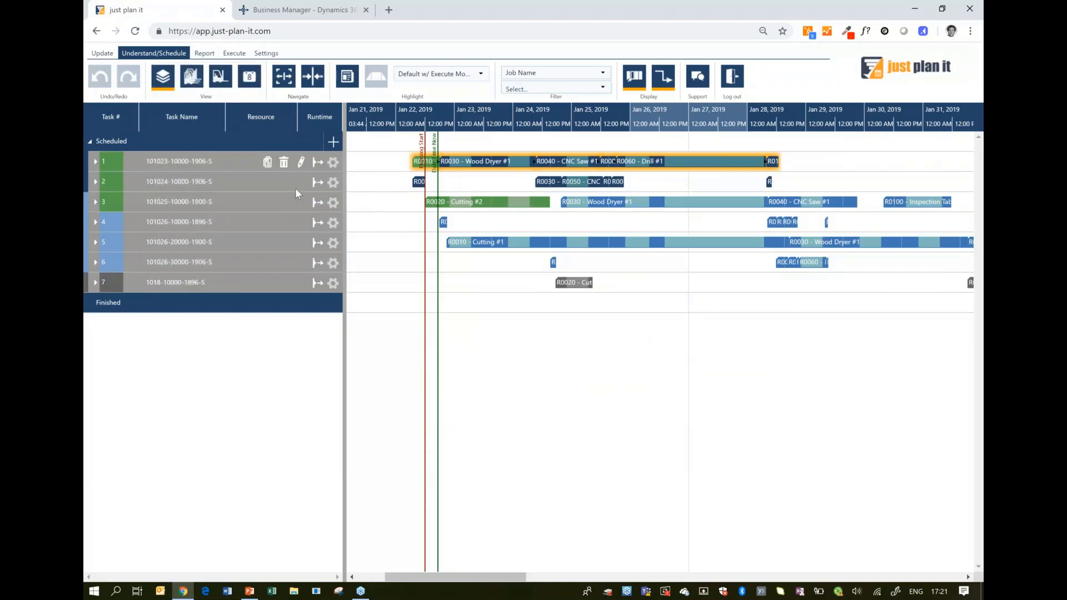
left_click(95, 161)
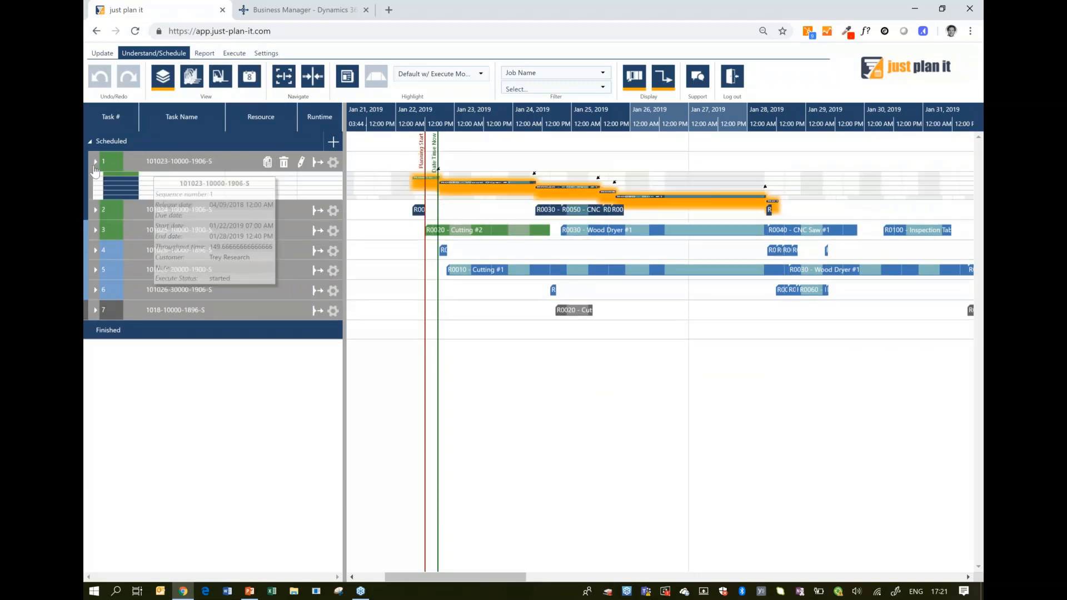
left_click(95, 161)
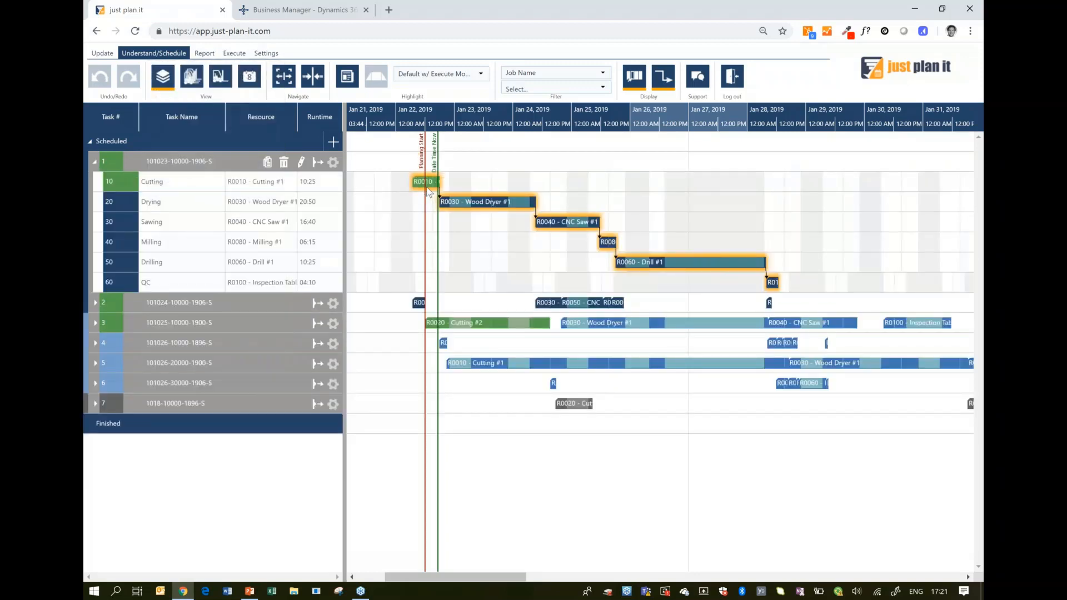
mouse_move(689, 291)
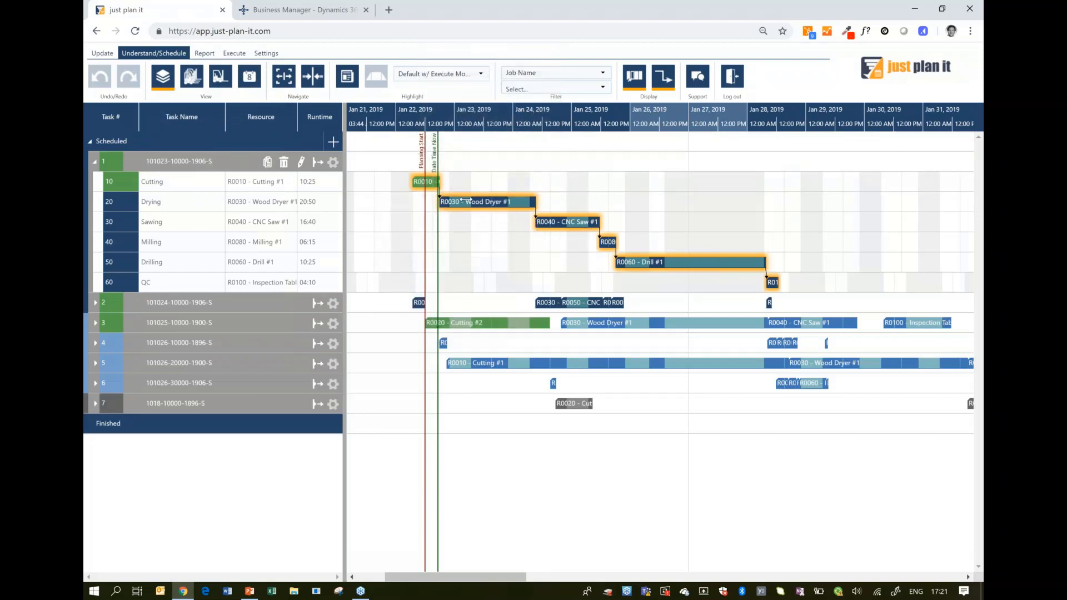
mouse_move(95, 312)
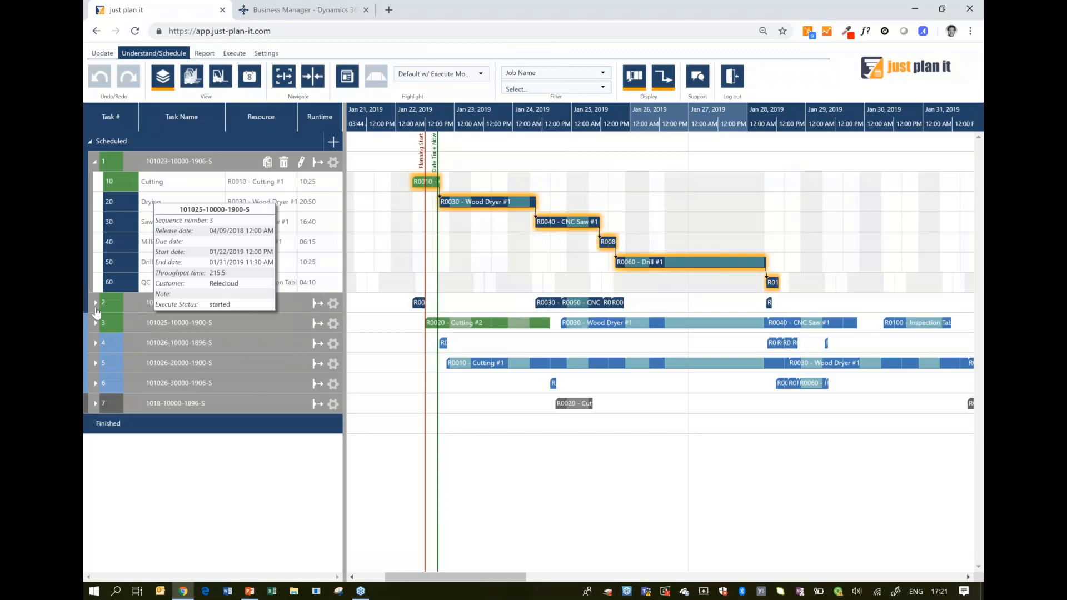
left_click(96, 303)
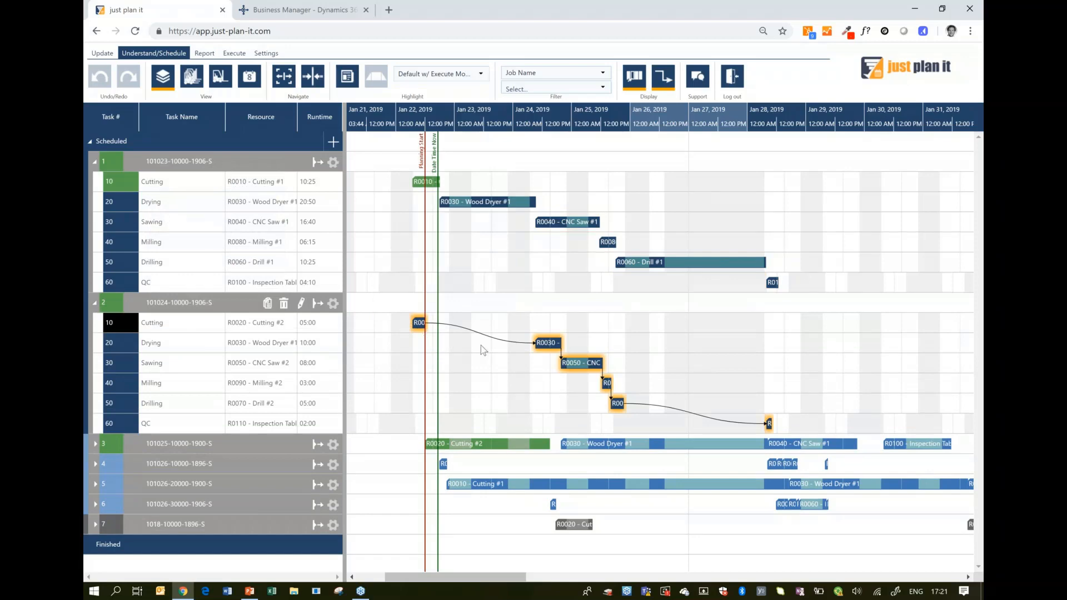
mouse_move(503, 356)
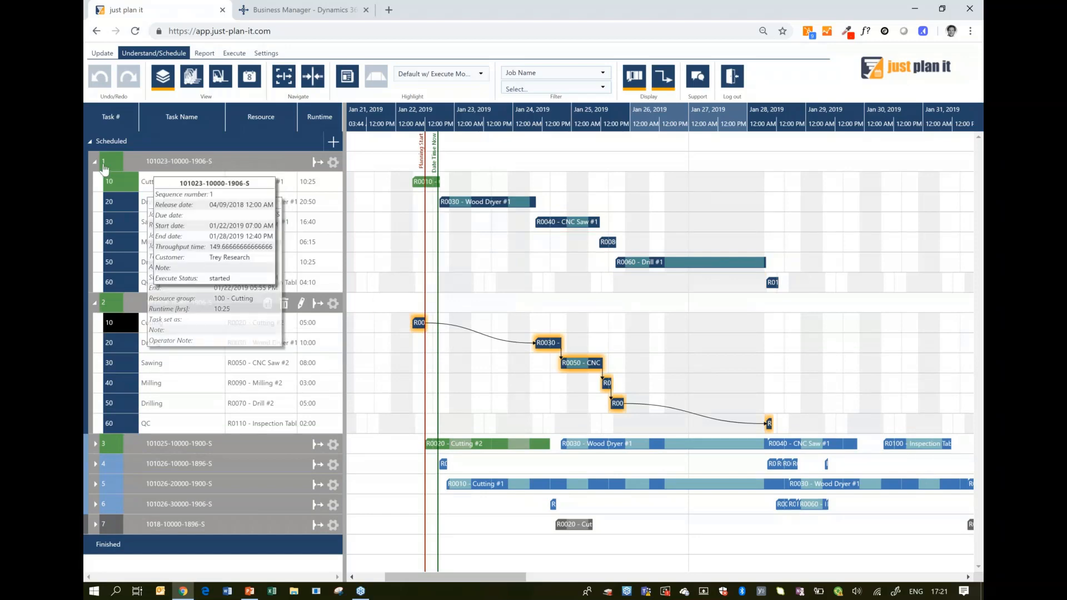
left_click(95, 161)
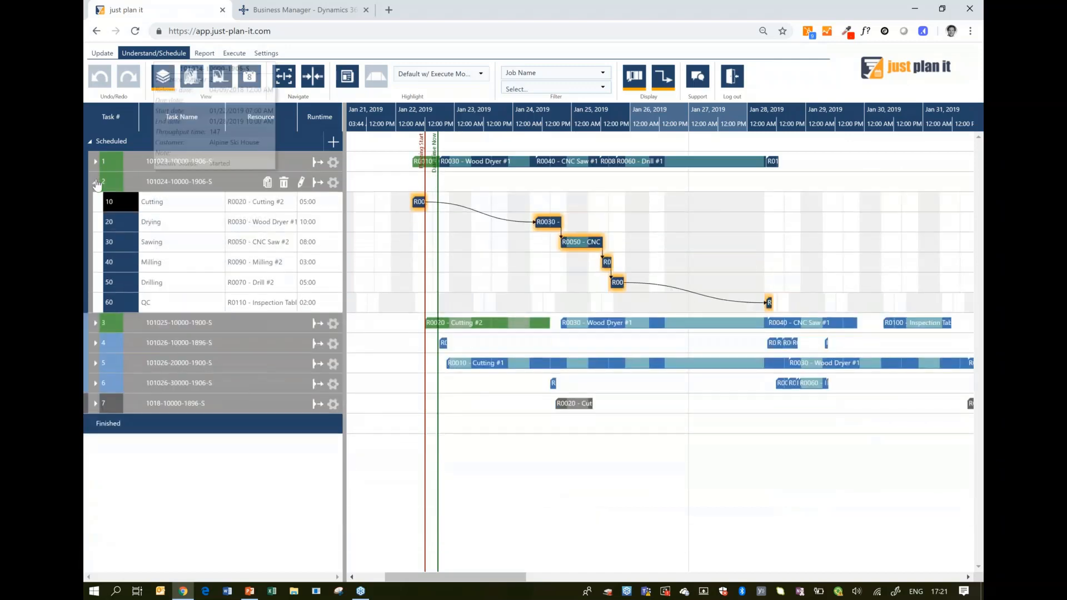
left_click(95, 181)
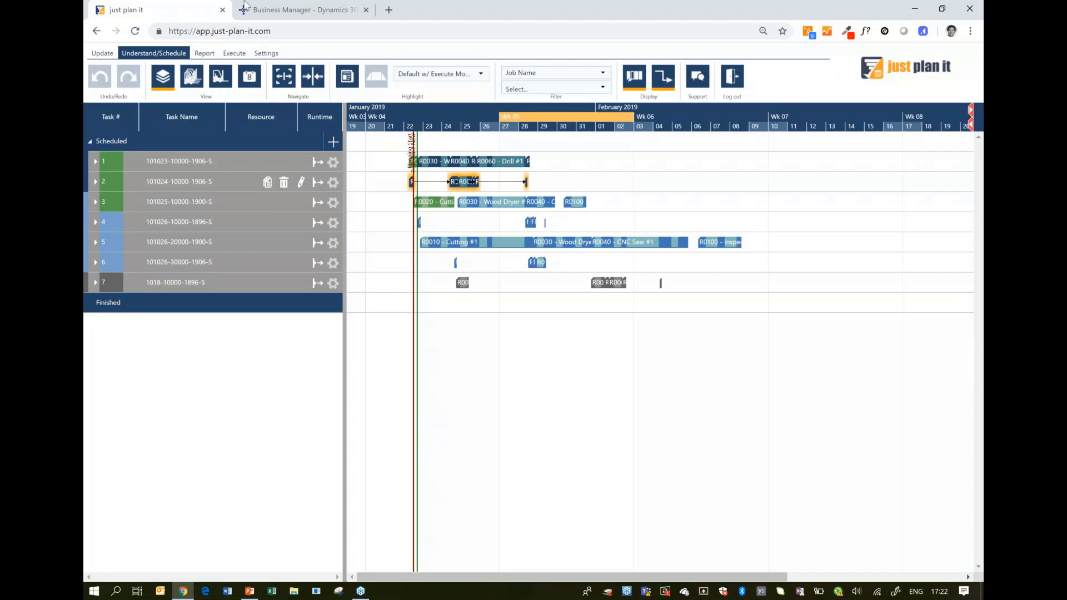
Back in Business Central, search pages and tasks for 'just plan'.
left_click(302, 10)
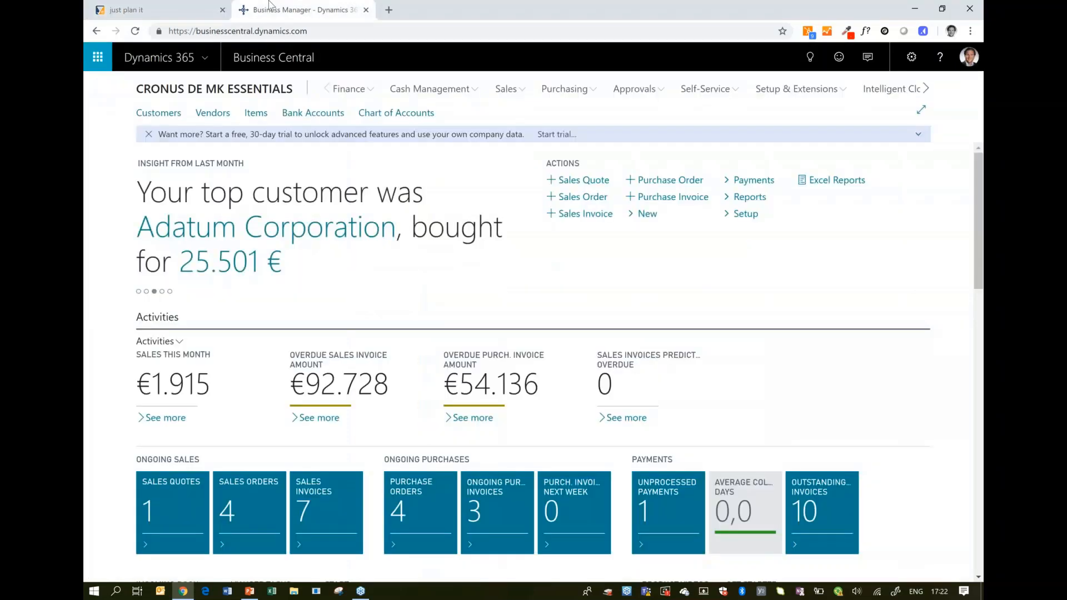
left_click(161, 292)
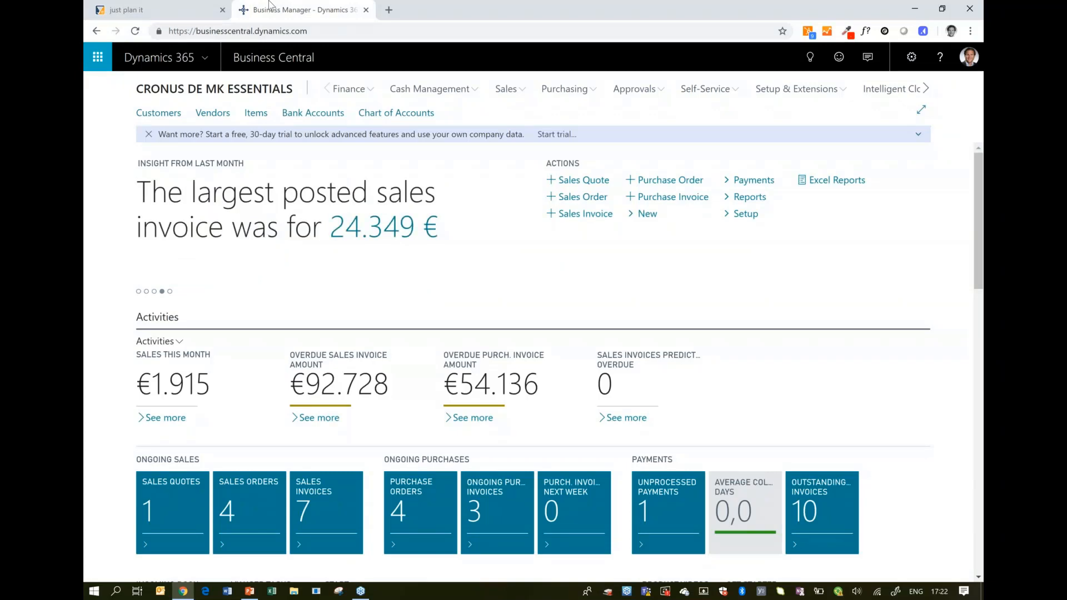
mouse_move(300, 46)
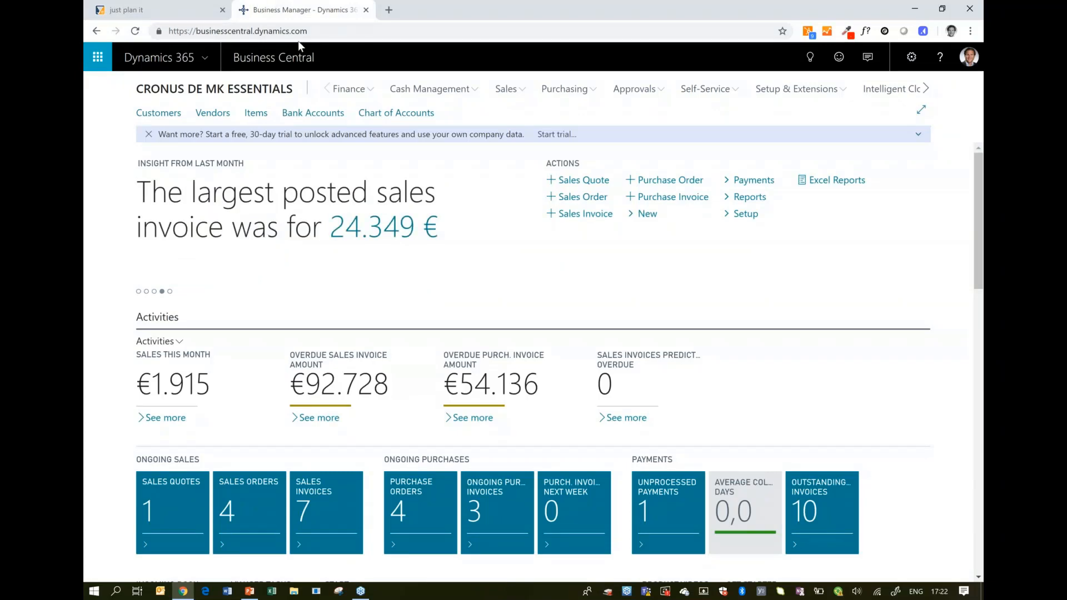
left_click(810, 57)
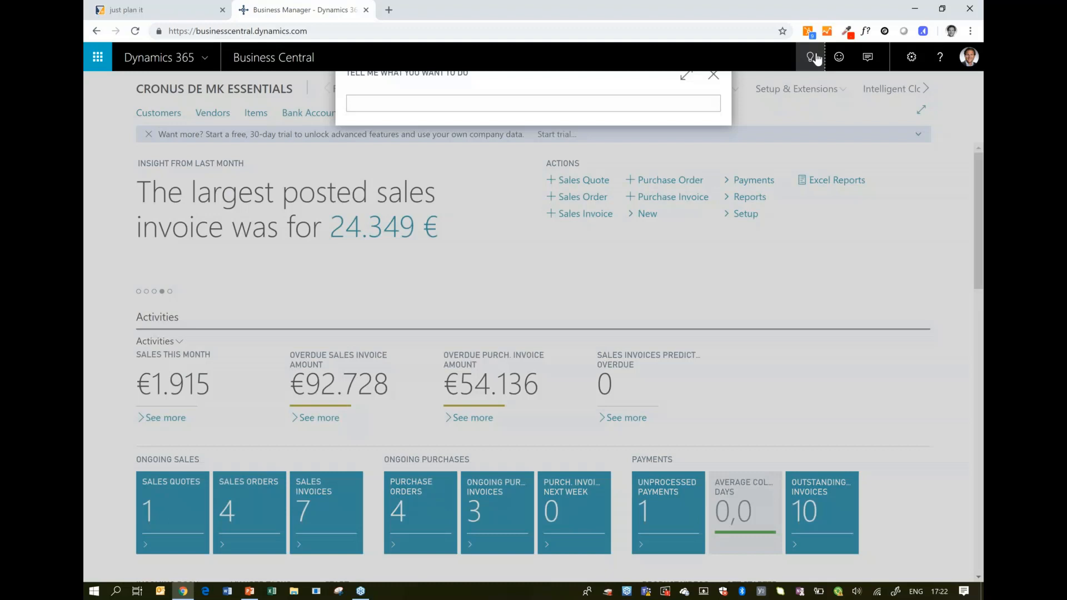
type("just")
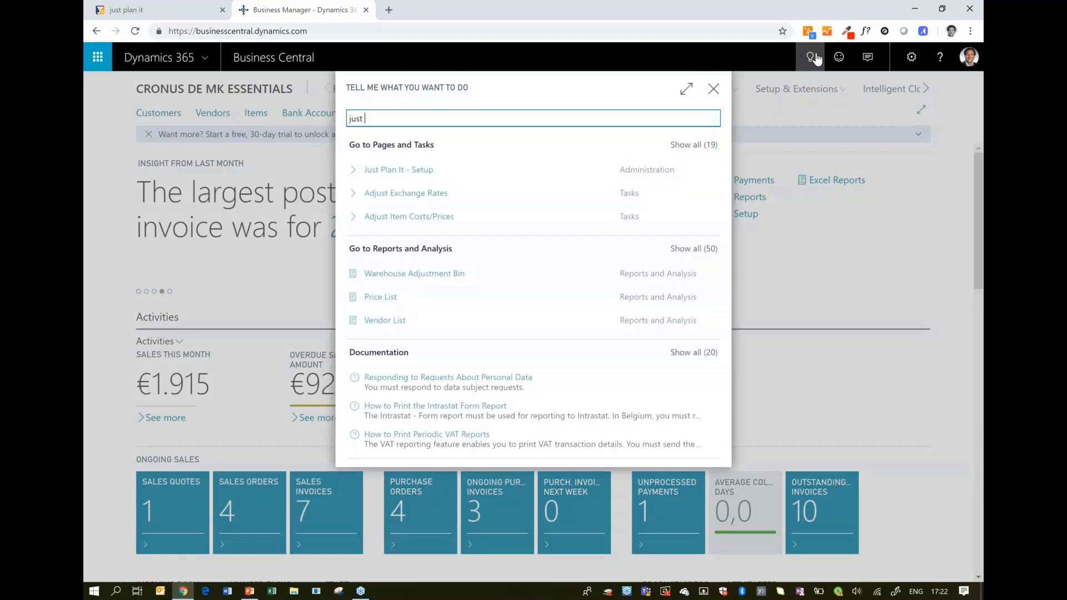
type("plan")
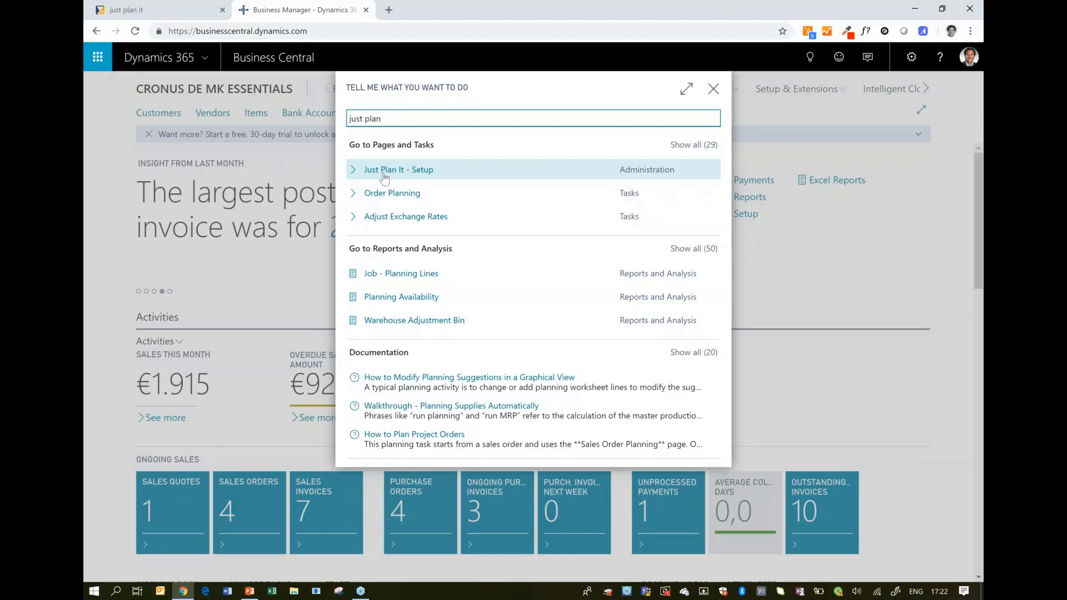
Check the Customer ID on the Just Plan It - Setup page, then return to the just plan it schedule.
left_click(398, 170)
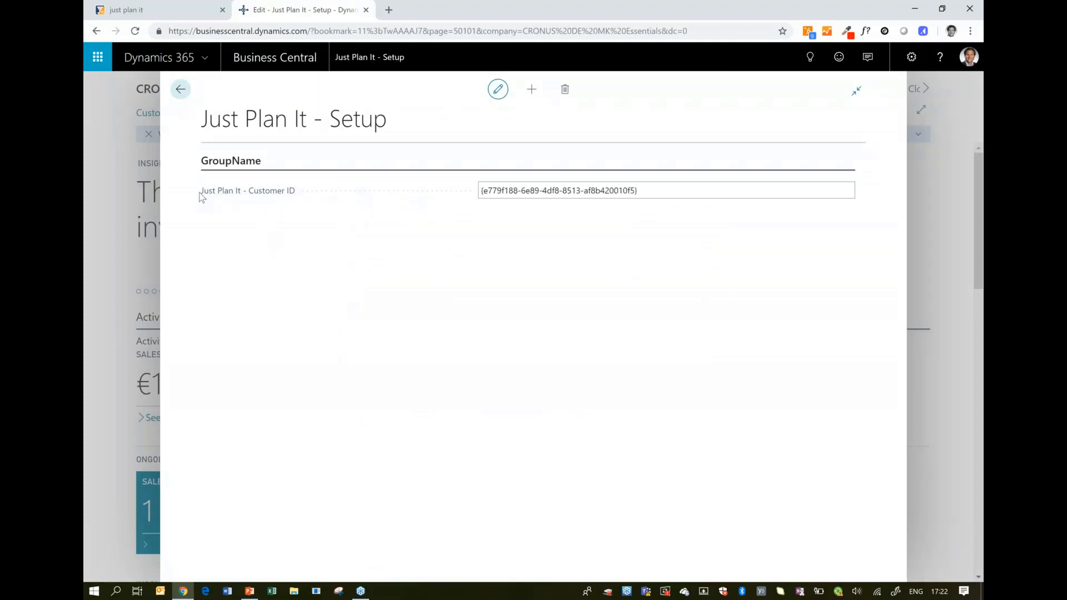
mouse_move(257, 194)
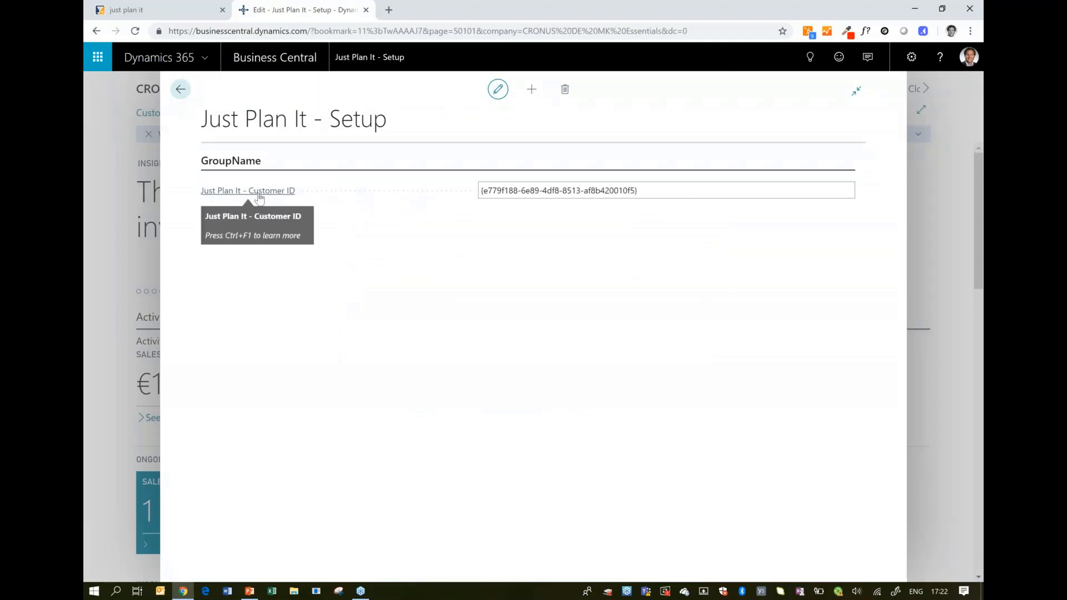
mouse_move(675, 205)
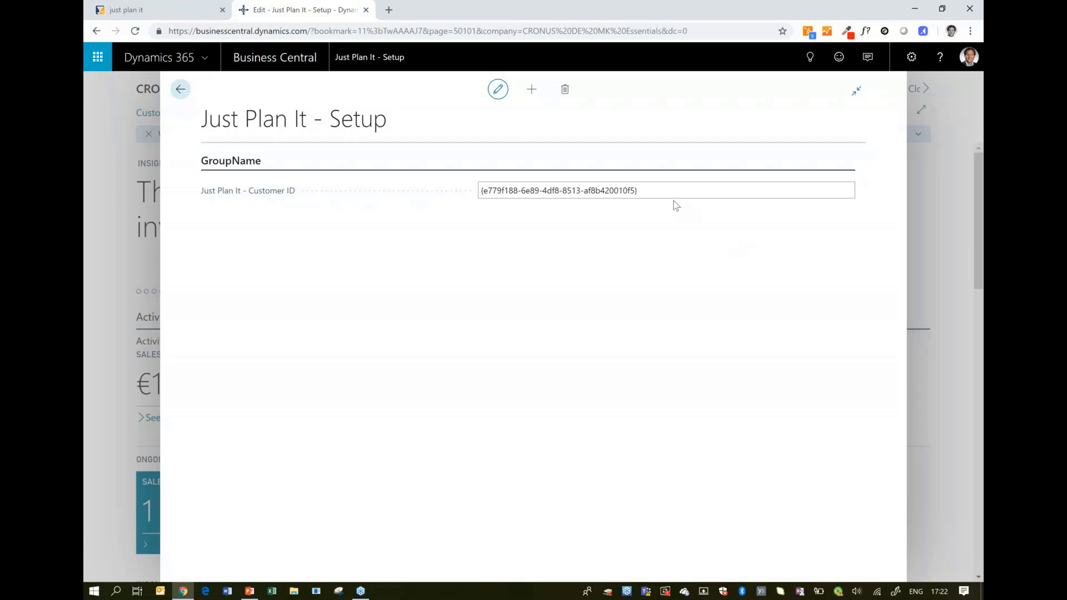
left_click(126, 10)
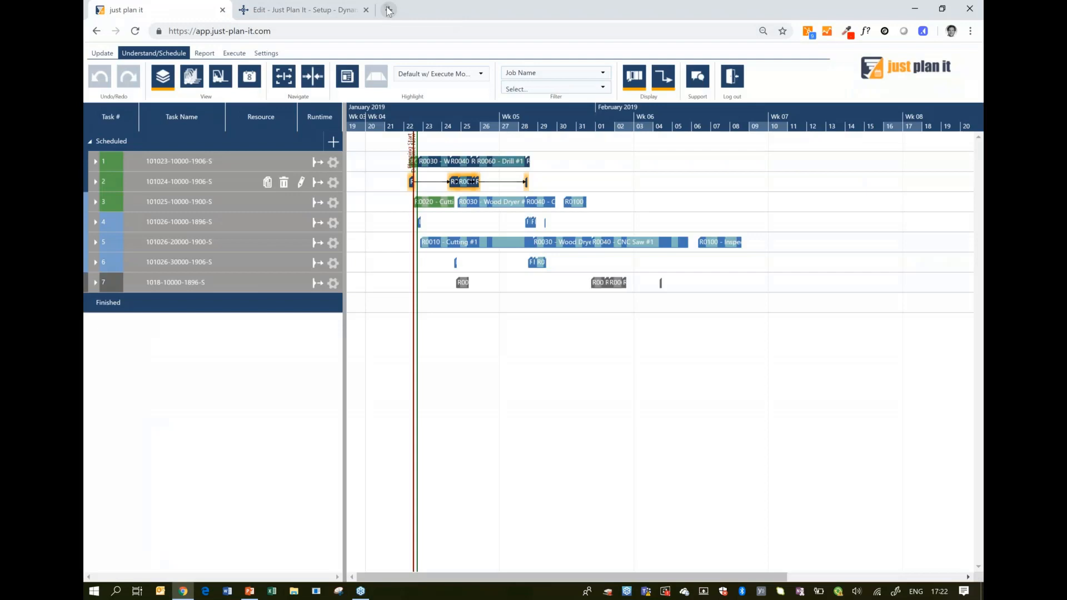
left_click(388, 10)
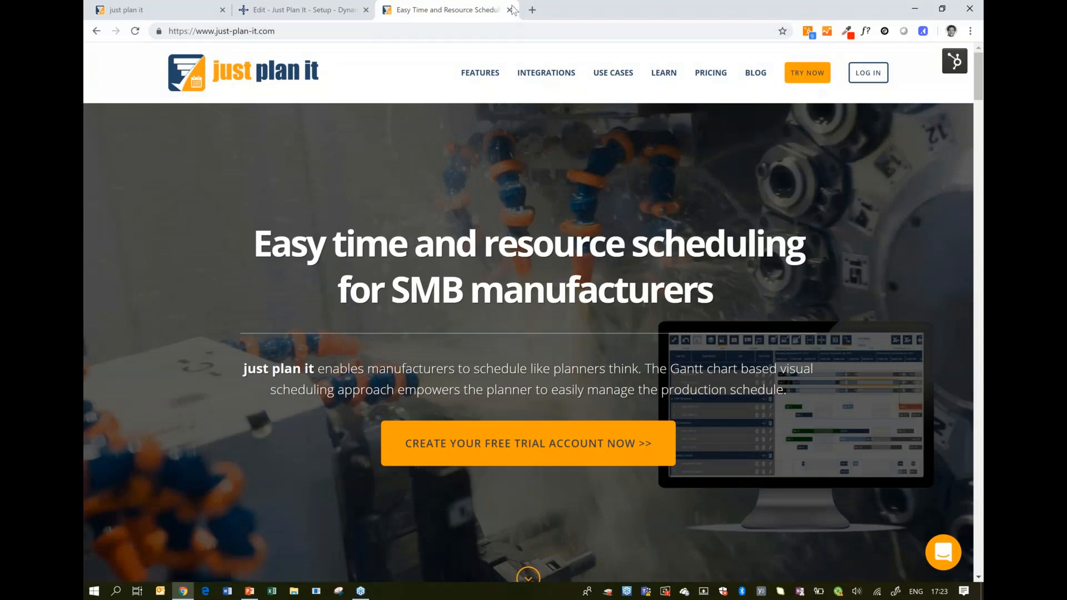
left_click(510, 10)
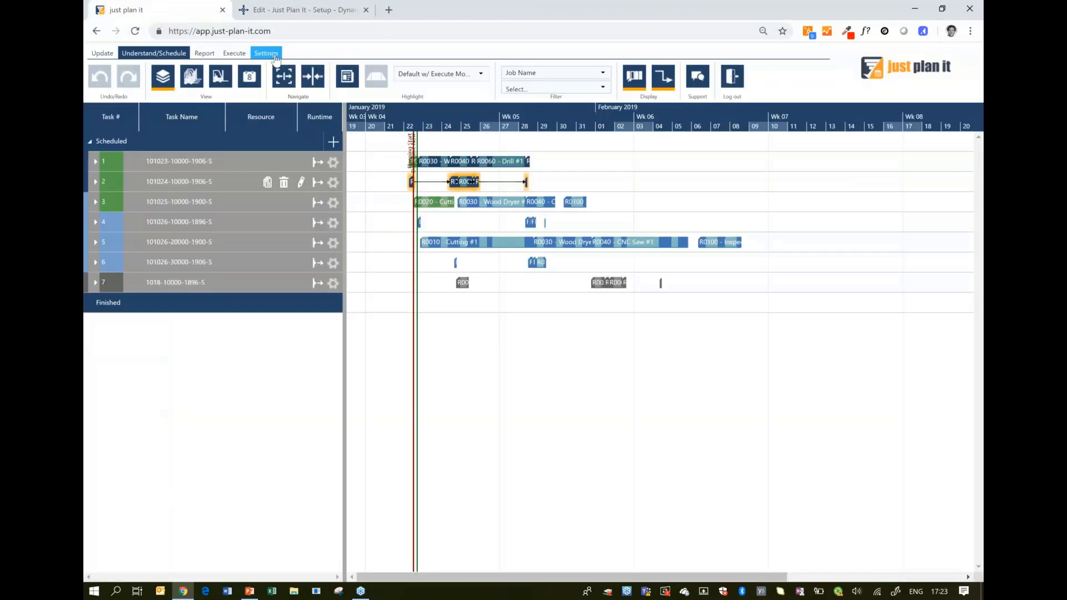
In Settings > Manage, select the customer ID value and bring up its copy option.
left_click(266, 54)
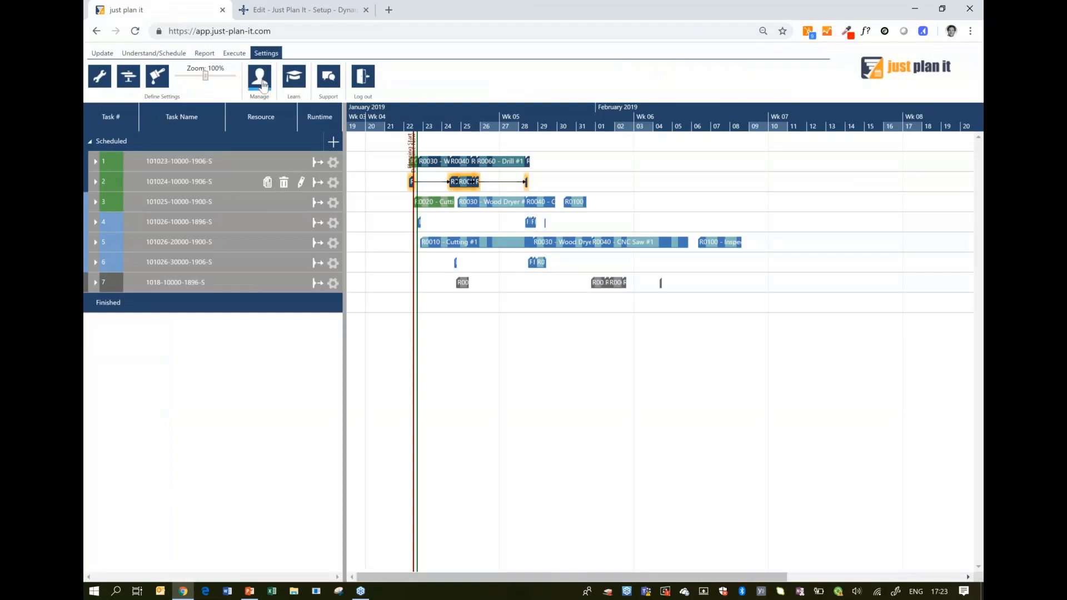
left_click(260, 75)
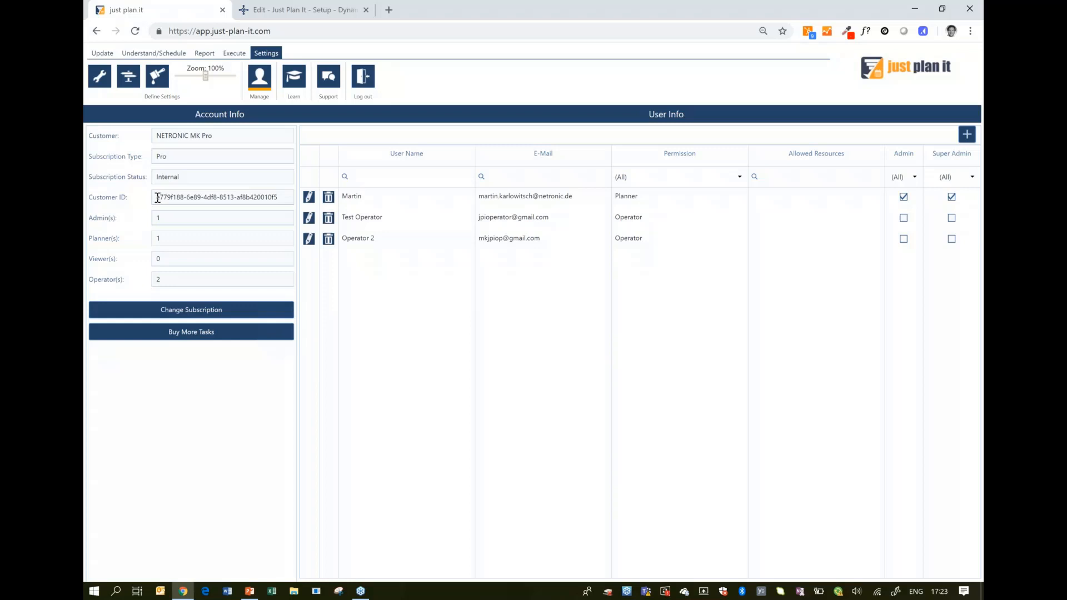
triple_click(222, 197)
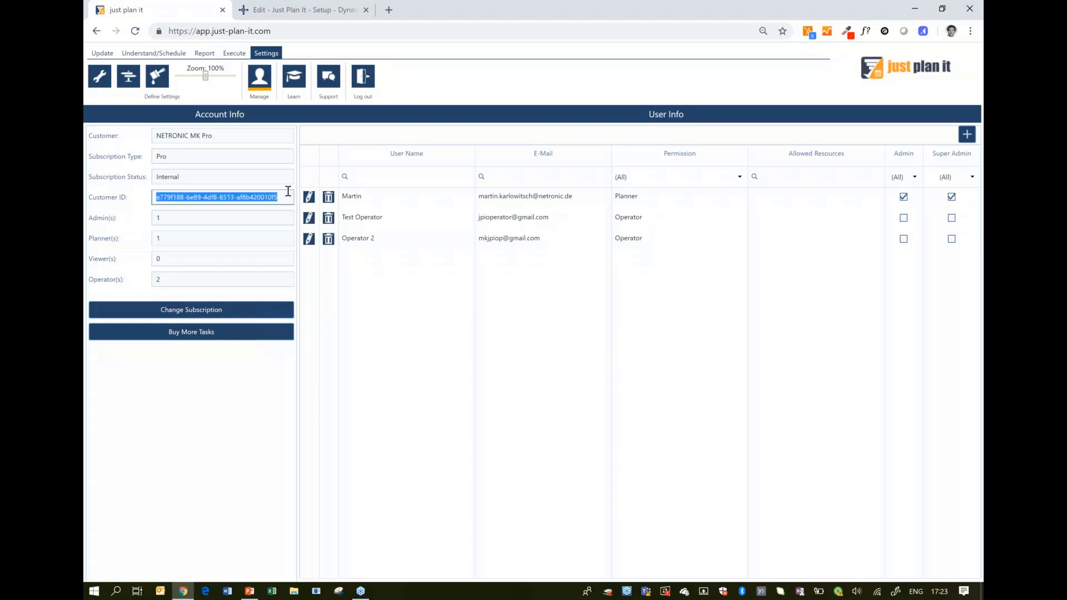
right_click(218, 197)
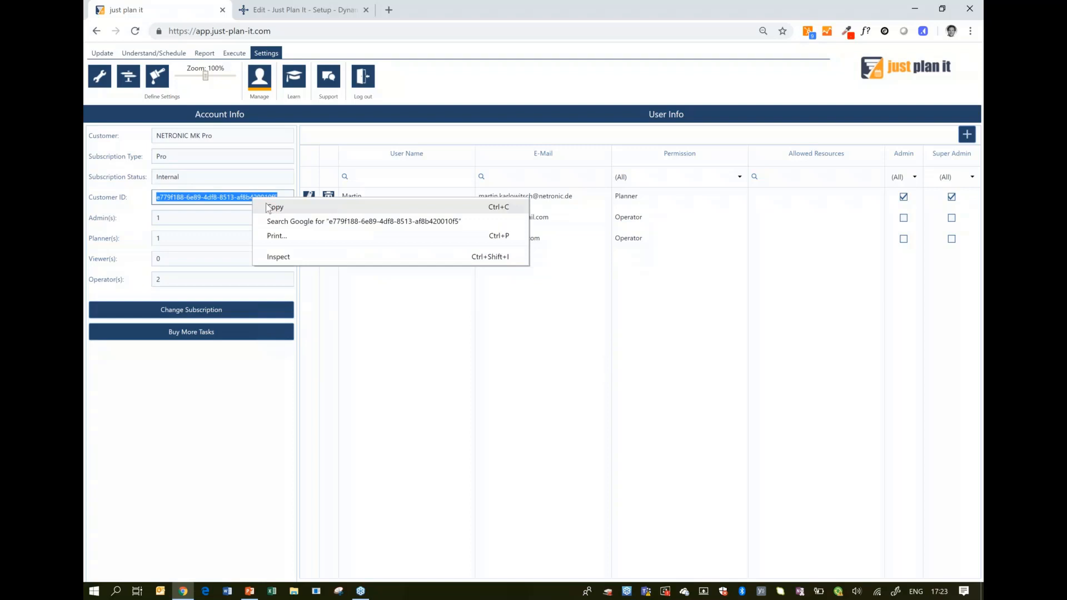
mouse_move(284, 221)
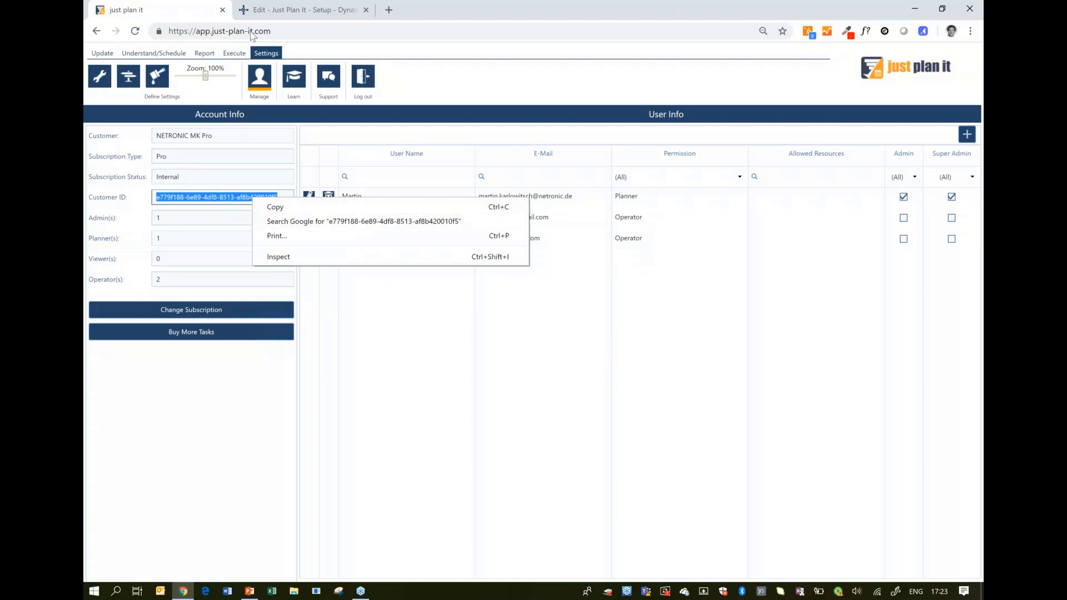
Compare the Customer ID on the Business Central setup page, then go back to the Role Center.
left_click(303, 9)
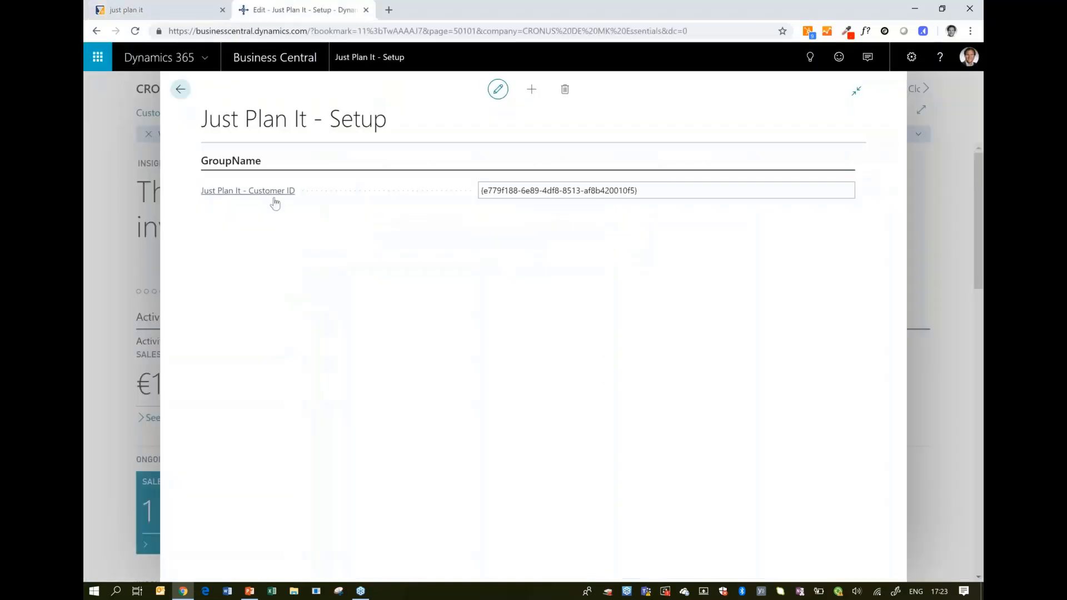
left_click(491, 190)
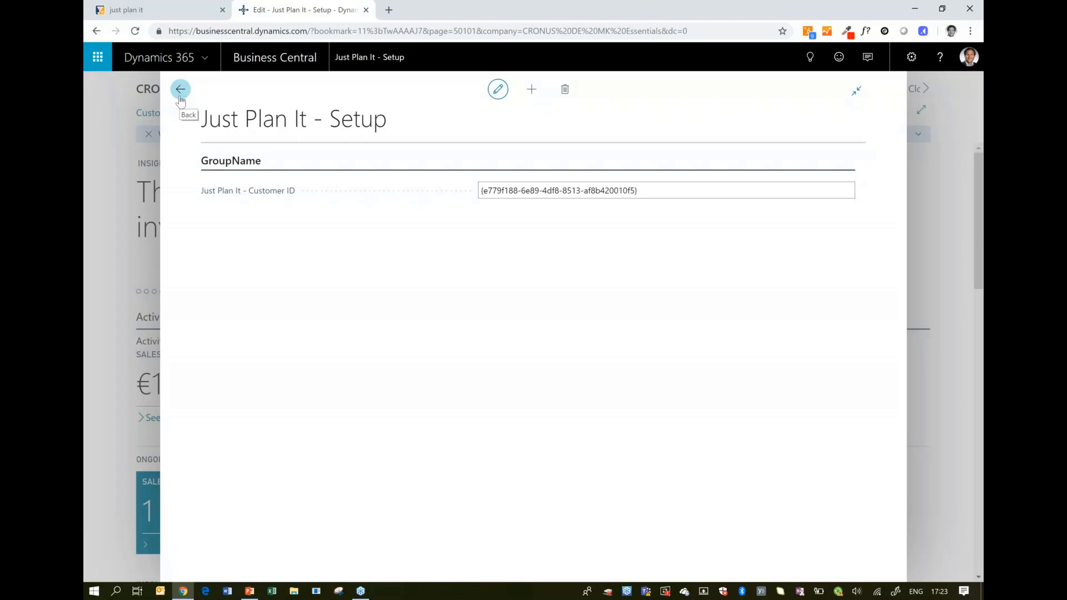
left_click(180, 89)
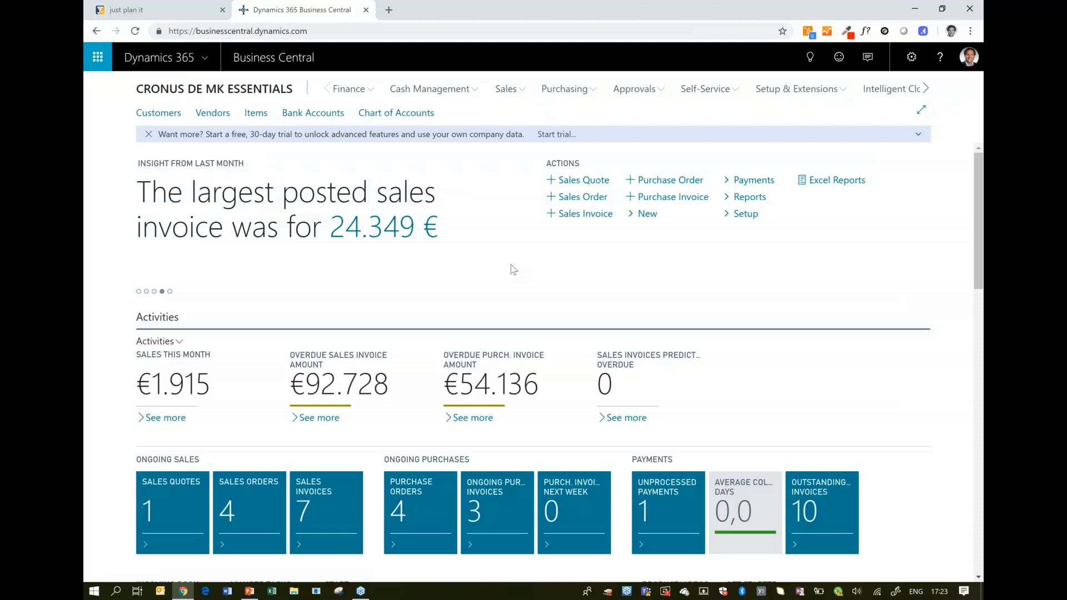
Show the just plan it schedule by resource groups, then return to the Business Central home page.
left_click(126, 10)
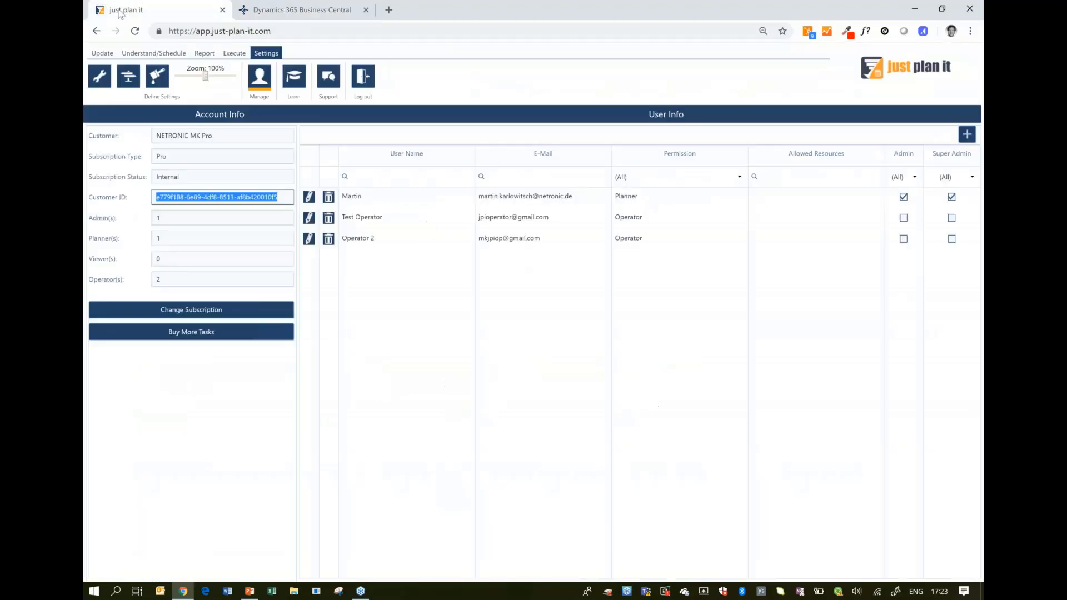
left_click(154, 54)
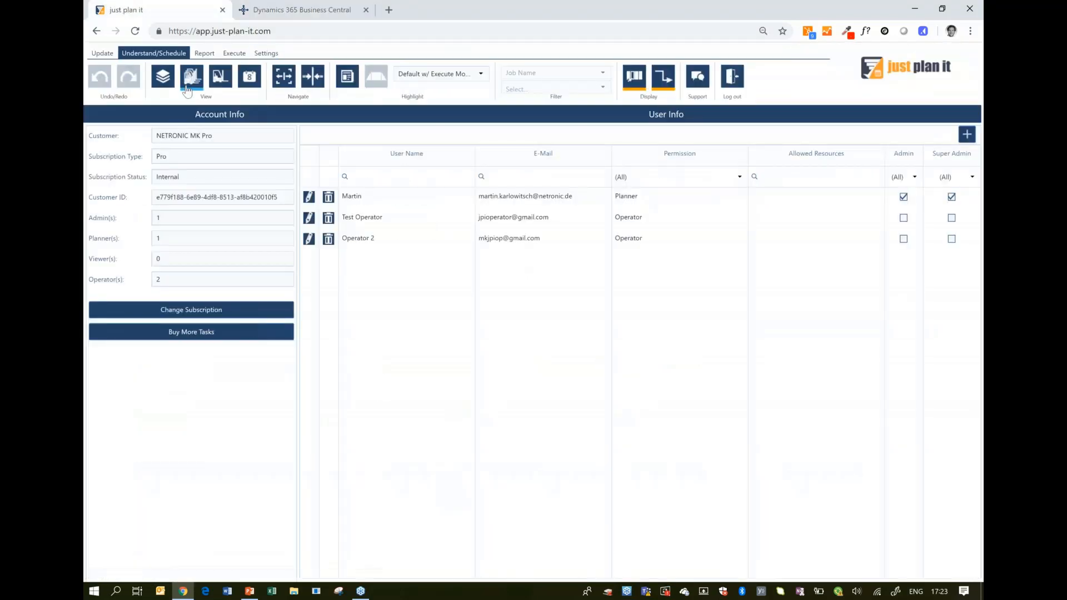
left_click(192, 76)
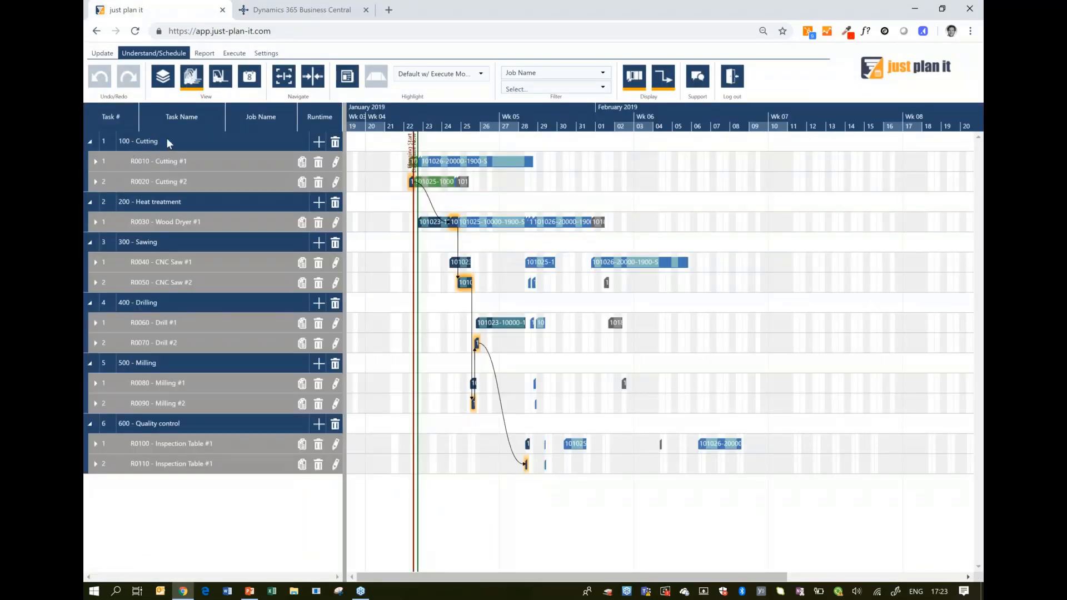
mouse_move(233, 120)
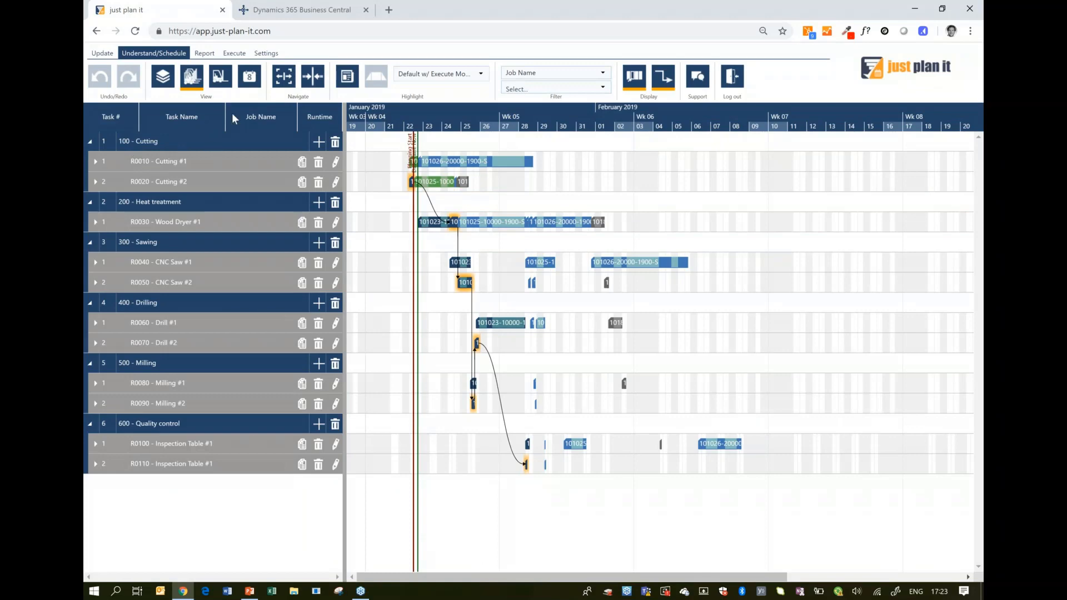
mouse_move(300, 10)
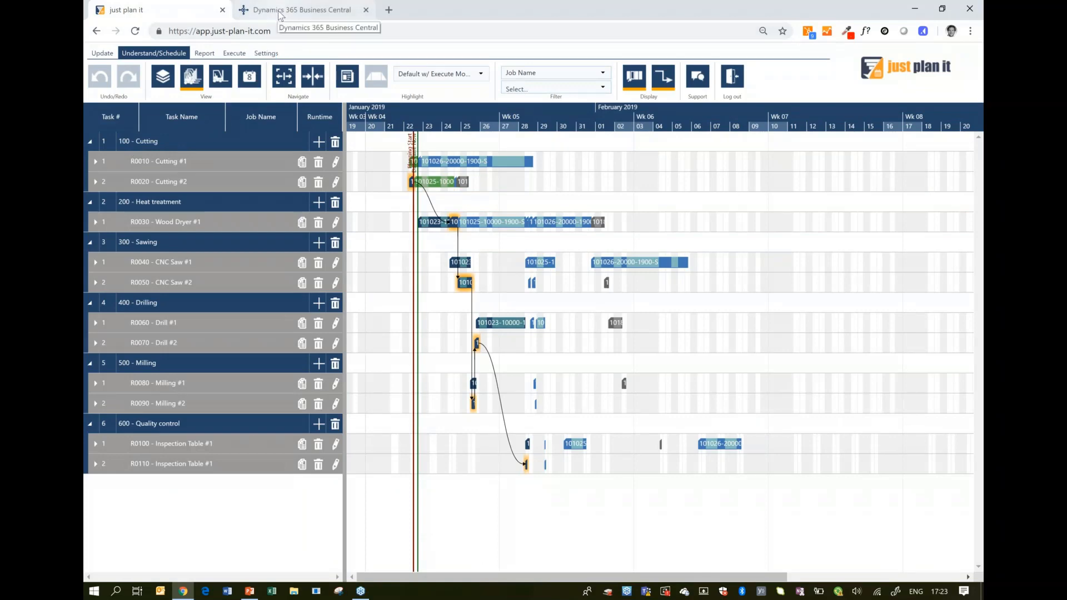
left_click(302, 10)
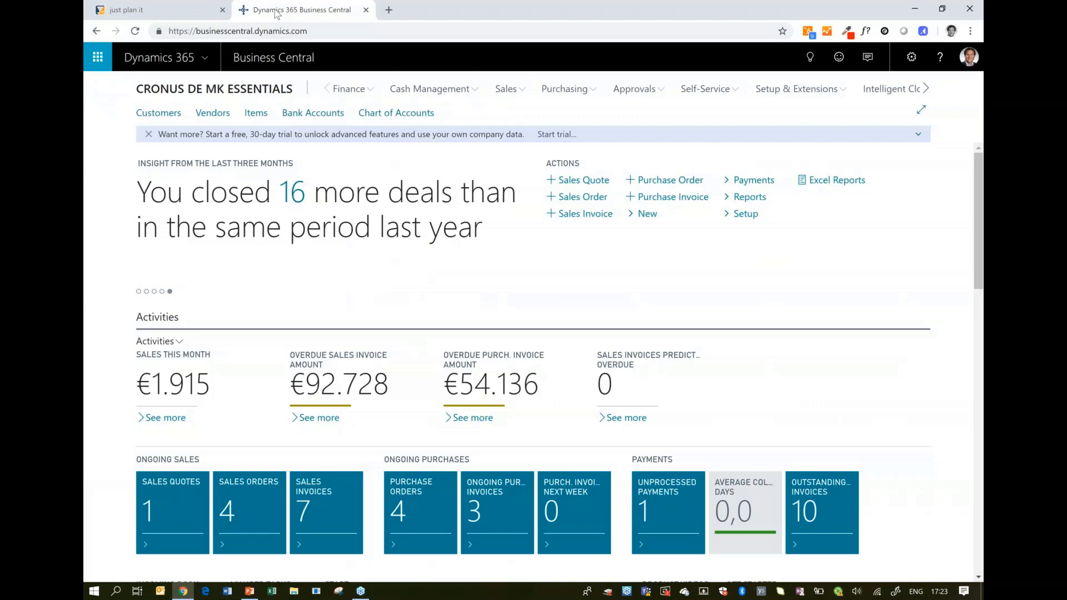
mouse_move(810, 58)
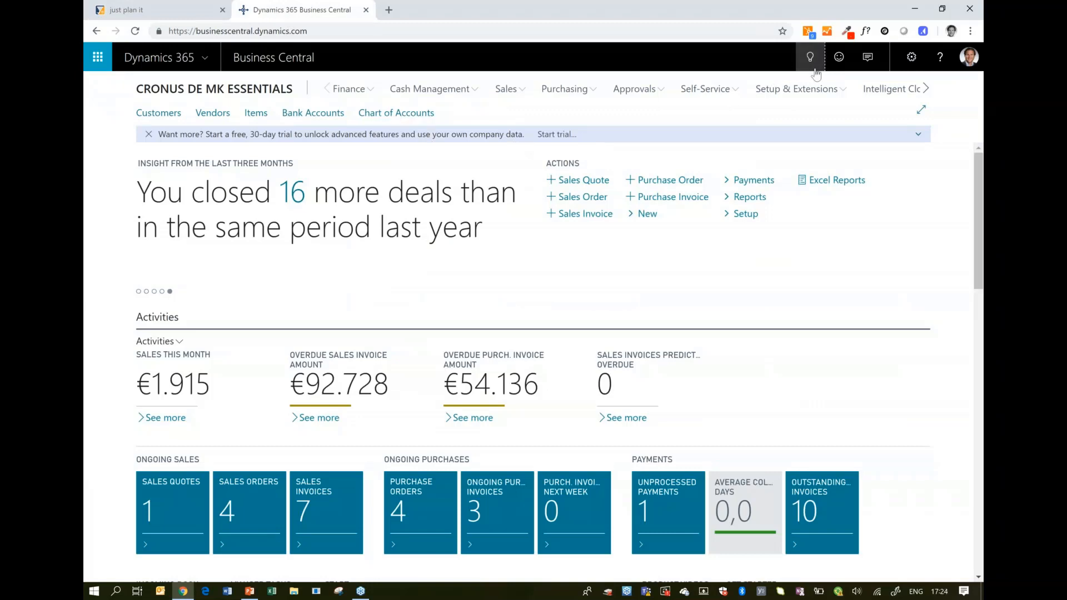
Search for and open the Resource Groups list, then switch back to just plan it.
left_click(810, 56)
type("resource")
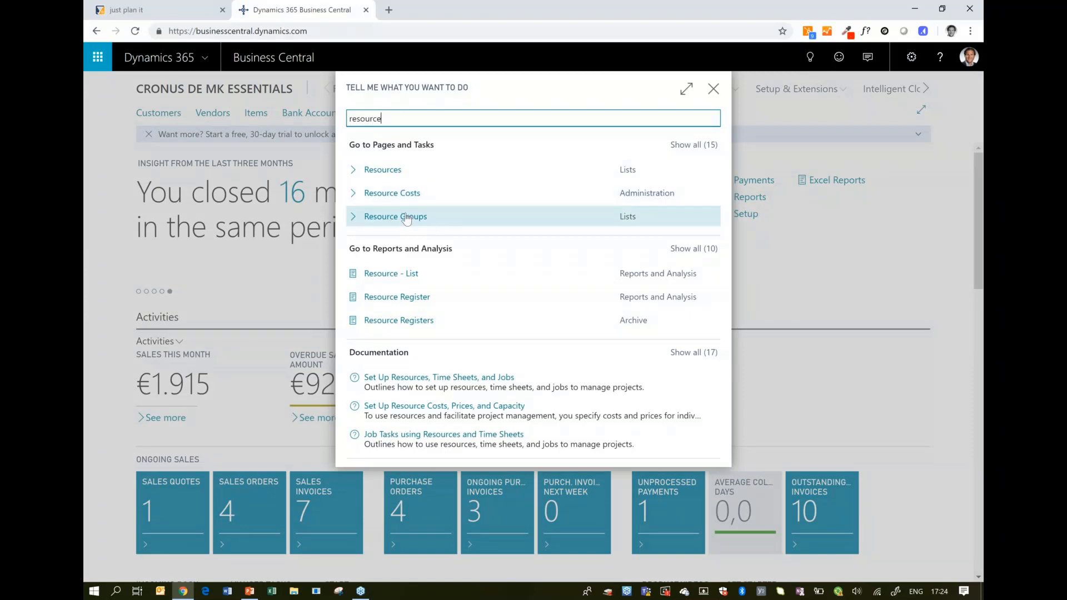
left_click(395, 216)
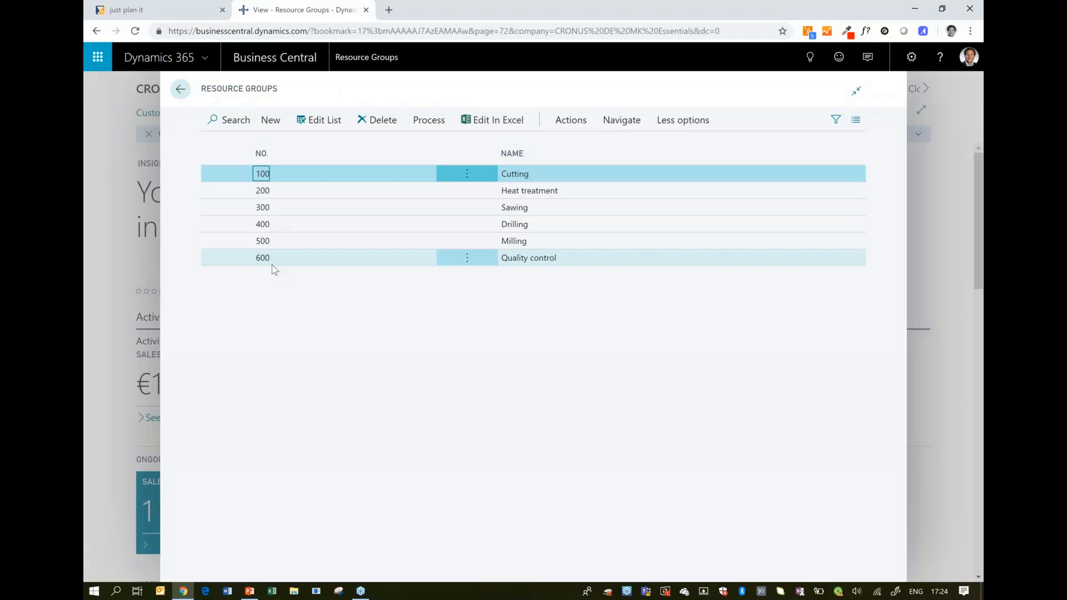
mouse_move(245, 257)
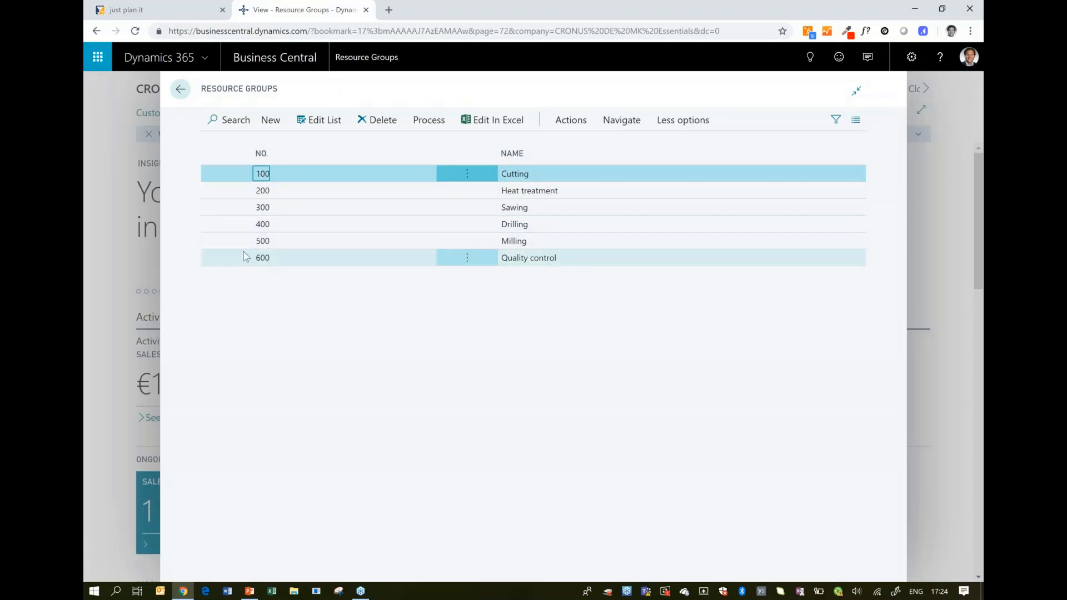
mouse_move(143, 12)
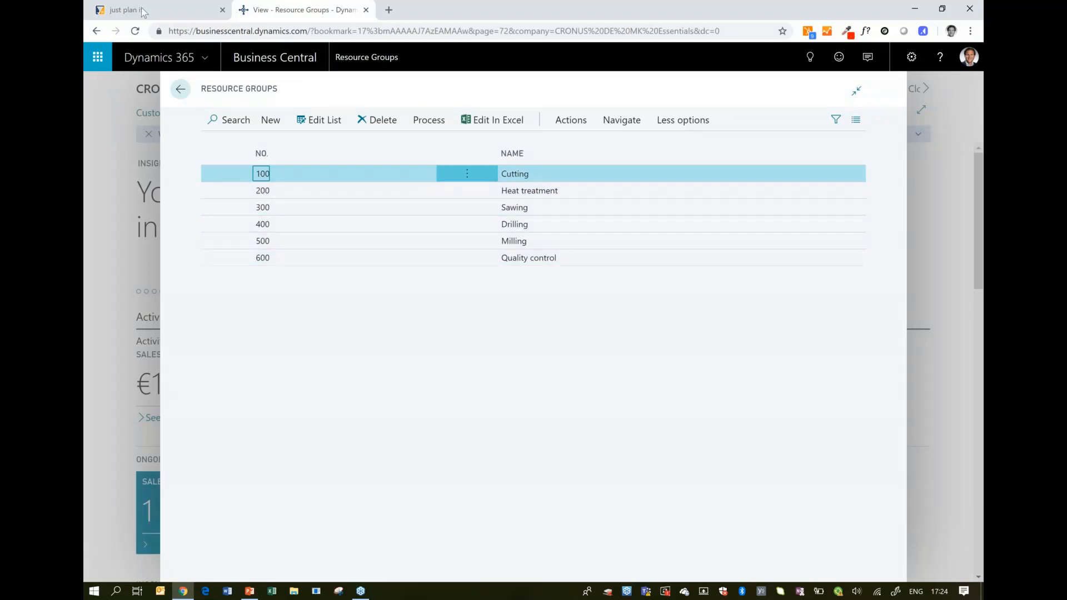
left_click(126, 9)
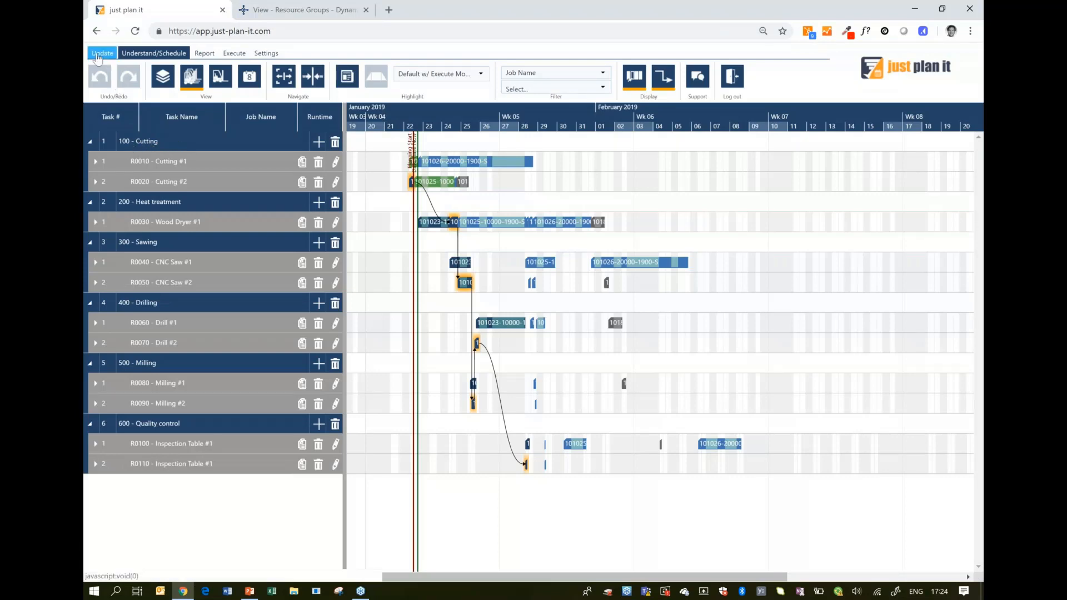
Review the Manage Resource Groups dialog in just plan it, then return to Business Central's Resource Groups list.
left_click(102, 53)
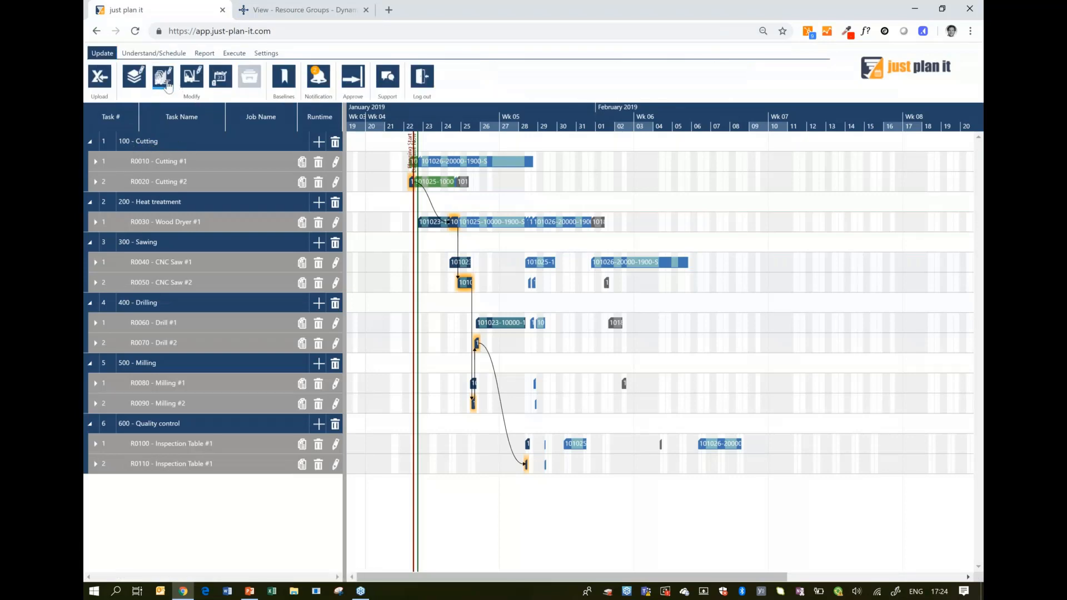
left_click(162, 76)
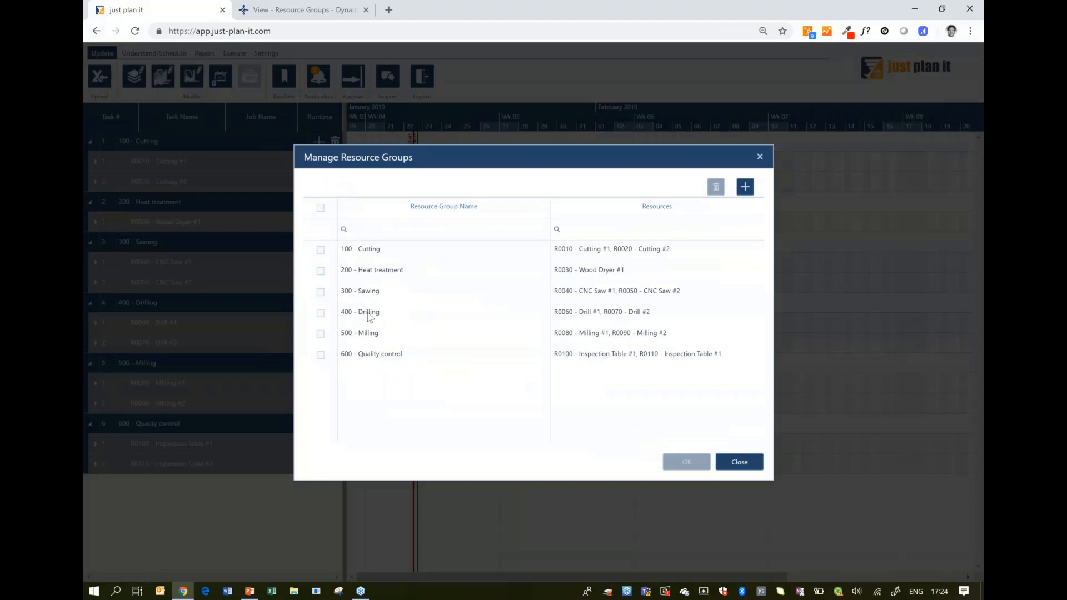
mouse_move(378, 260)
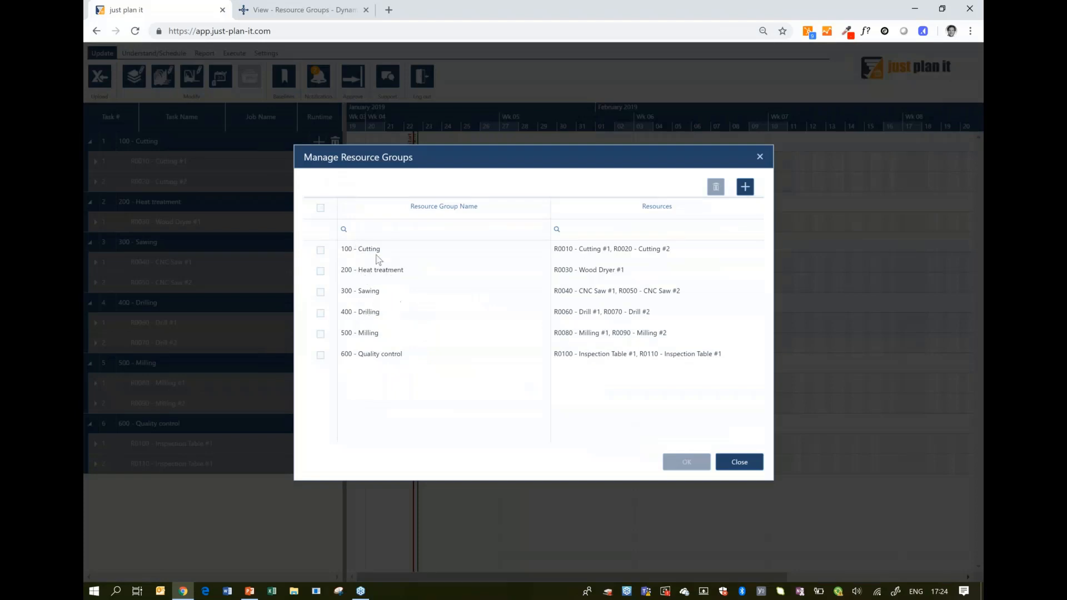
mouse_move(478, 257)
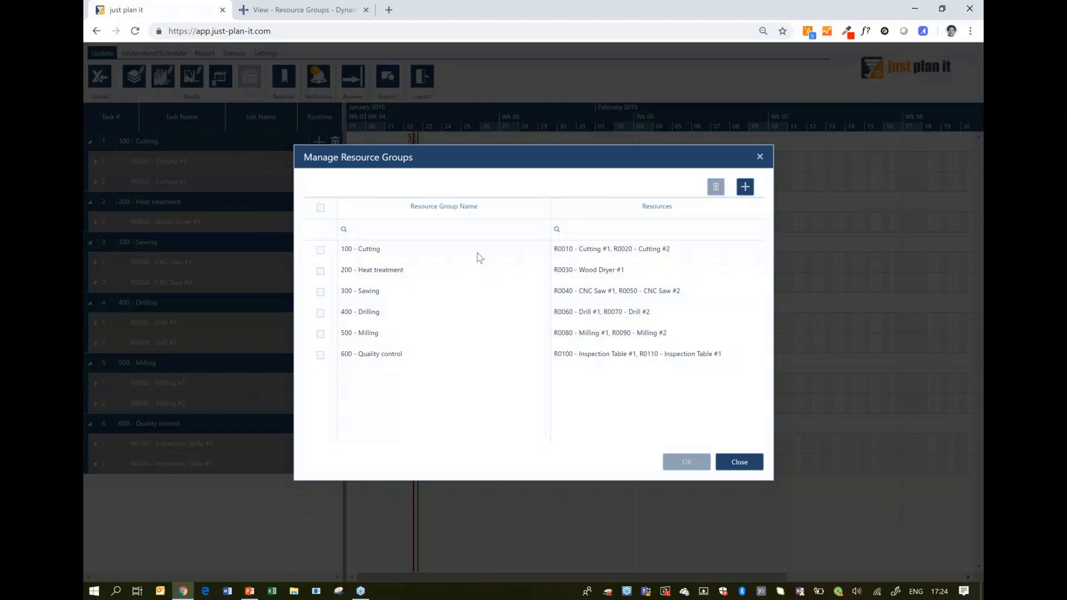
left_click(740, 462)
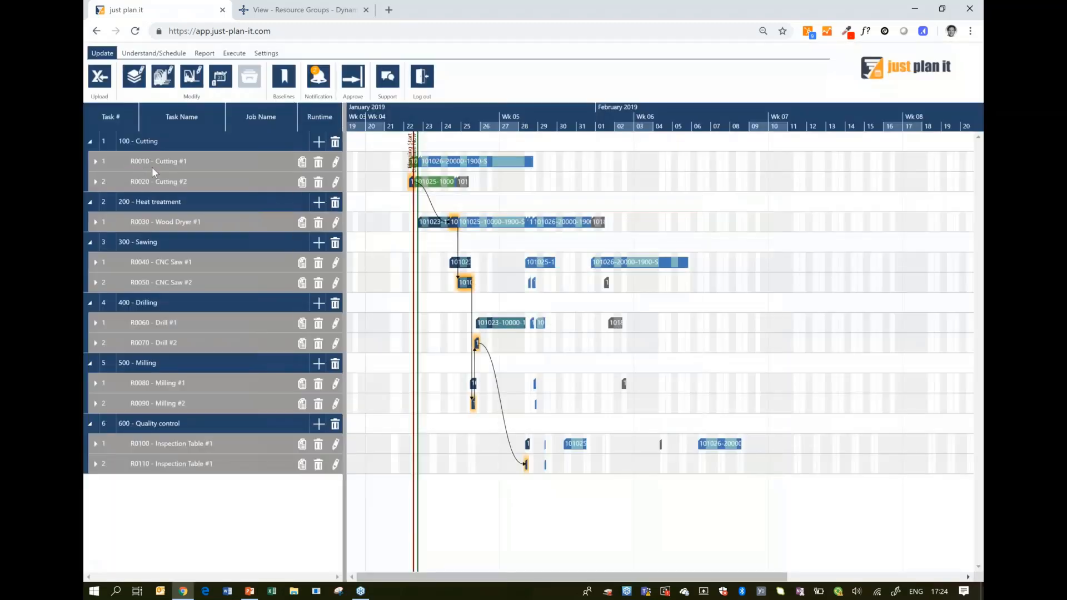
left_click(303, 10)
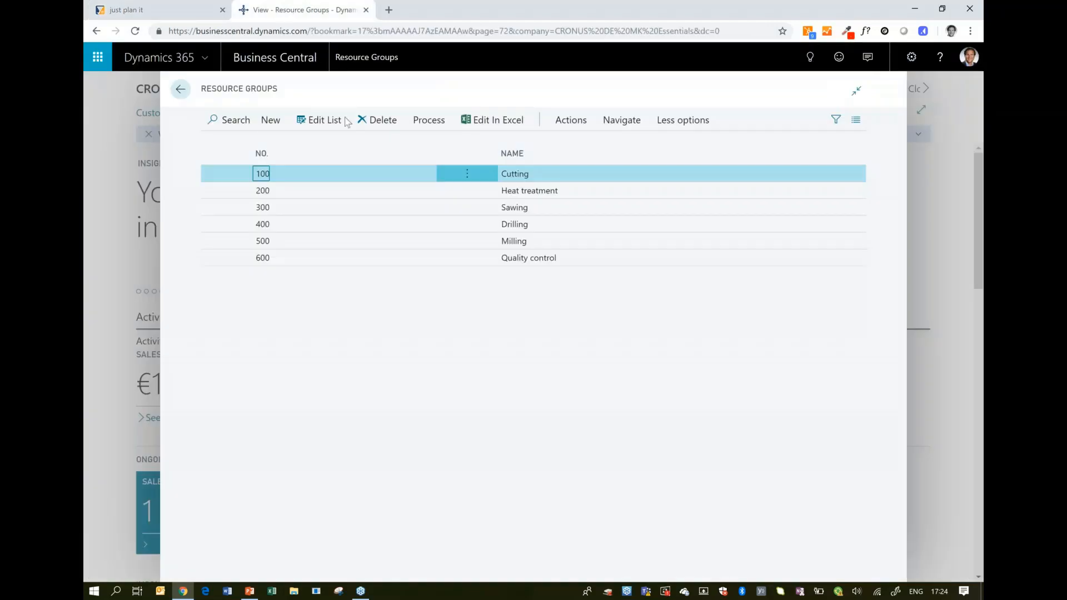
Leave Resource Groups and use Tell Me search 'resource' to open the Resources list.
left_click(180, 89)
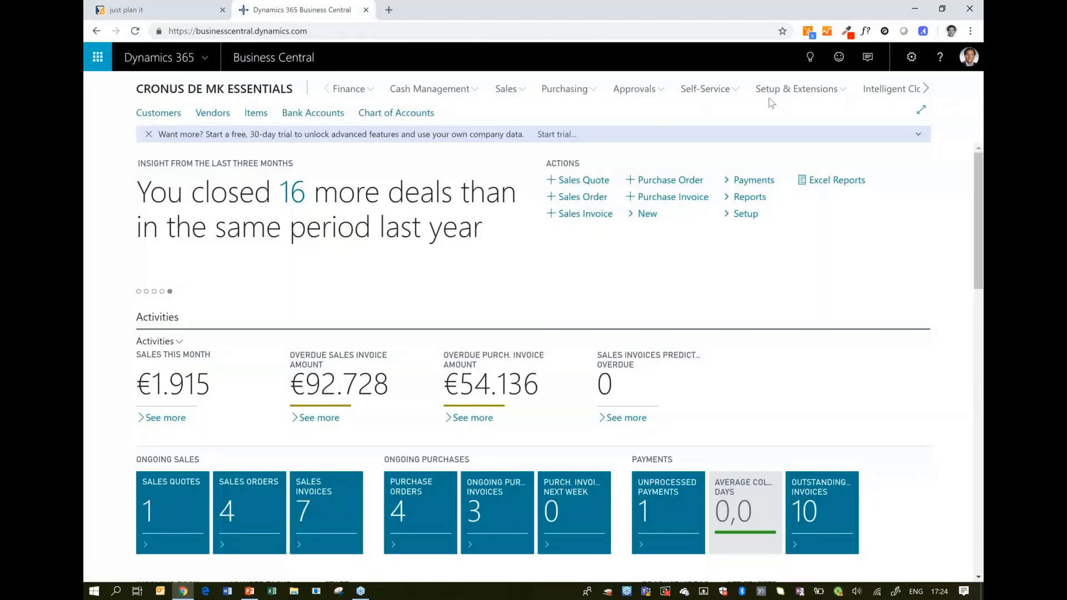
left_click(810, 57)
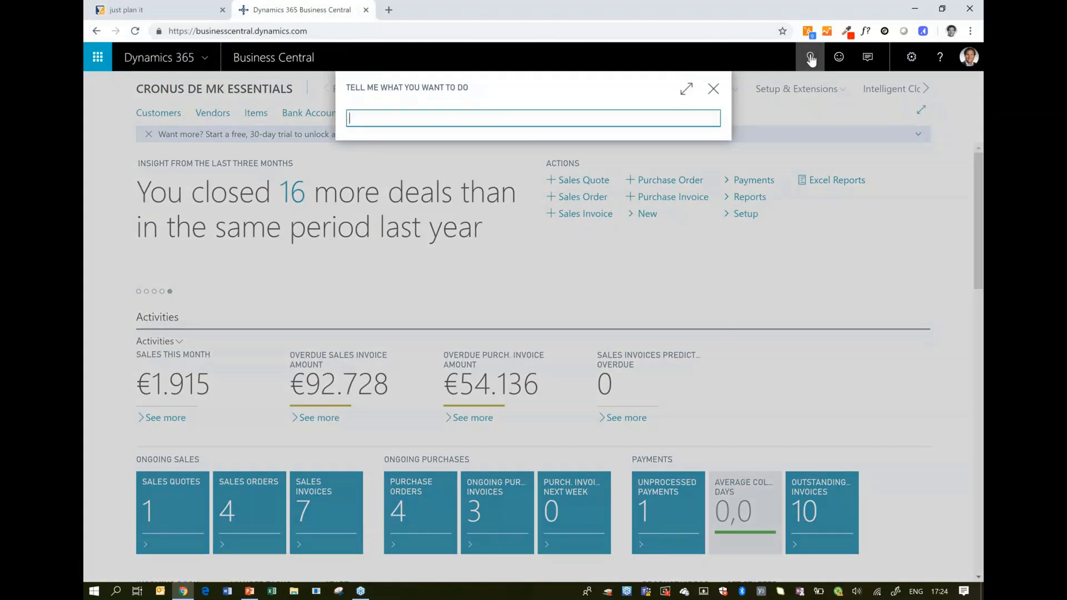
type("resource")
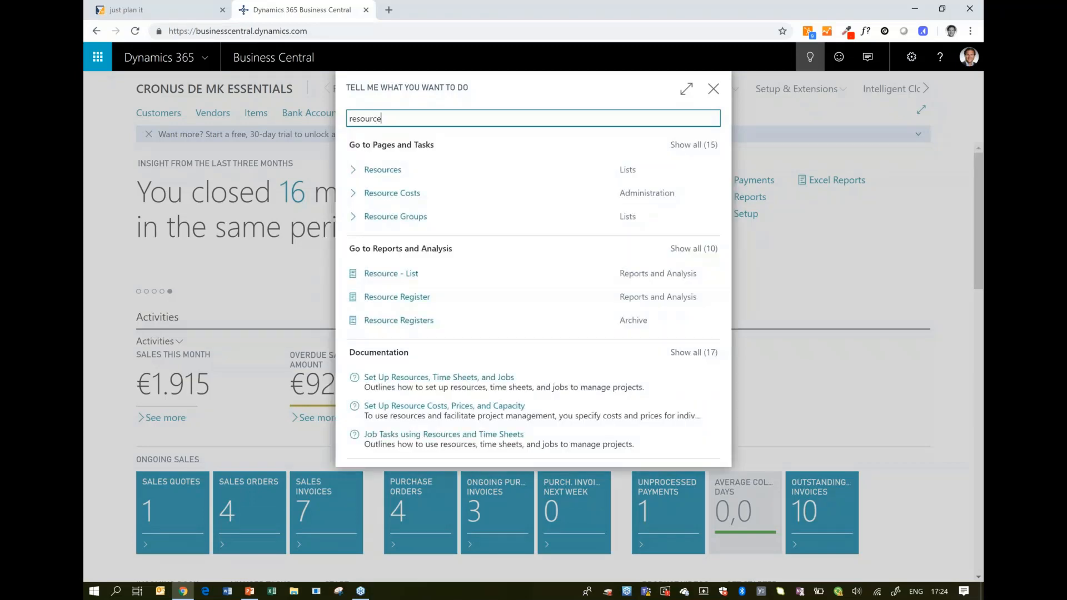
left_click(383, 170)
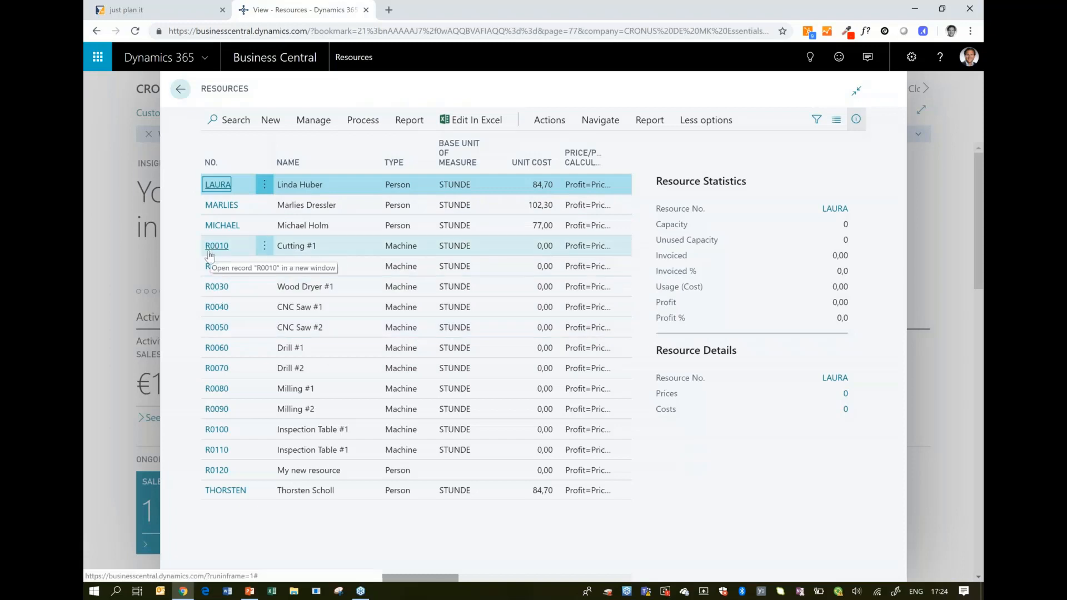
mouse_move(199, 82)
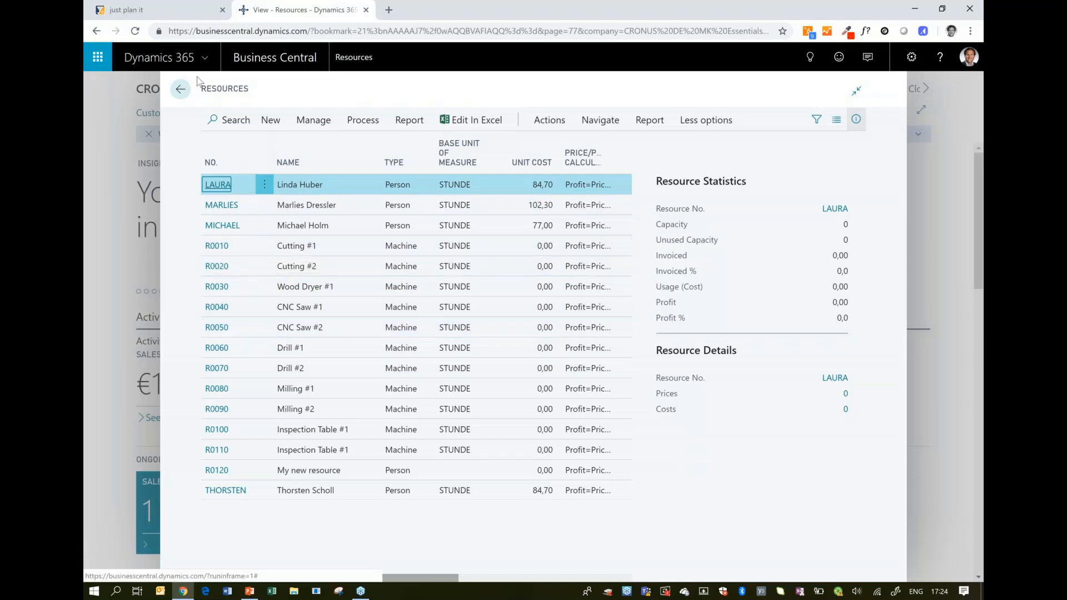
left_click(126, 9)
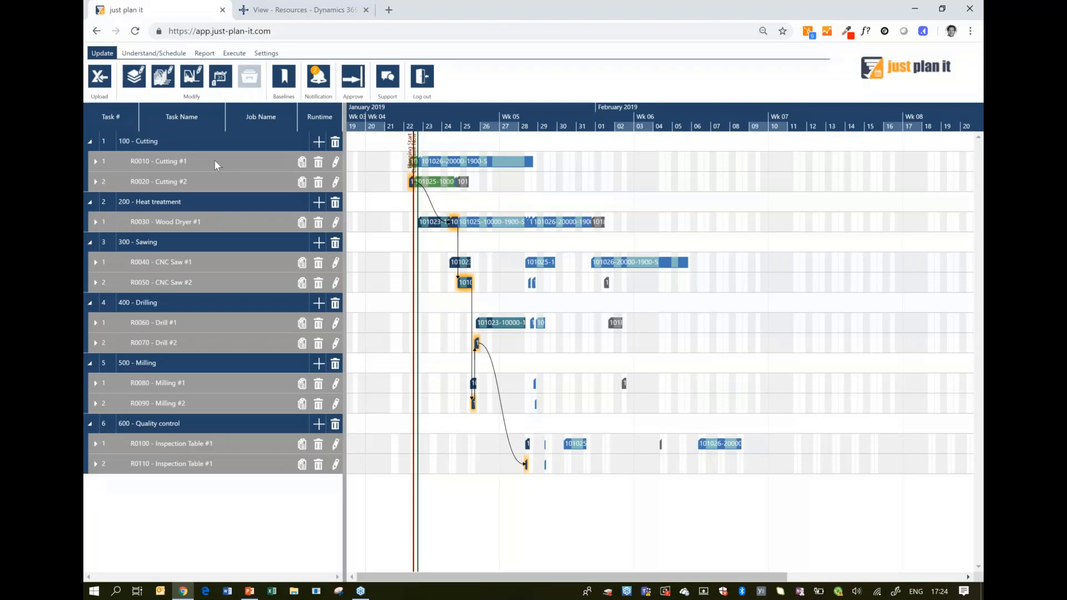
mouse_move(185, 175)
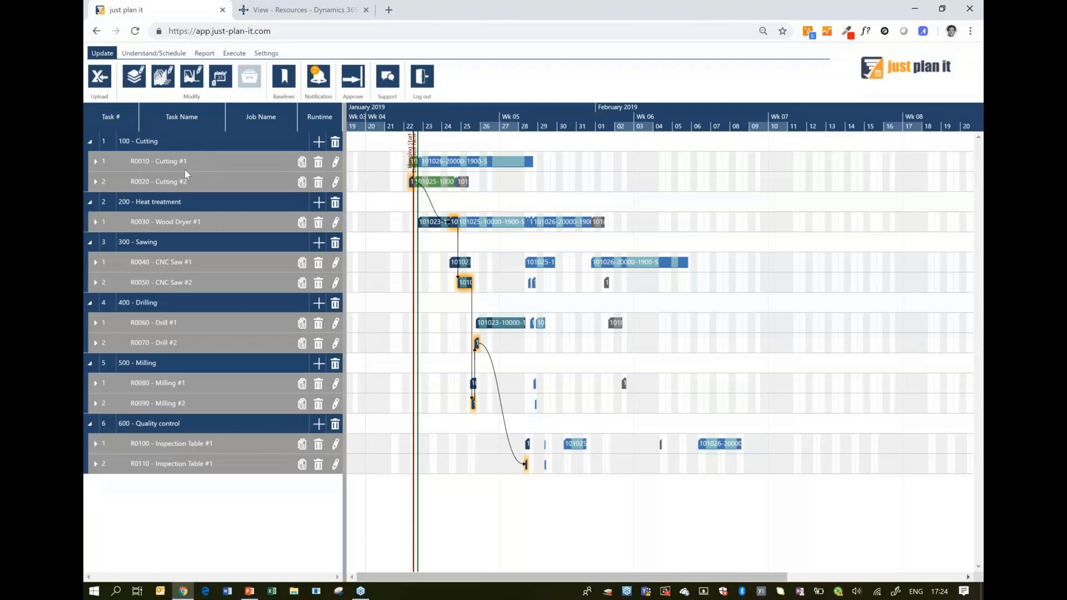
mouse_move(210, 126)
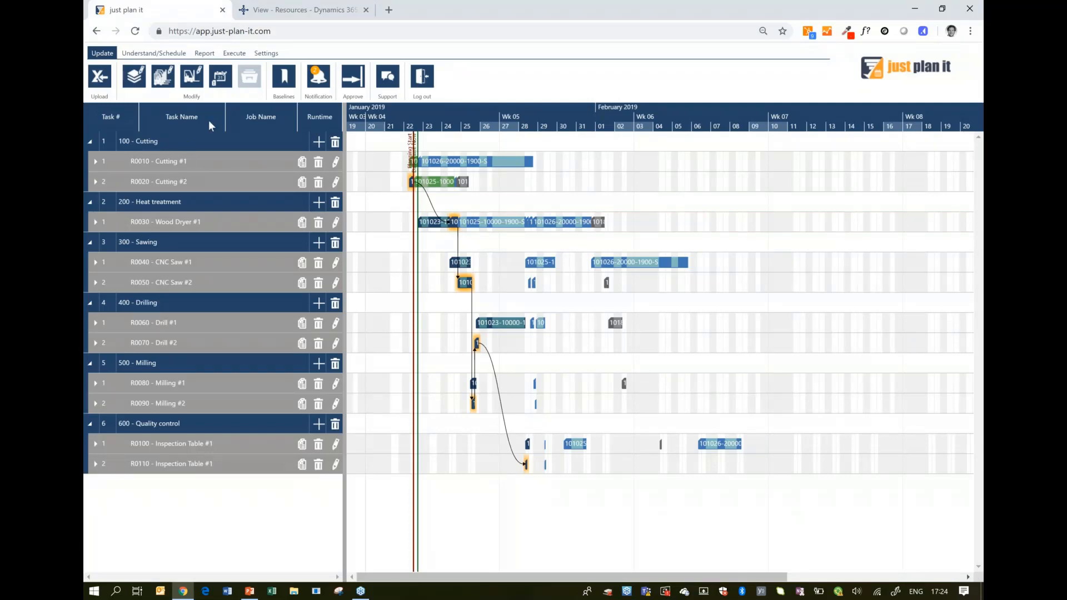
left_click(300, 9)
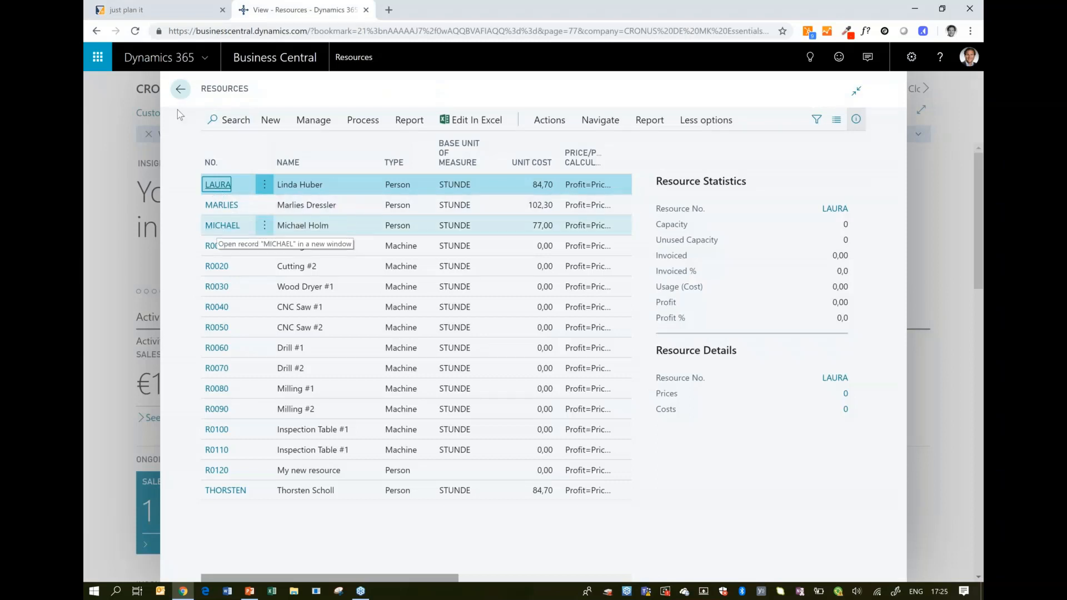
left_click(126, 10)
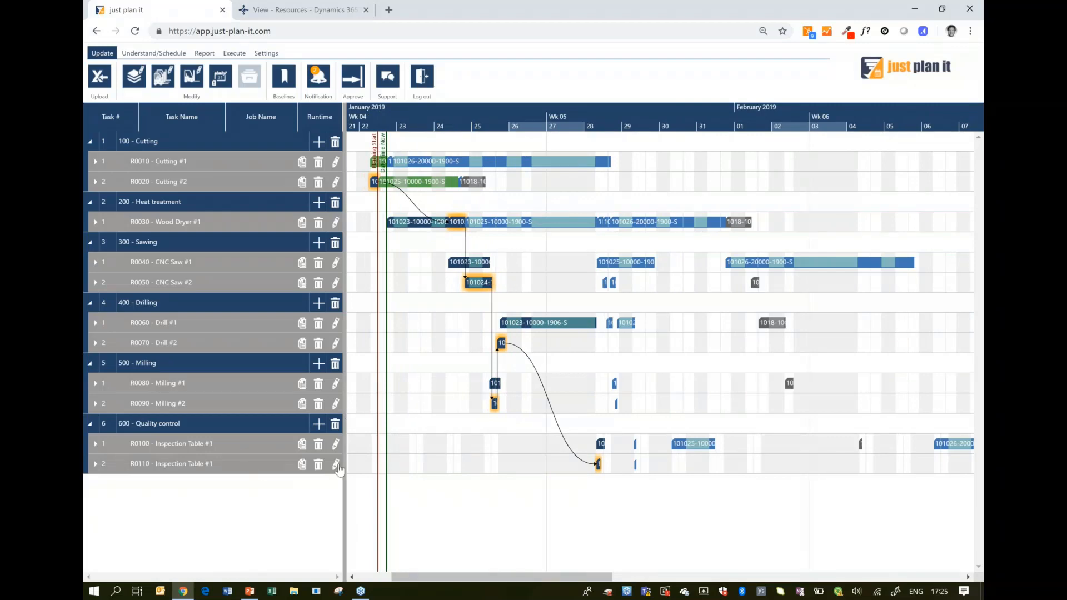
mouse_move(393, 454)
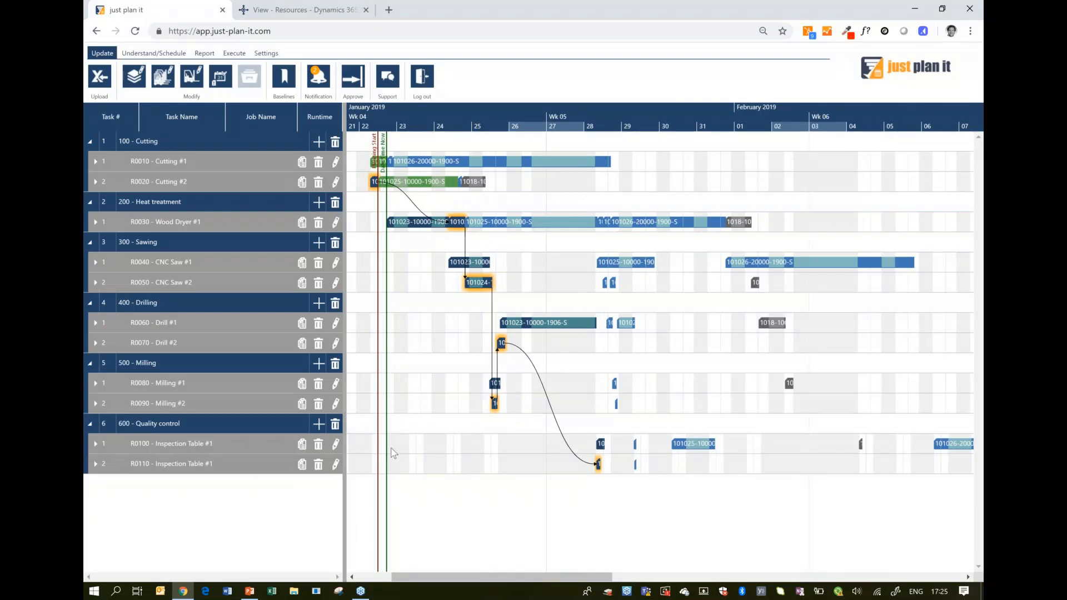
mouse_move(366, 402)
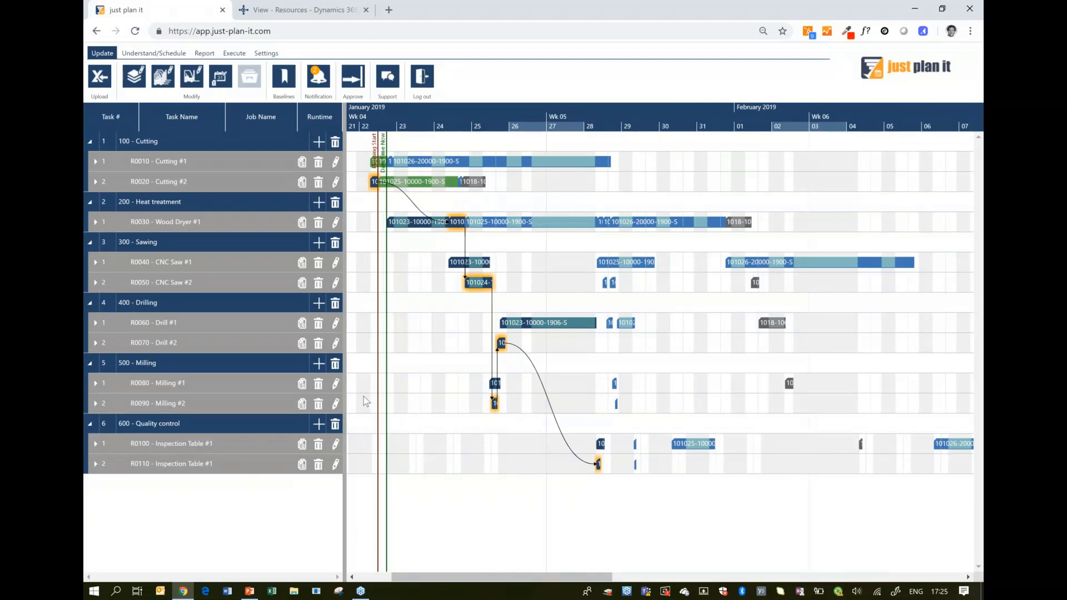
mouse_move(420, 411)
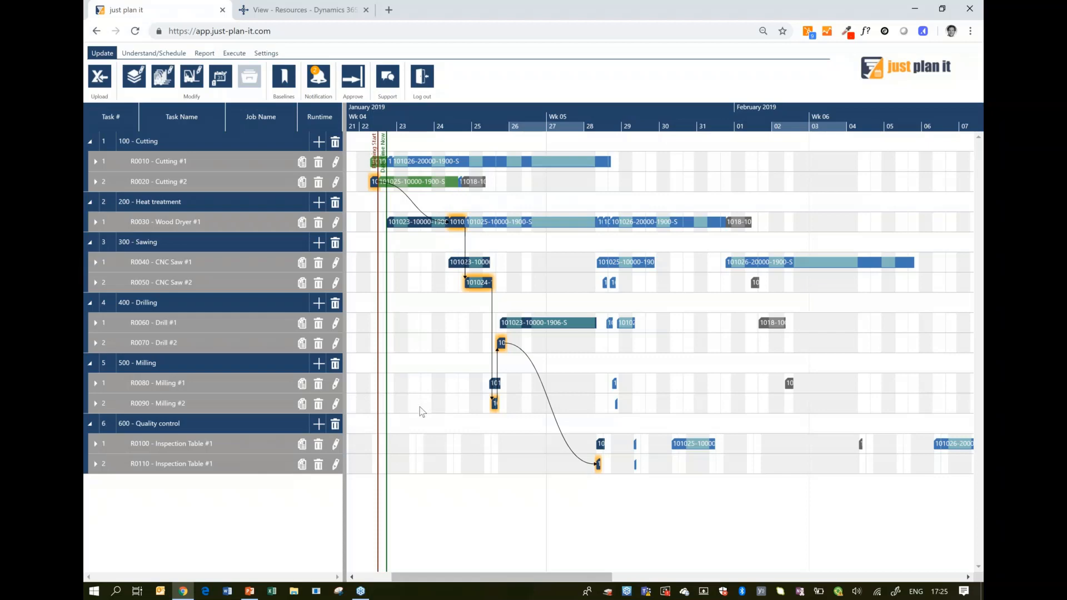
mouse_move(400, 412)
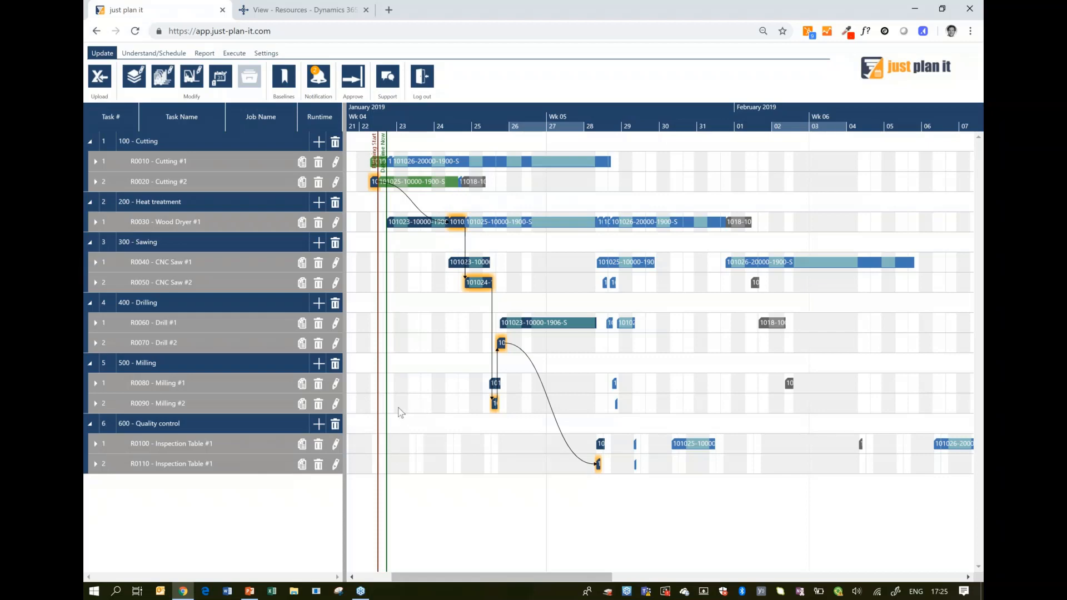
mouse_move(405, 416)
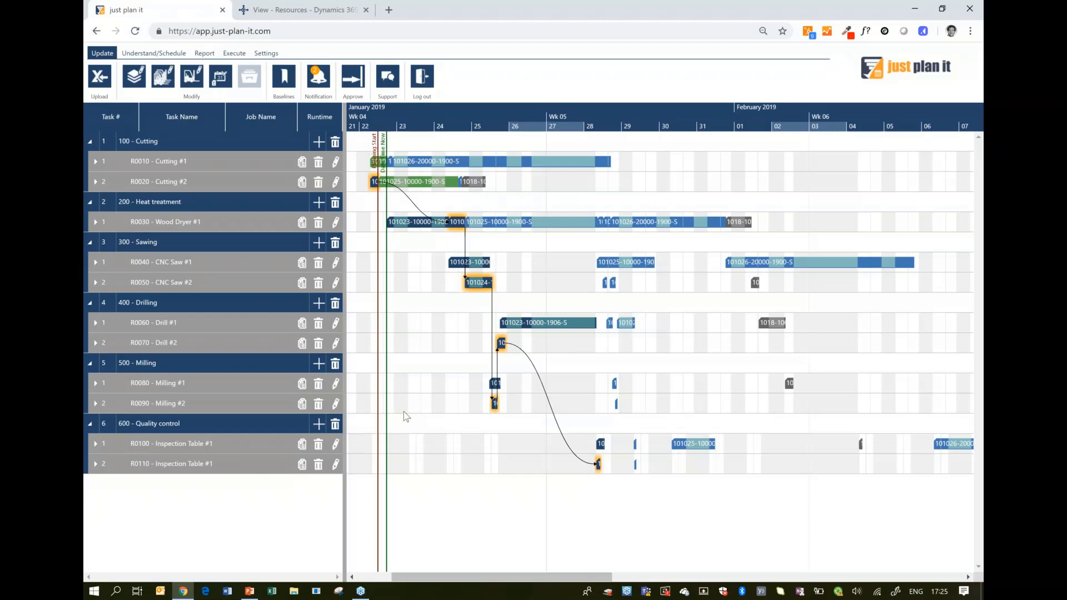
mouse_move(373, 80)
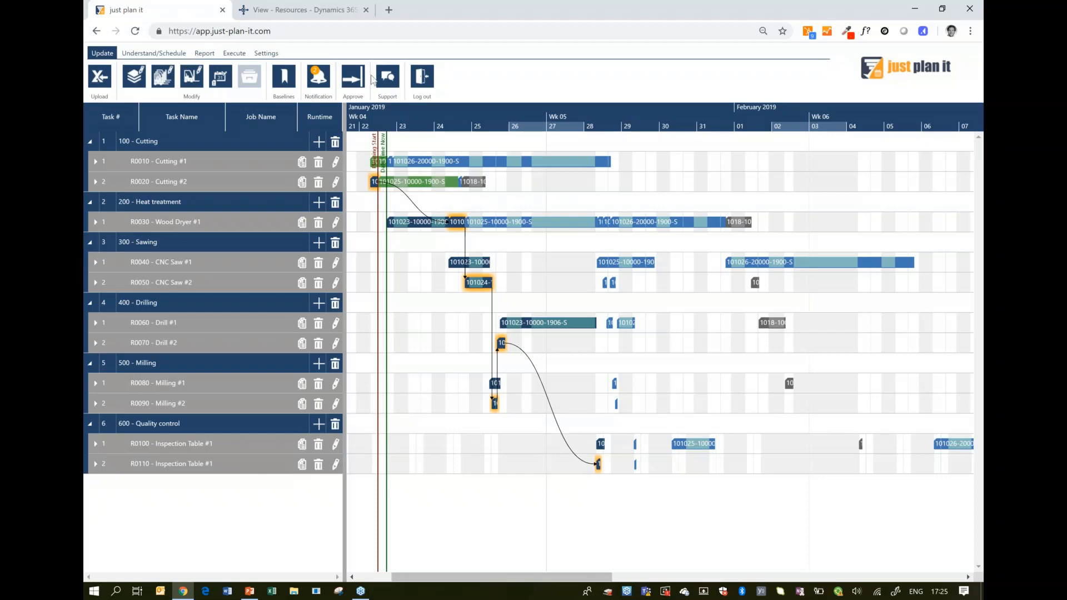
mouse_move(315, 9)
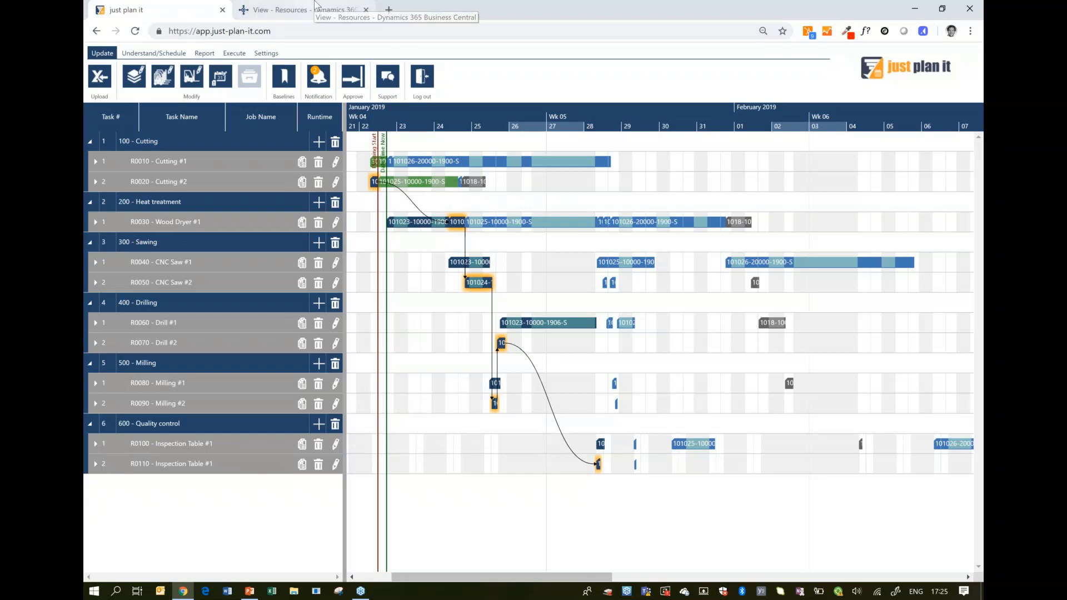
left_click(300, 9)
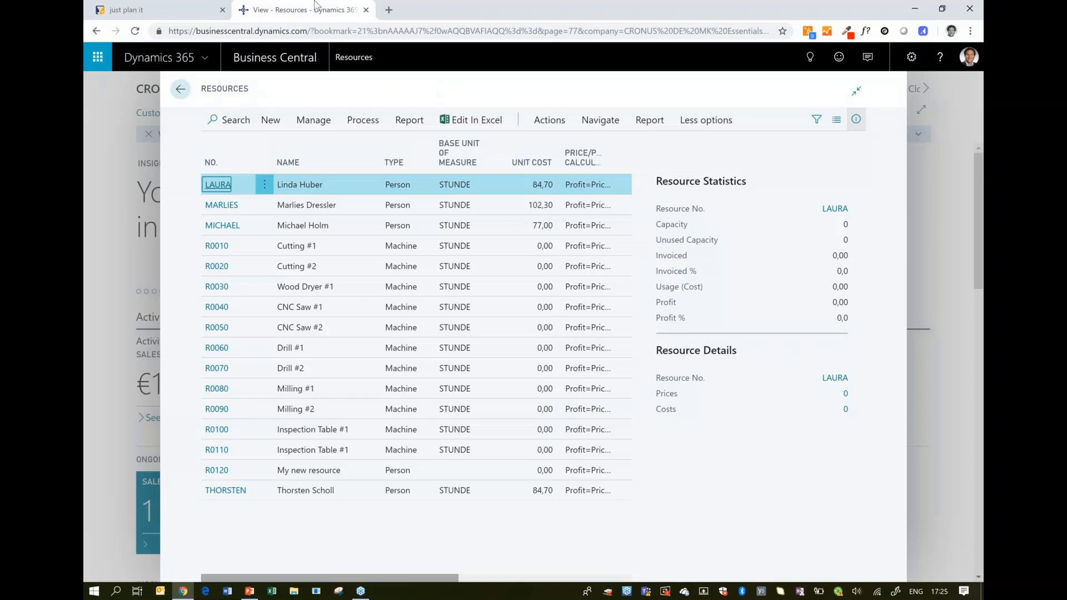
Open resource card R0010 Cutting #1 and inspect its Just Plan It Calendar weekday hours, including Monday.
left_click(216, 246)
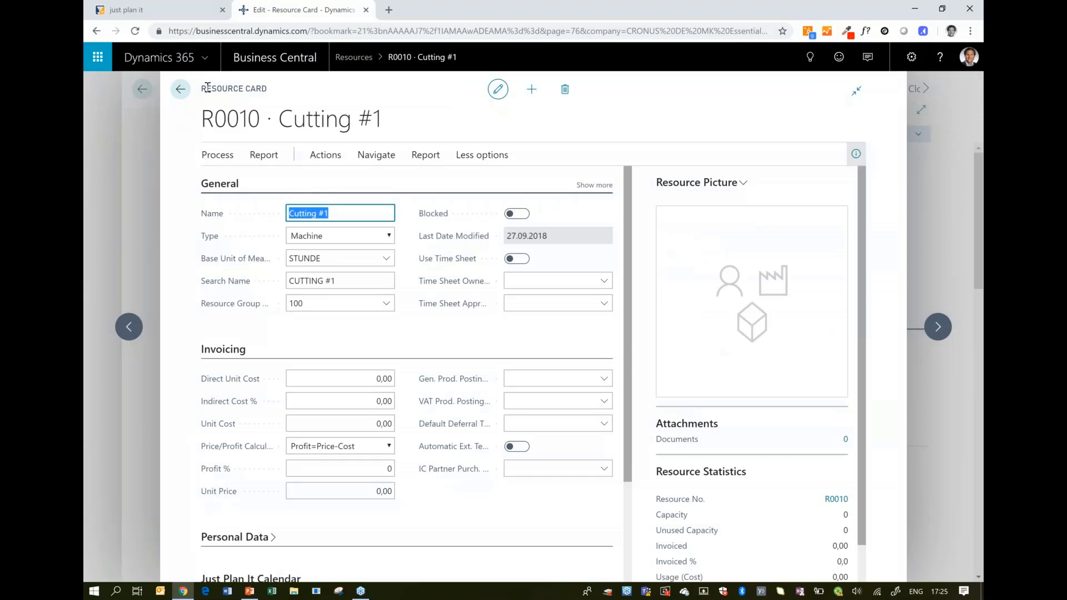
mouse_move(221, 265)
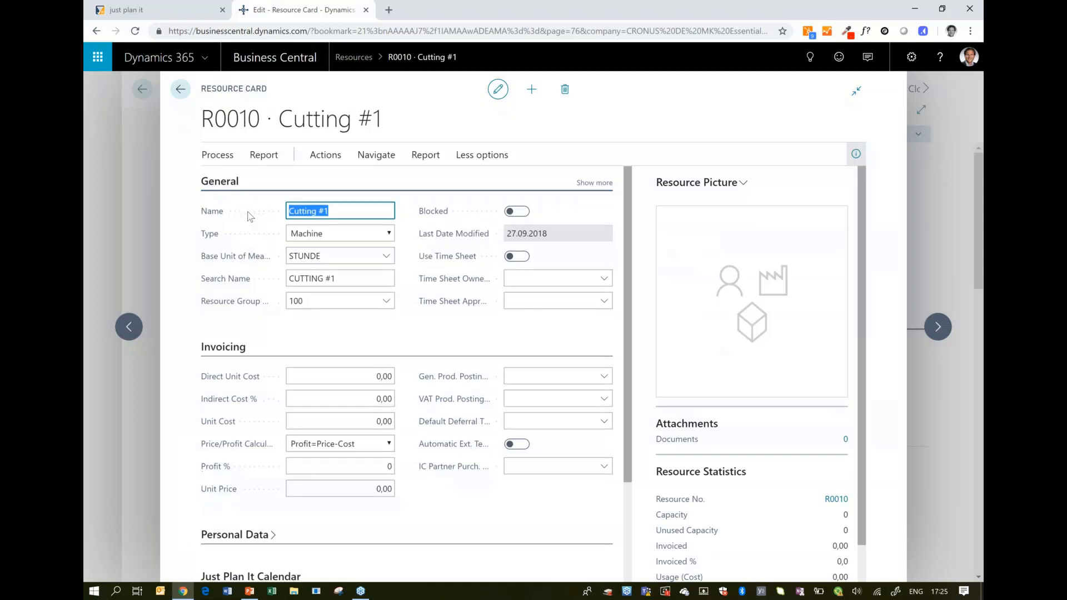
scroll("down", 3)
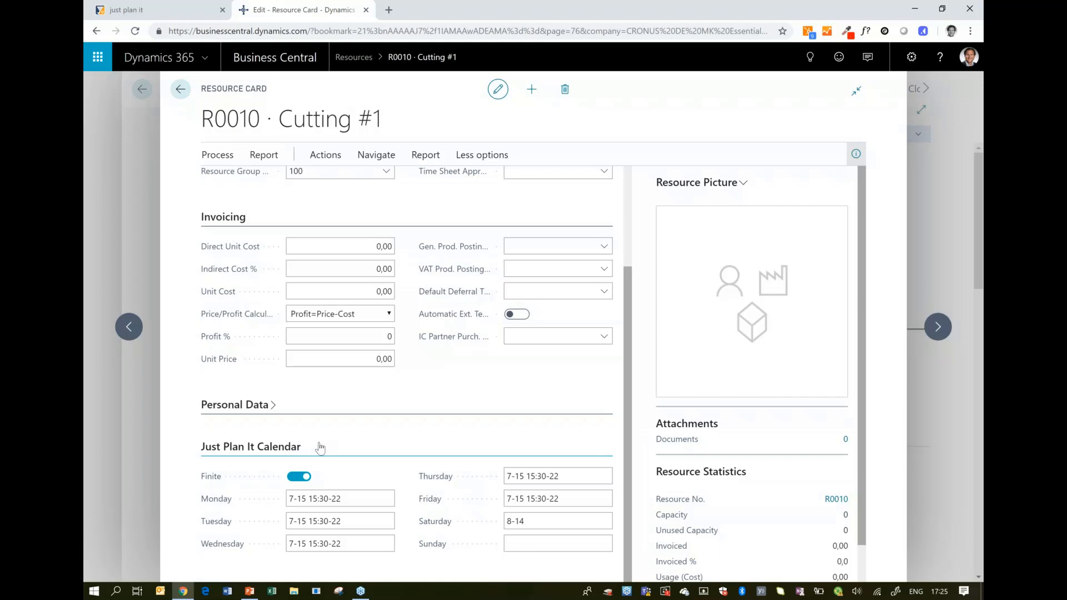
left_click(339, 498)
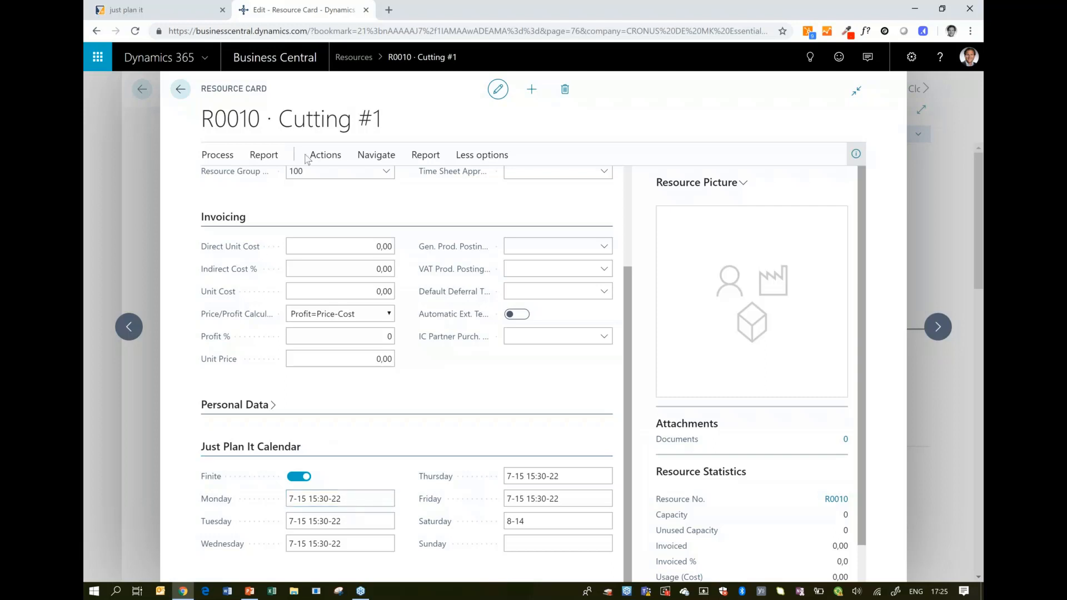
left_click(340, 292)
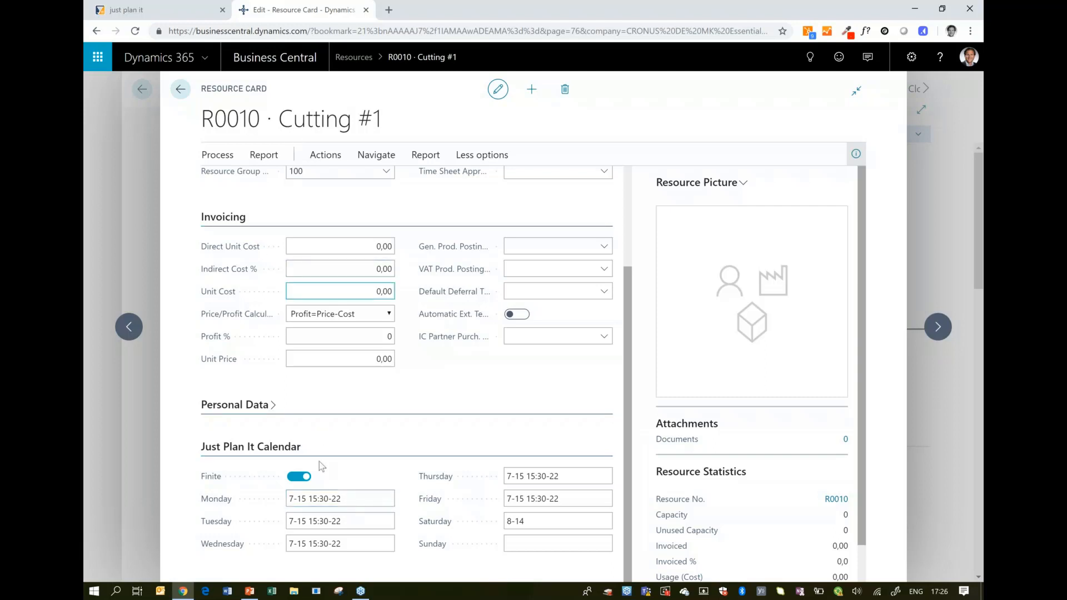
left_click(340, 498)
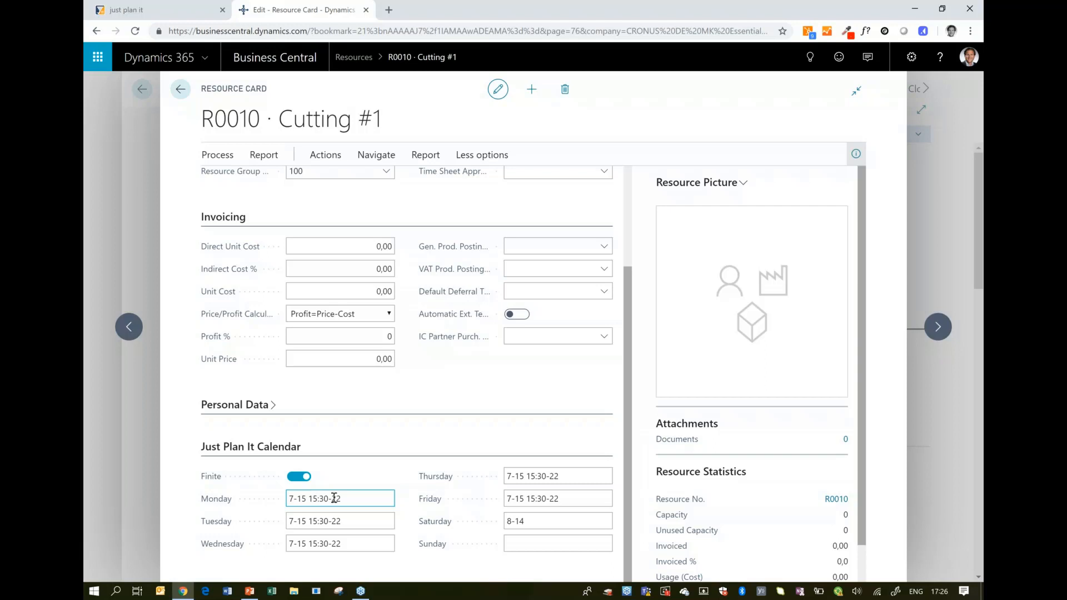
left_click(557, 521)
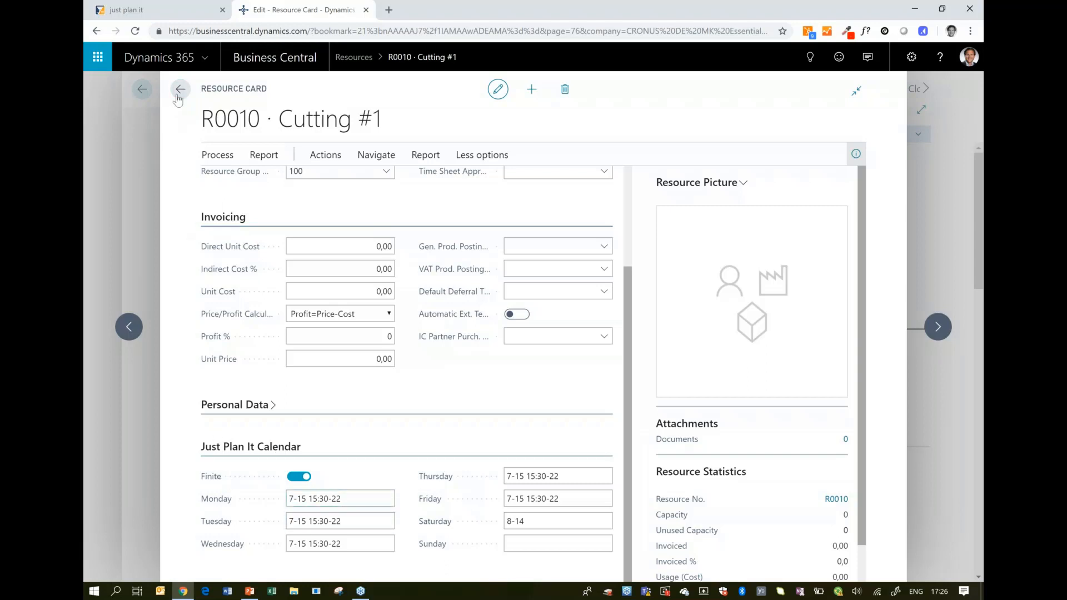
Close the resource card, review Cutting #1 resource details in the planner, then switch to Business Central.
left_click(180, 88)
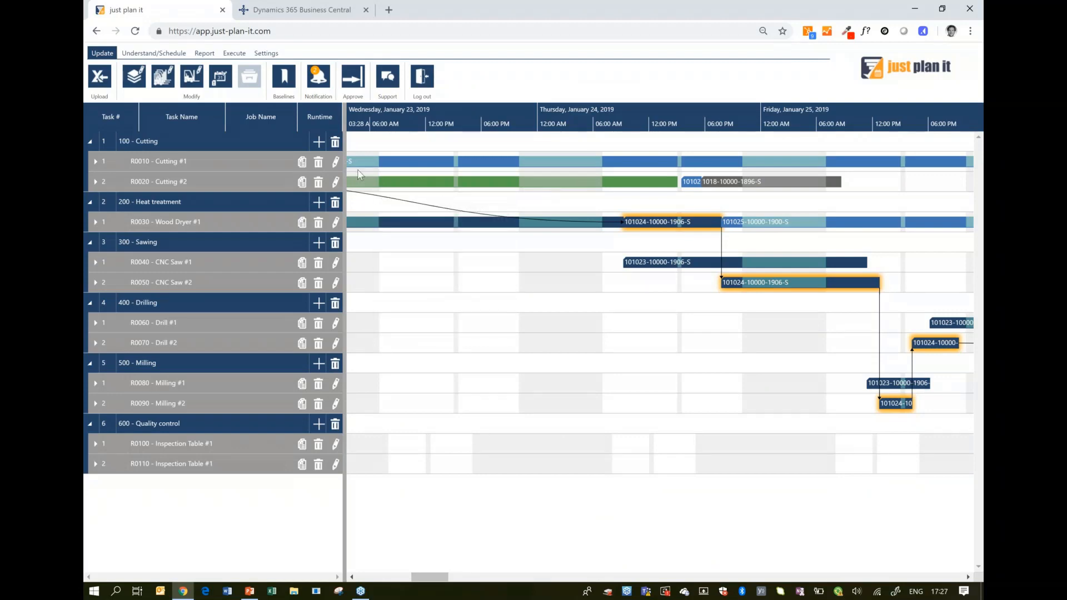
left_click(335, 161)
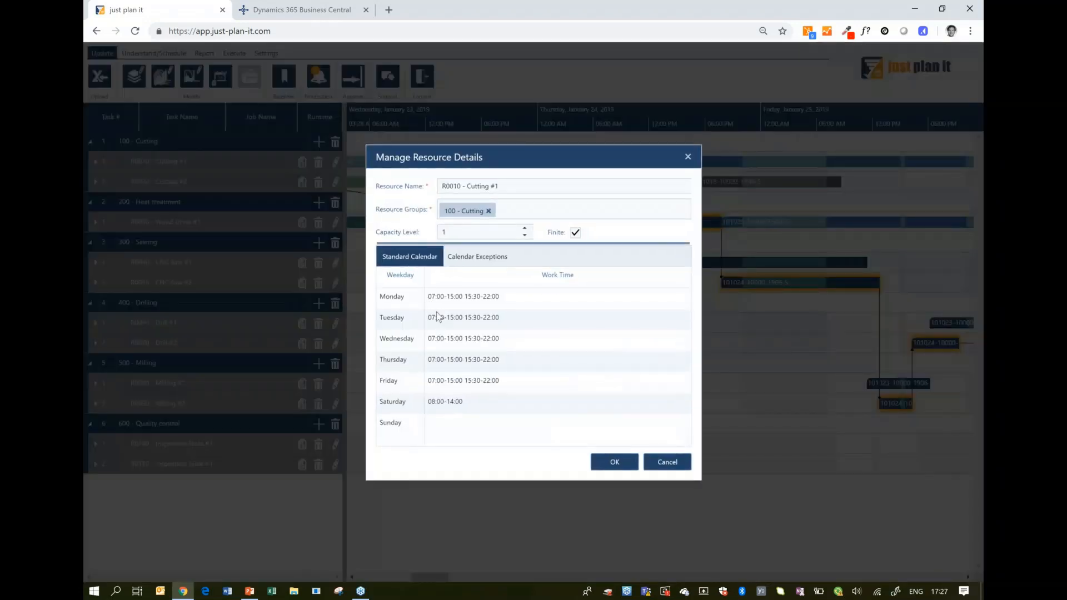
left_click(575, 232)
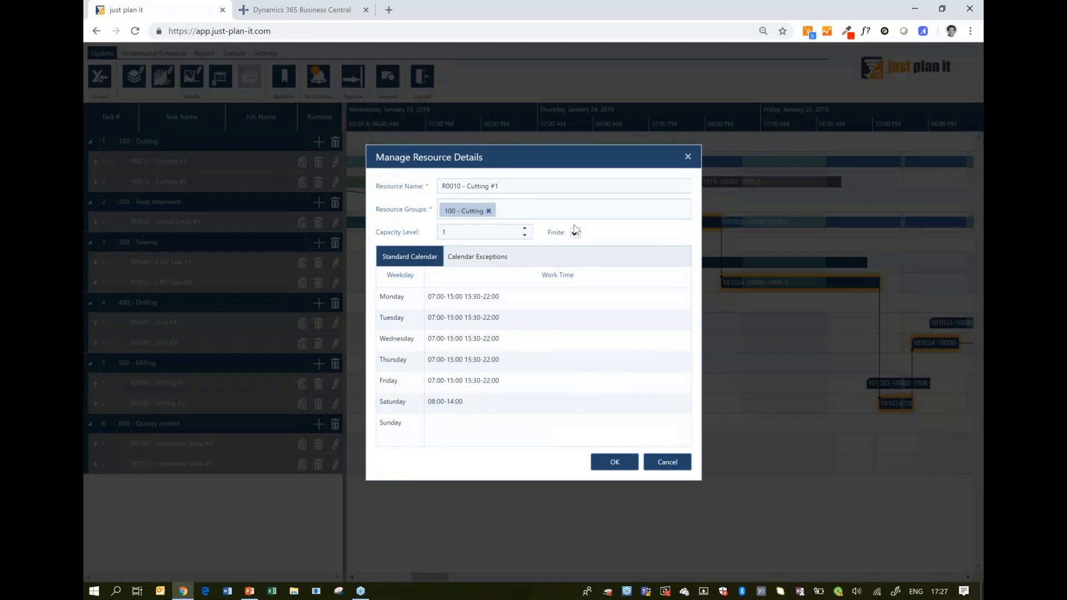
left_click(576, 233)
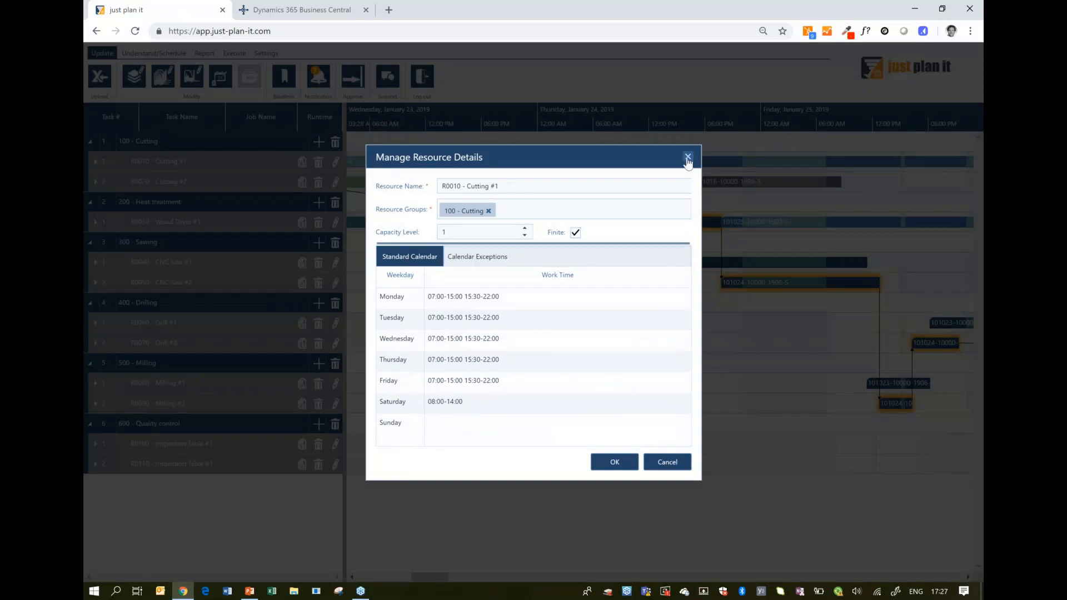
left_click(688, 157)
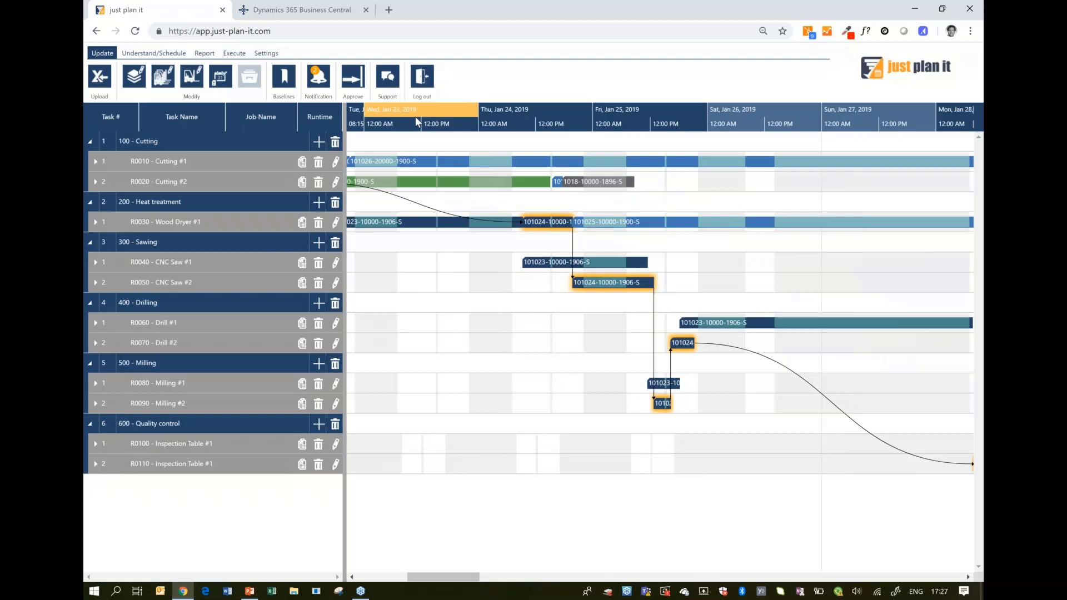
left_click(301, 9)
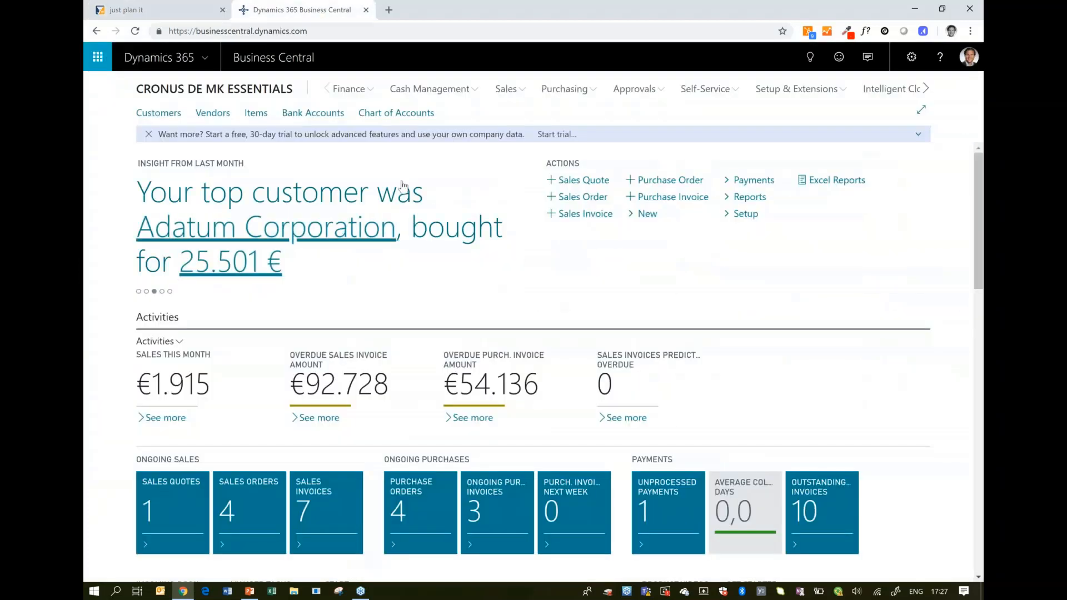
mouse_move(401, 184)
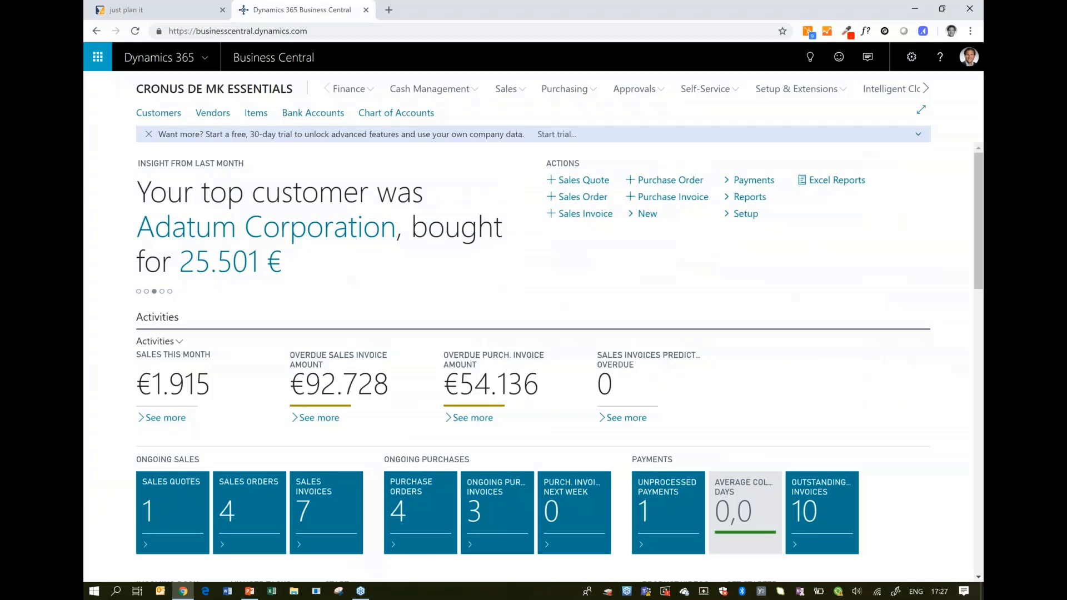
left_click(127, 9)
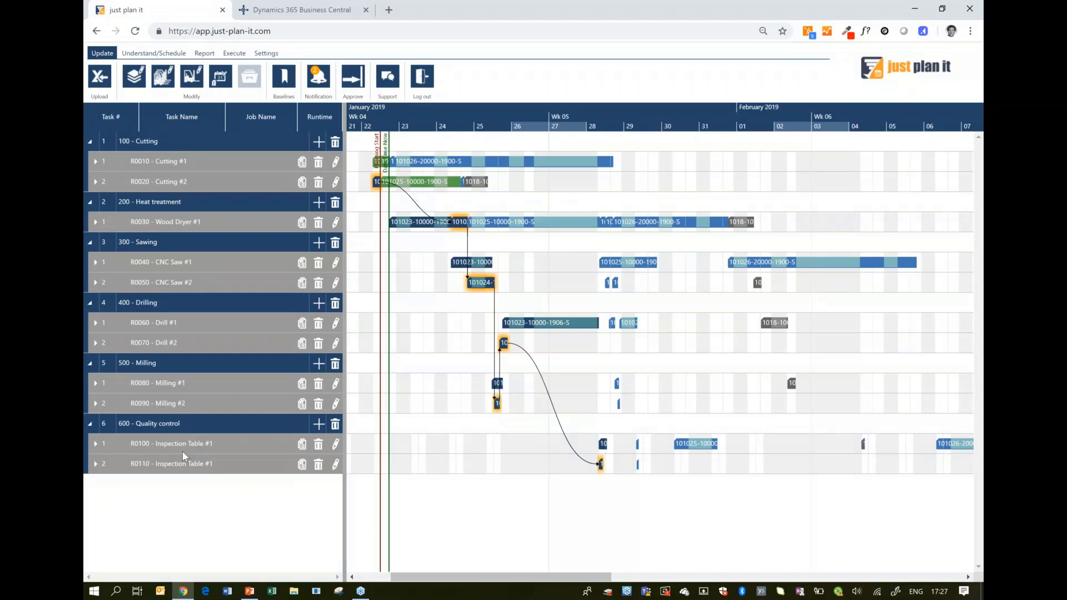
mouse_move(217, 433)
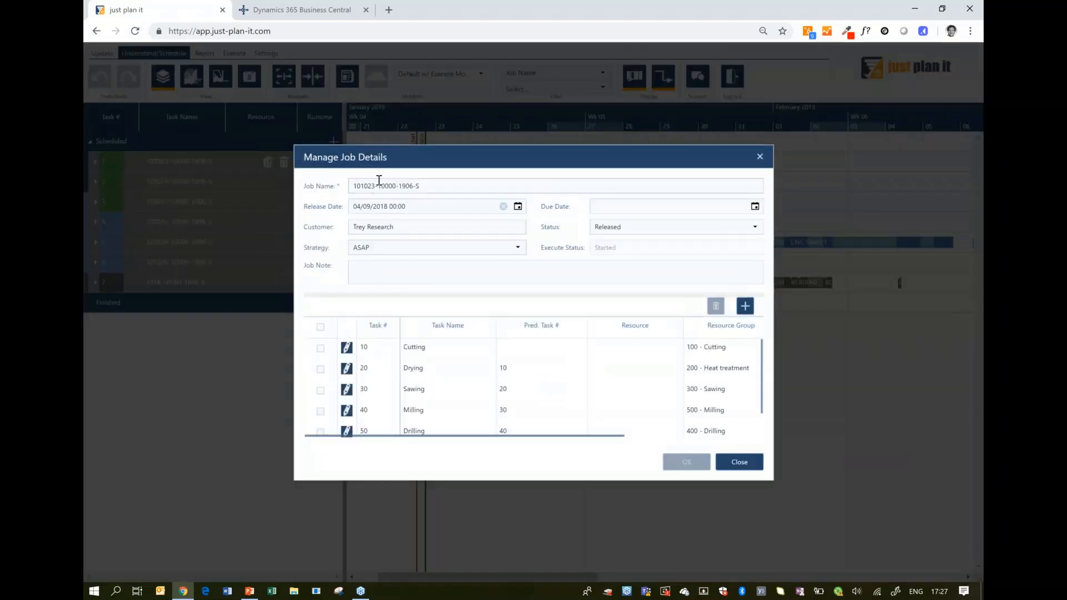
mouse_move(460, 200)
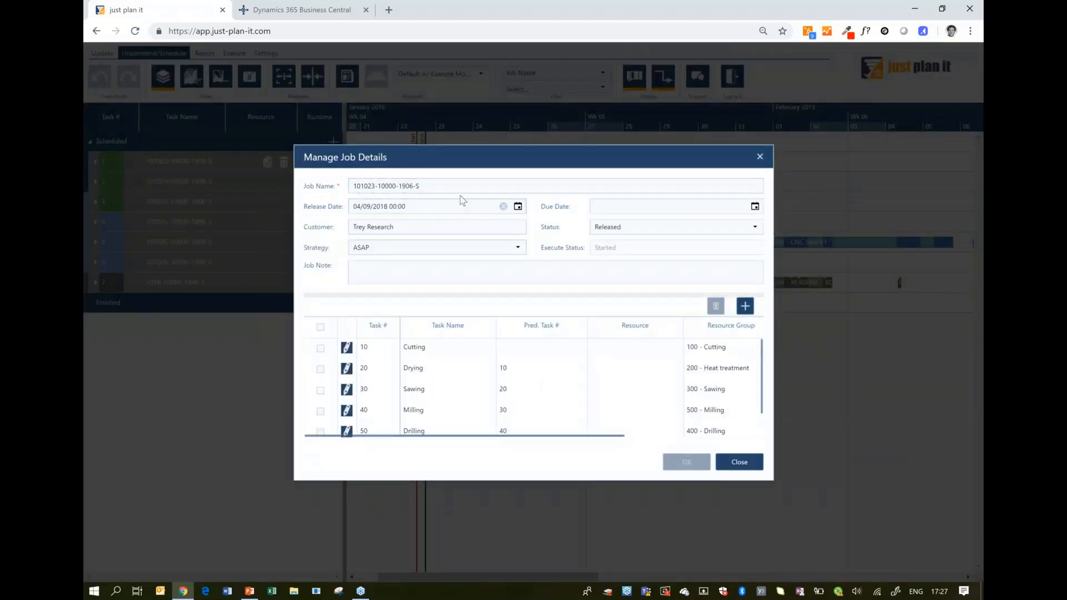
mouse_move(458, 492)
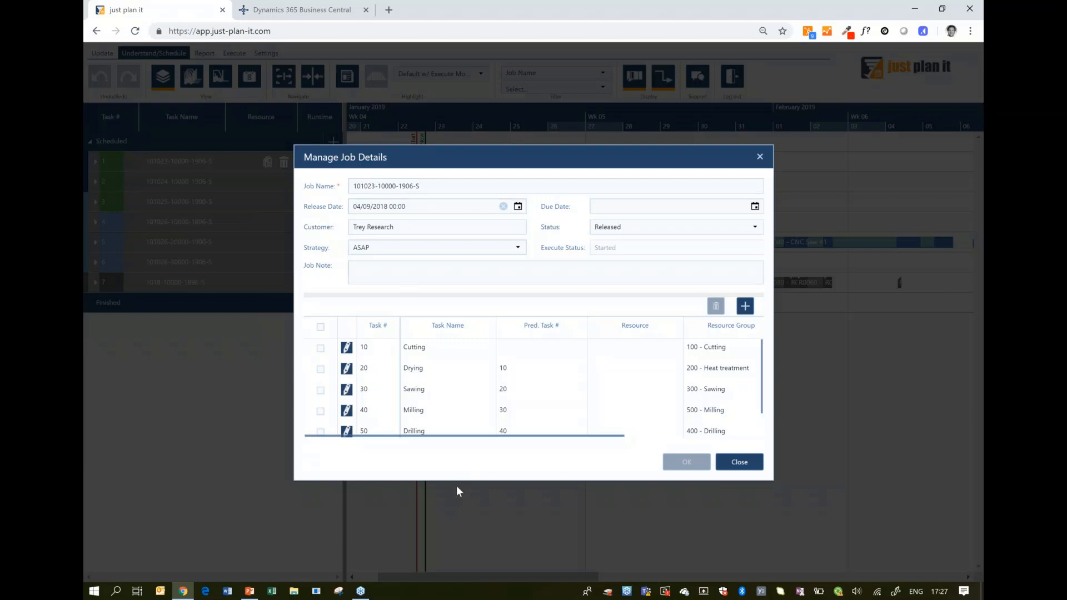
mouse_move(366, 390)
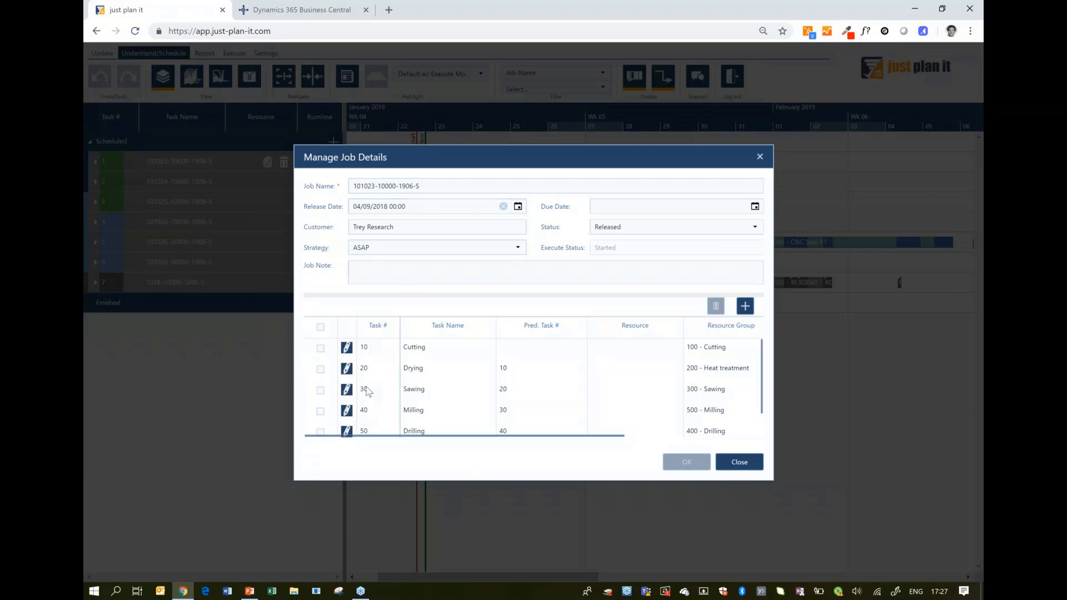
mouse_move(383, 355)
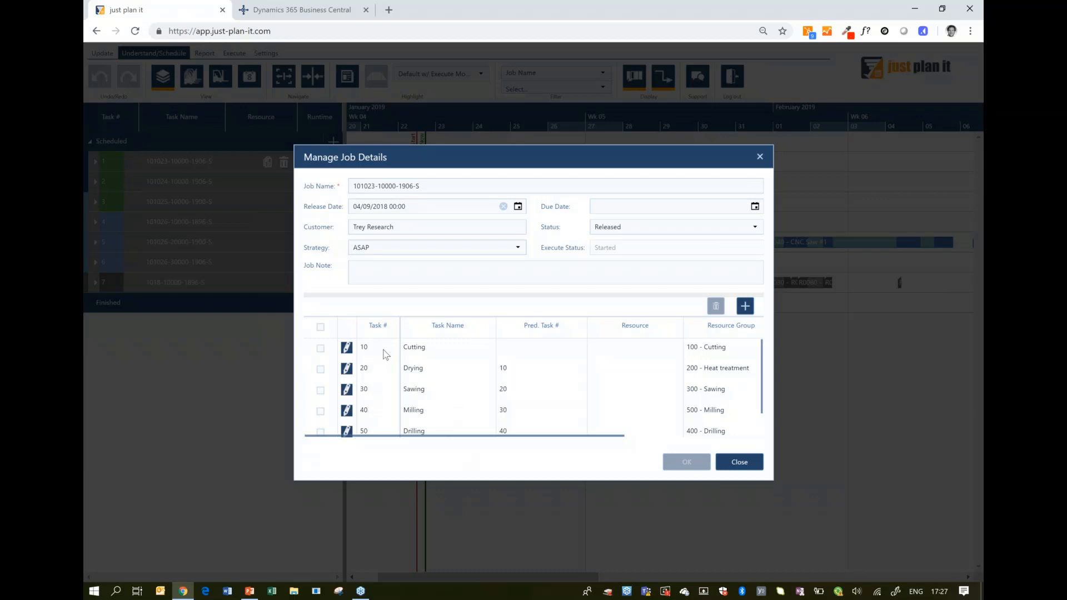
mouse_move(374, 357)
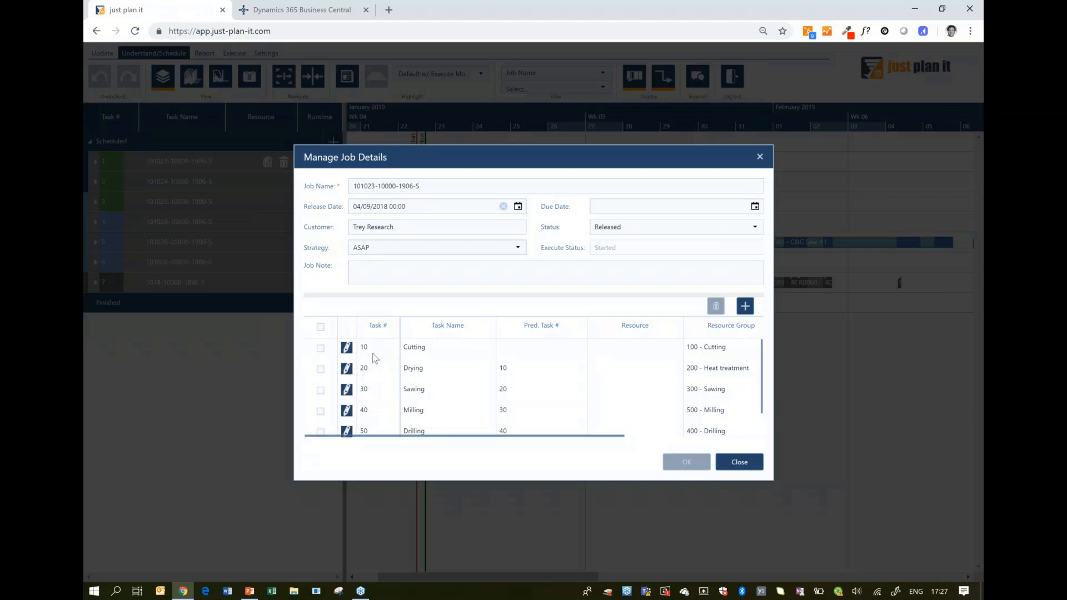
mouse_move(415, 355)
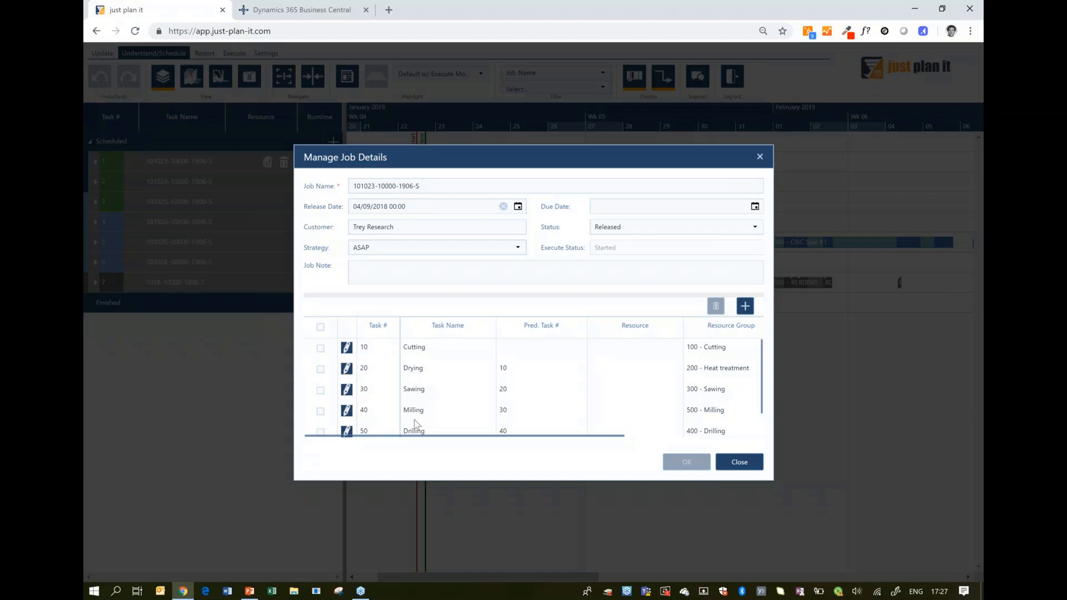
mouse_move(764, 377)
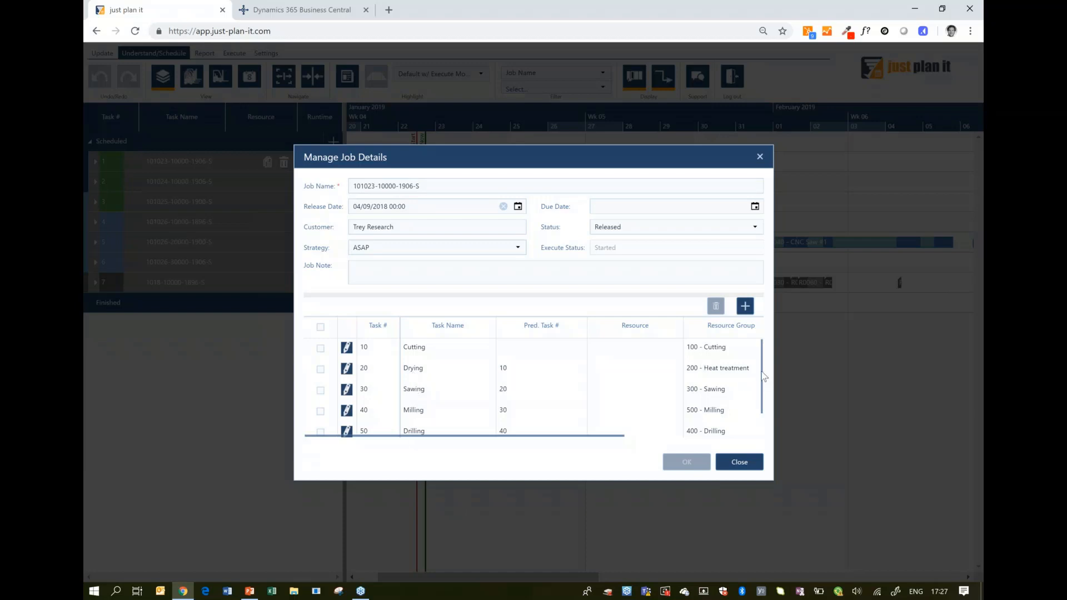
mouse_move(708, 379)
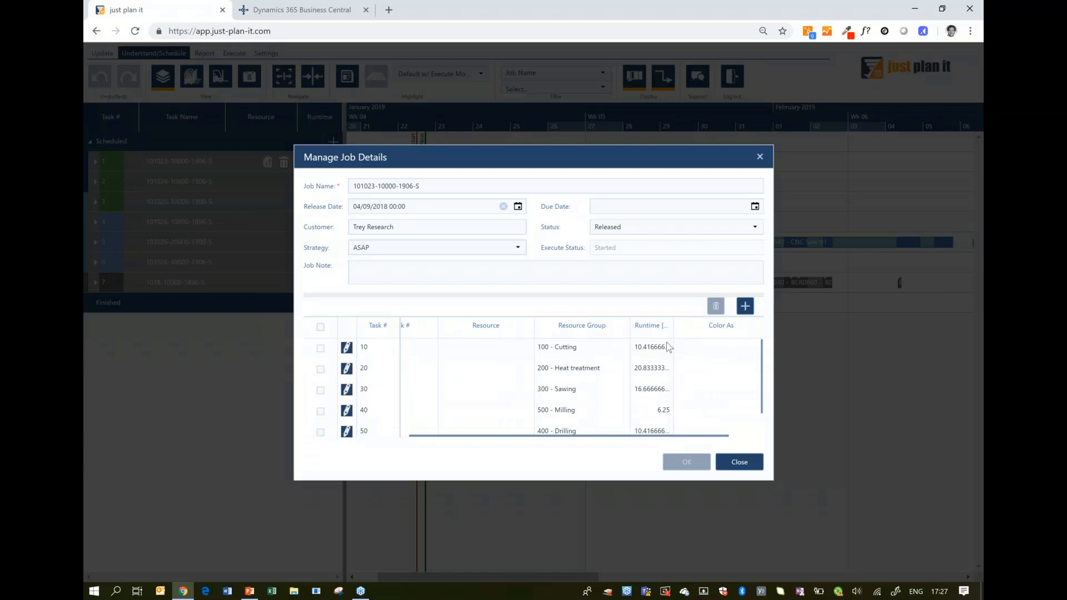
mouse_move(679, 362)
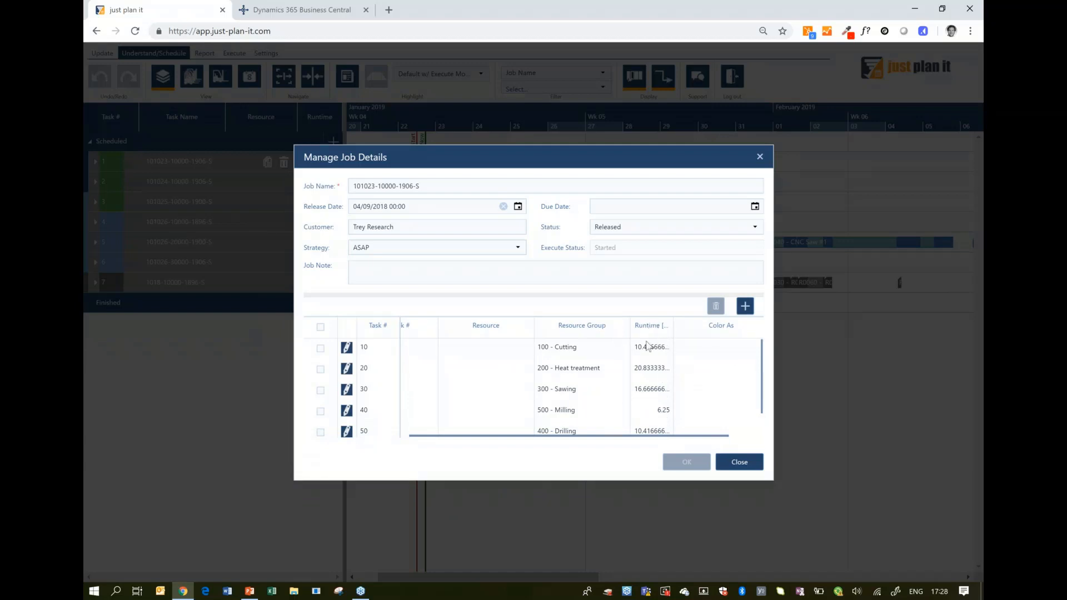
mouse_move(647, 367)
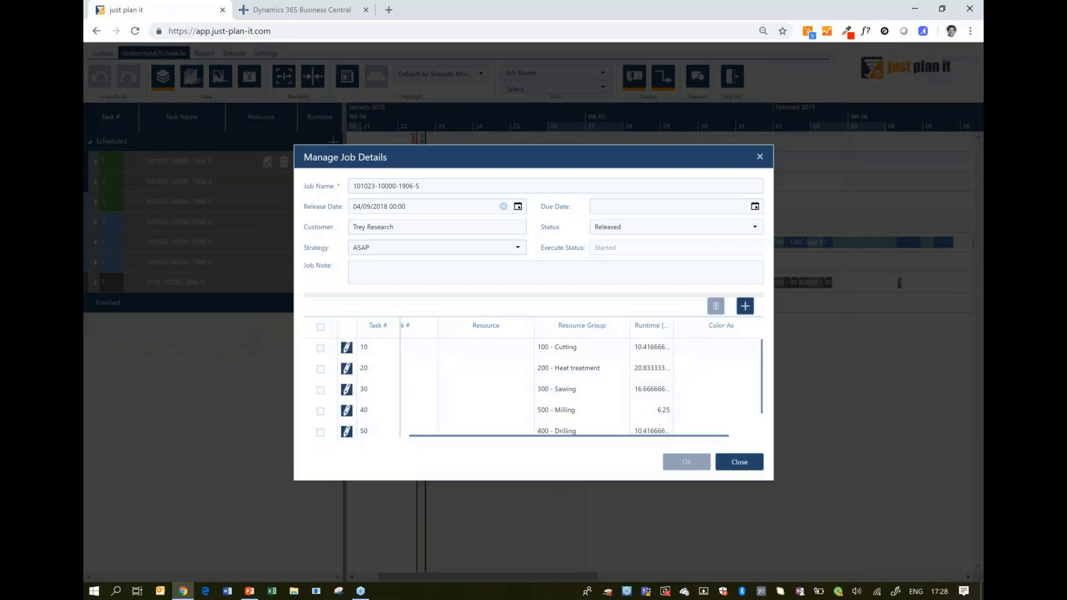
left_click(739, 461)
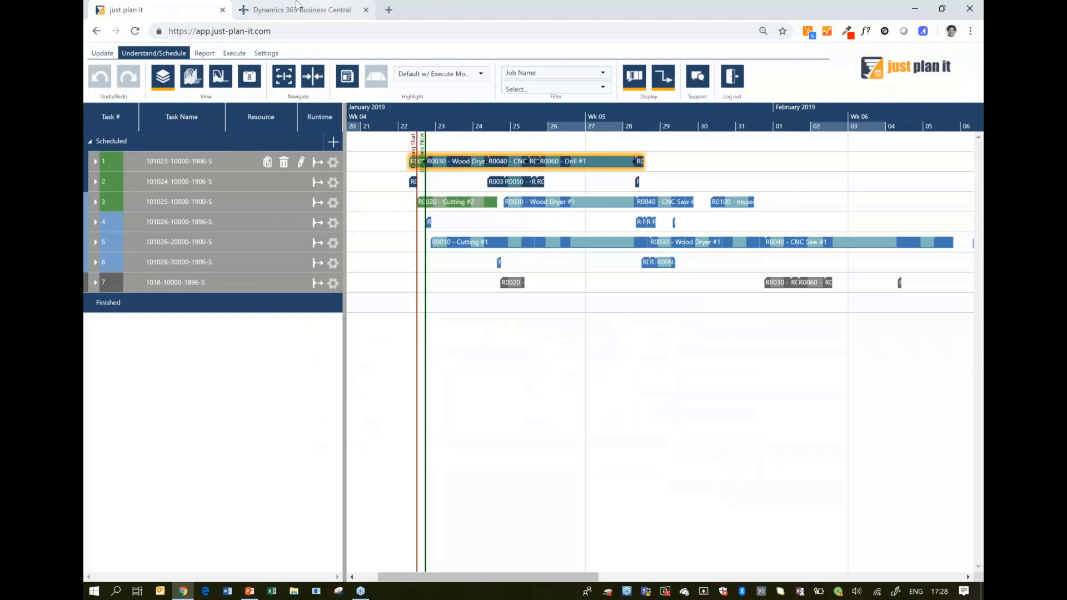
From the Business Central Items list, open the 1896-S ATHENS Office Desk item card.
left_click(301, 9)
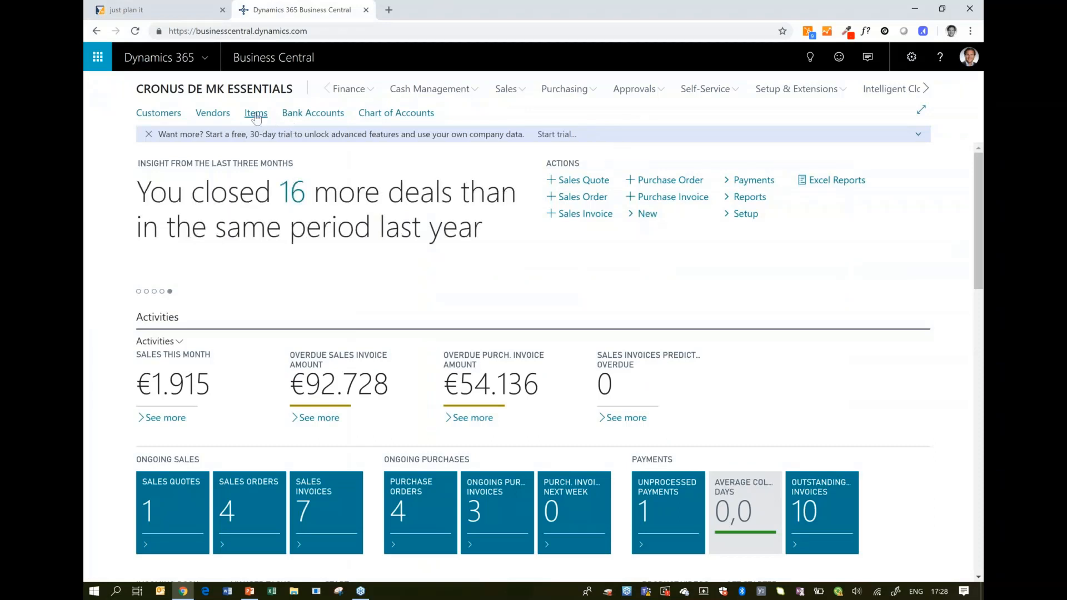
left_click(256, 112)
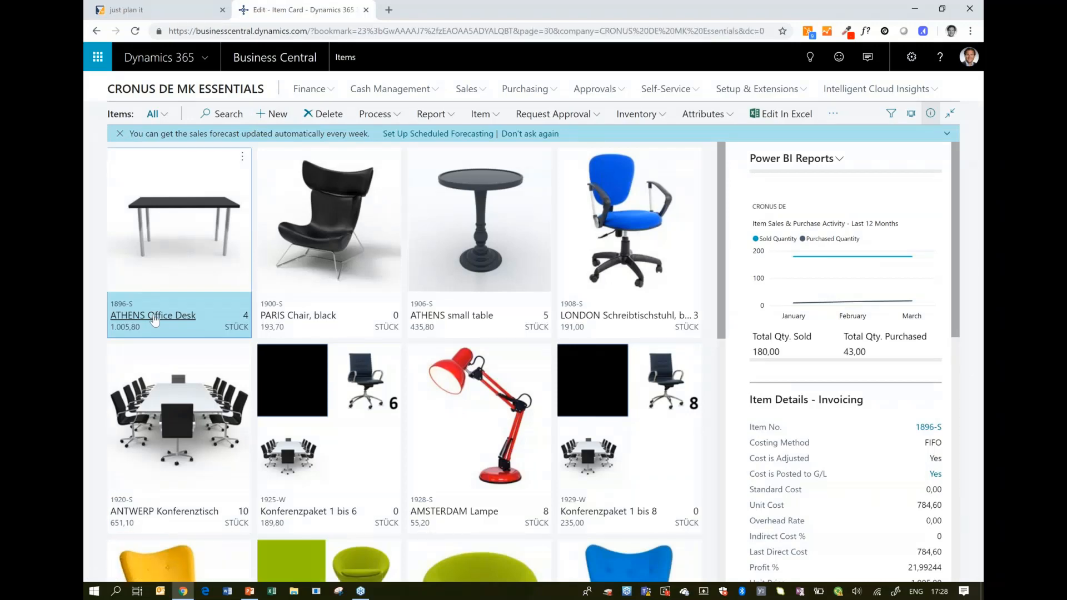
left_click(152, 315)
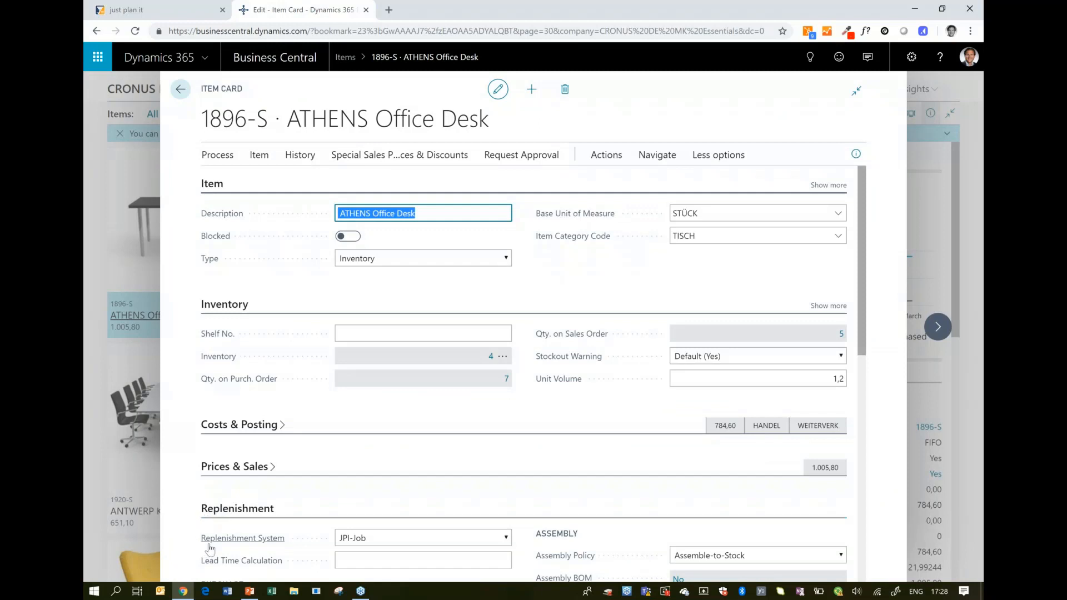
mouse_move(235, 549)
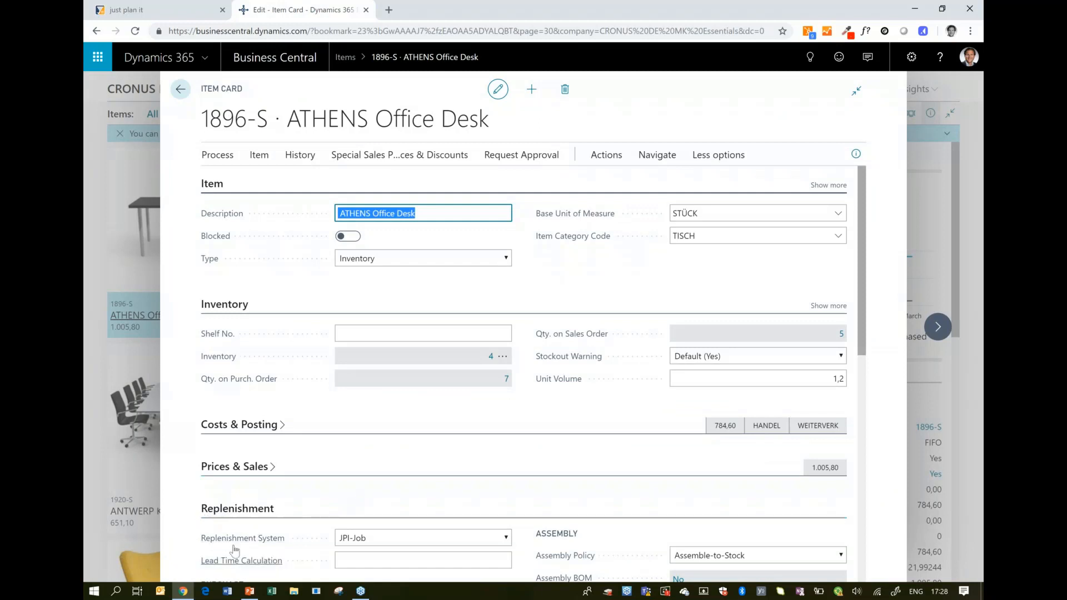
Confirm Replenishment System JPI-Job, check job 101023's details in the planner, and return to the item card.
left_click(506, 537)
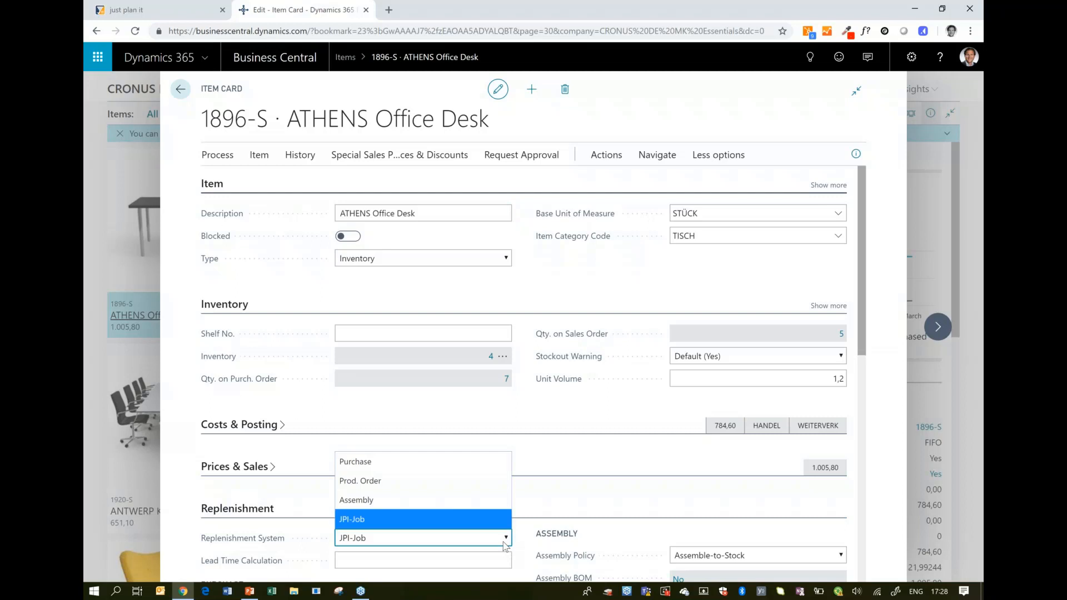
mouse_move(492, 541)
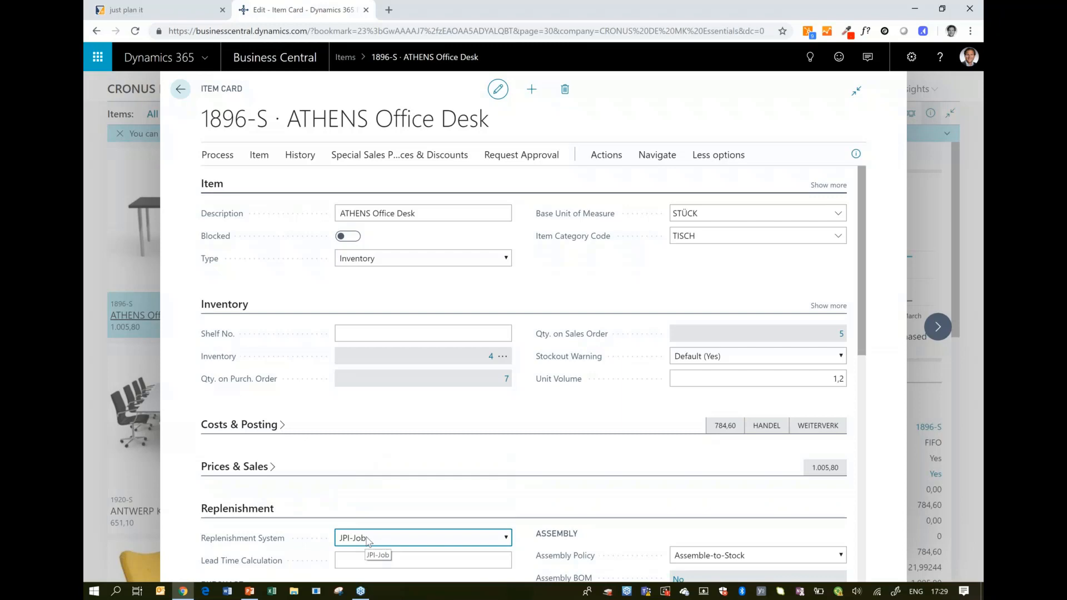
mouse_move(334, 518)
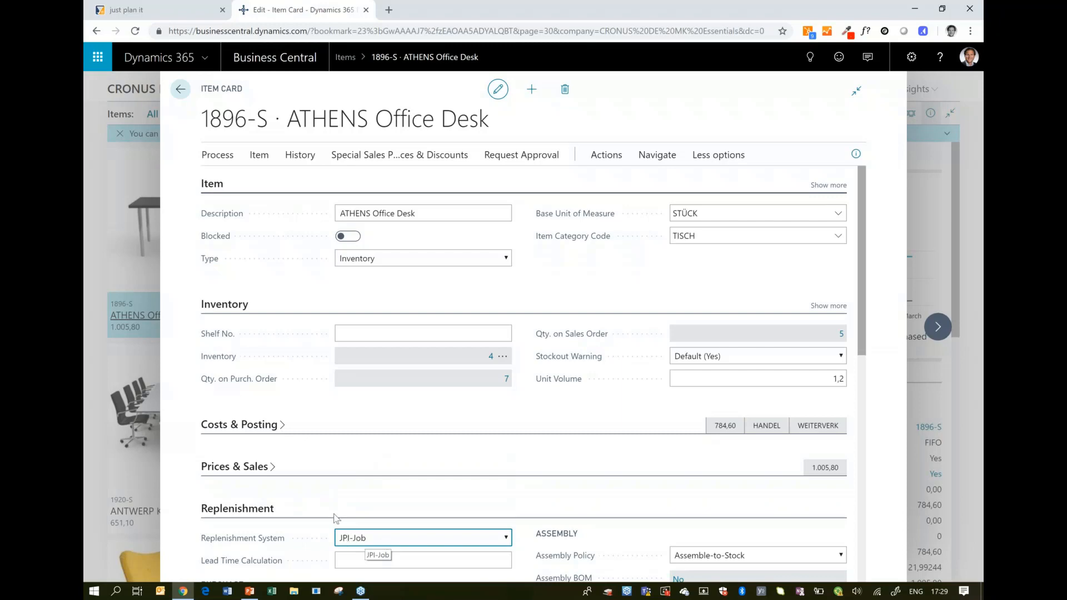
left_click(126, 10)
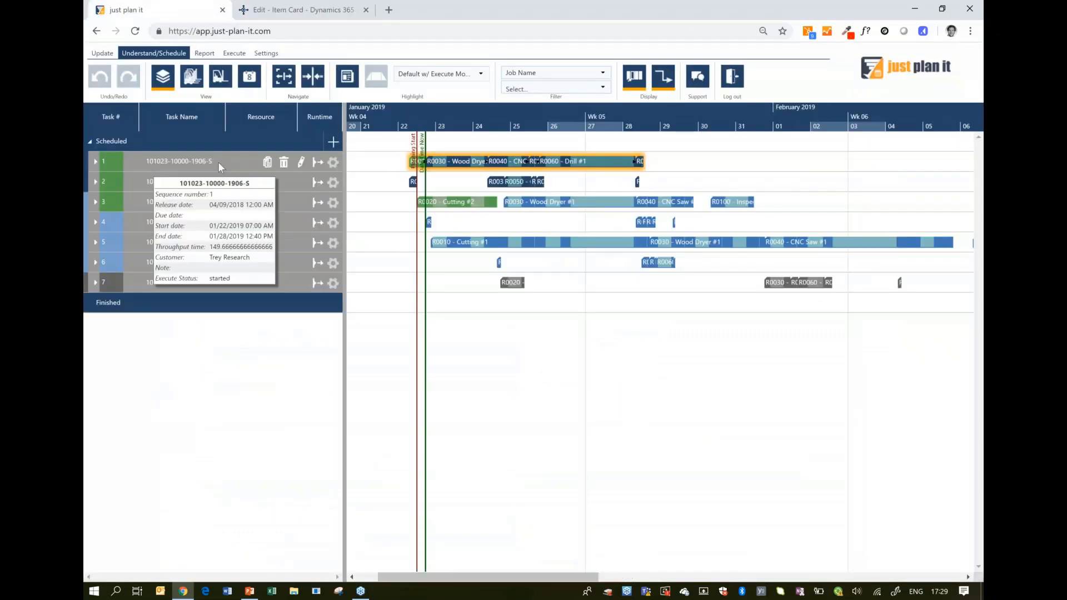
left_click(300, 162)
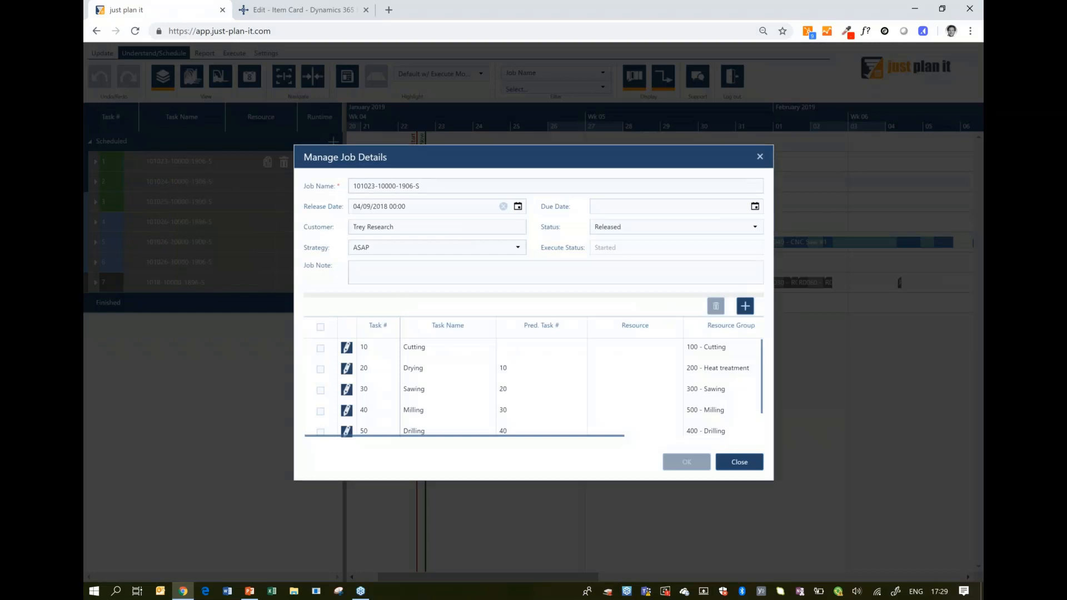
left_click(740, 462)
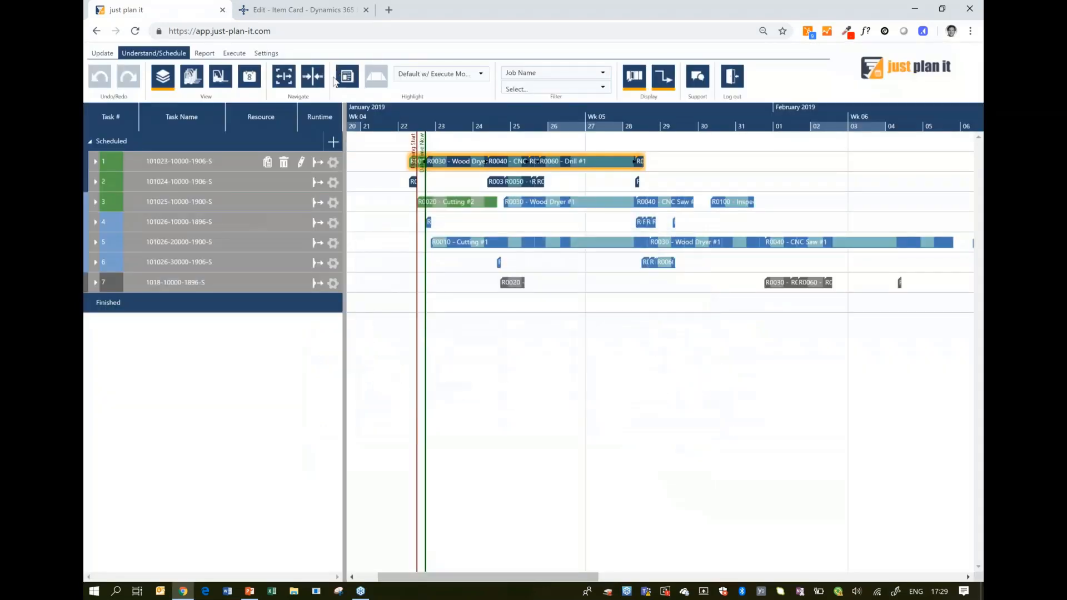
mouse_move(327, 75)
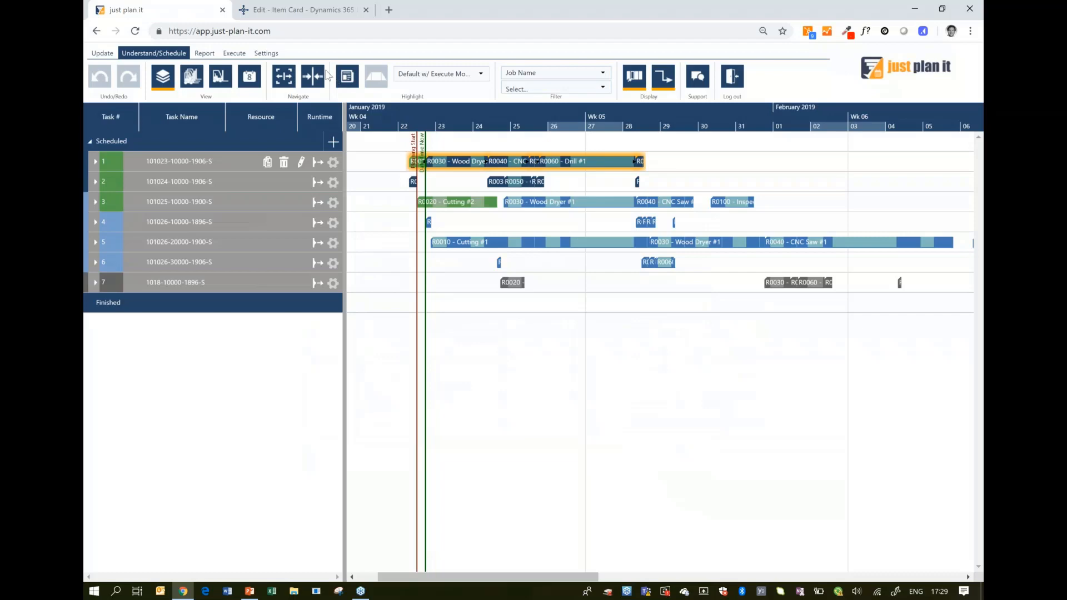
left_click(300, 9)
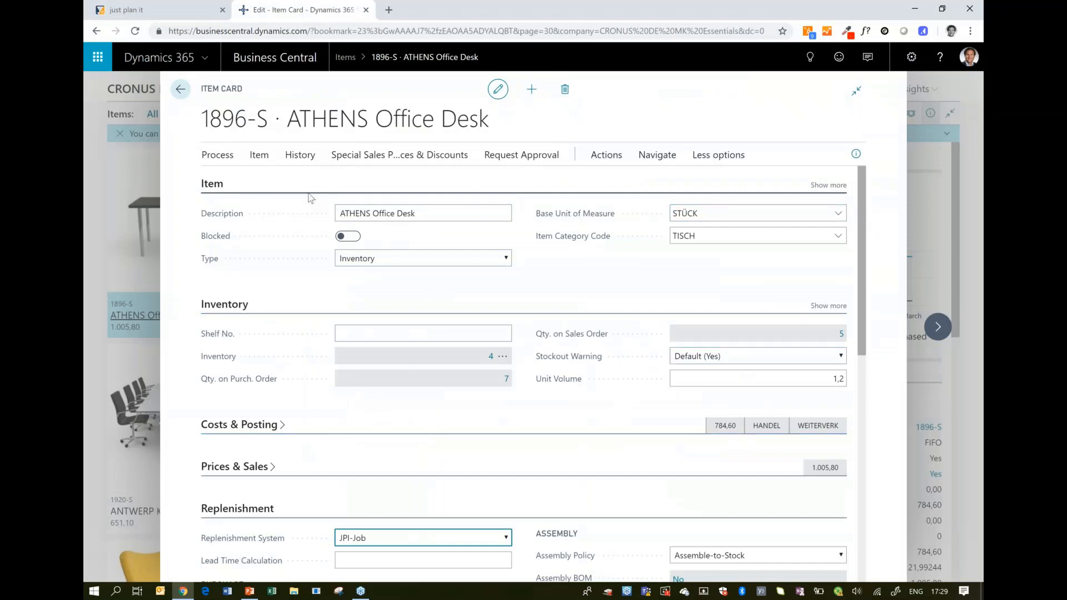
mouse_move(851, 218)
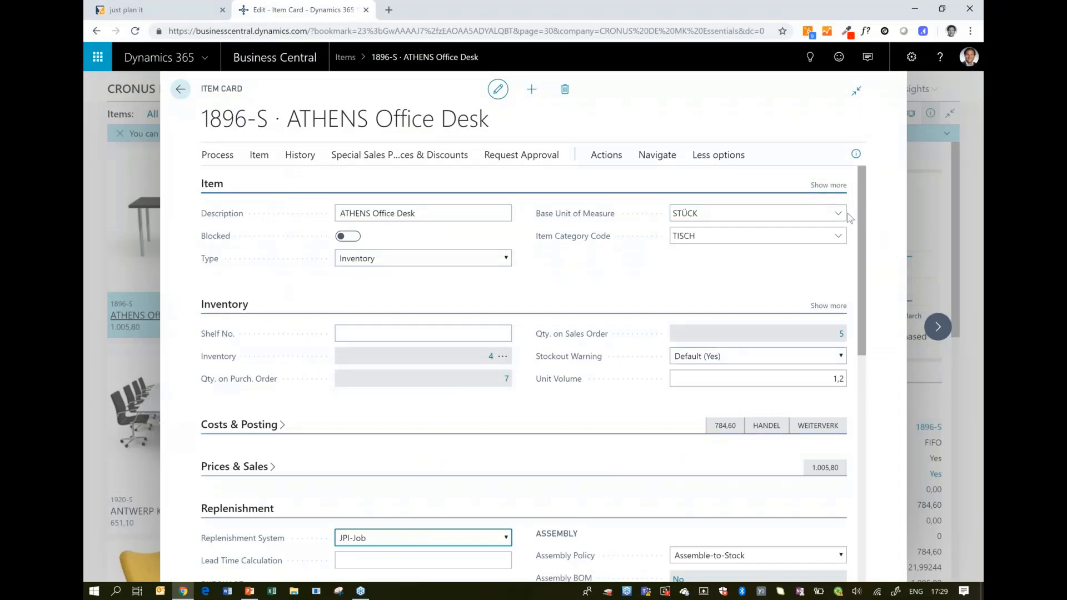
scroll("down", 3)
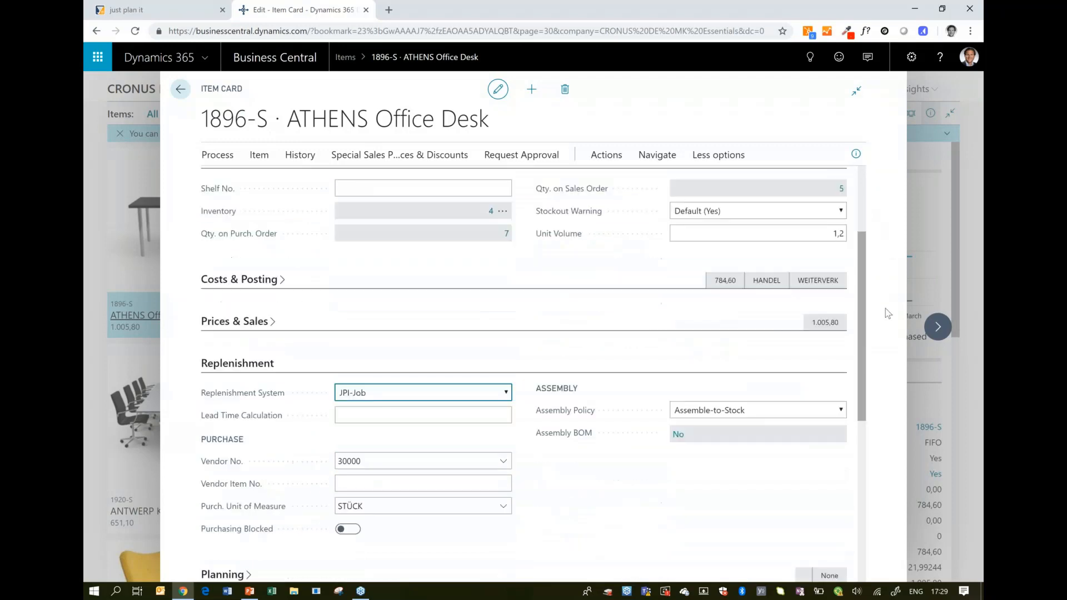
scroll("down", 3)
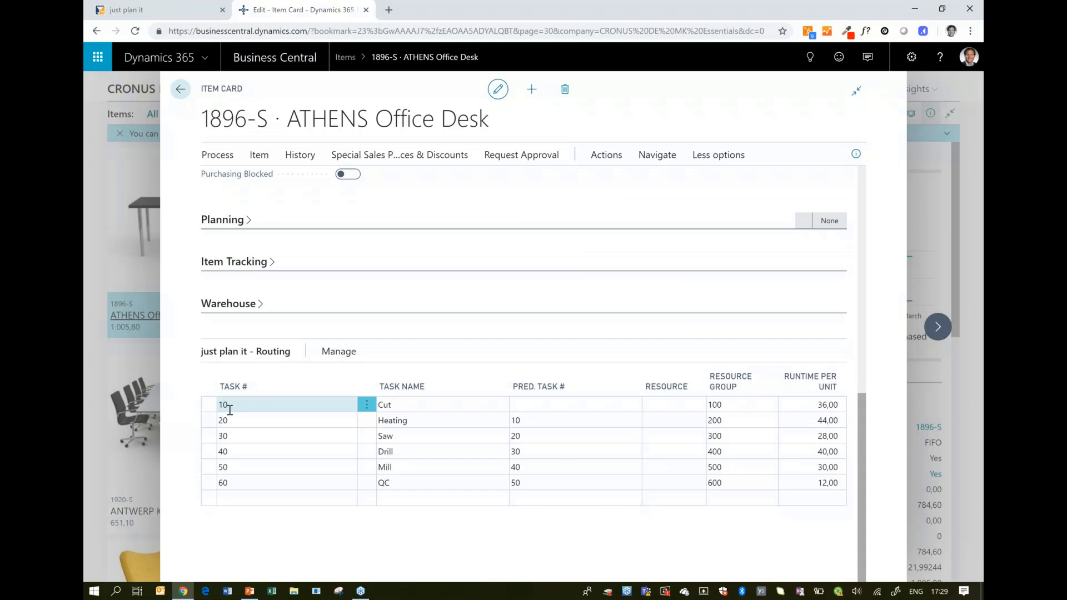
left_click(242, 483)
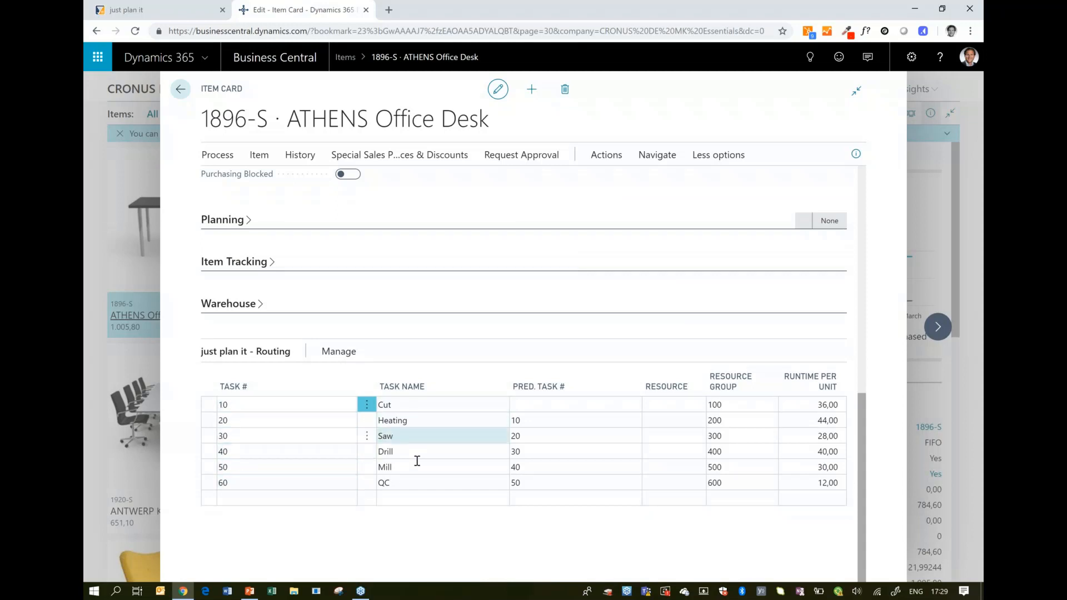
left_click(673, 451)
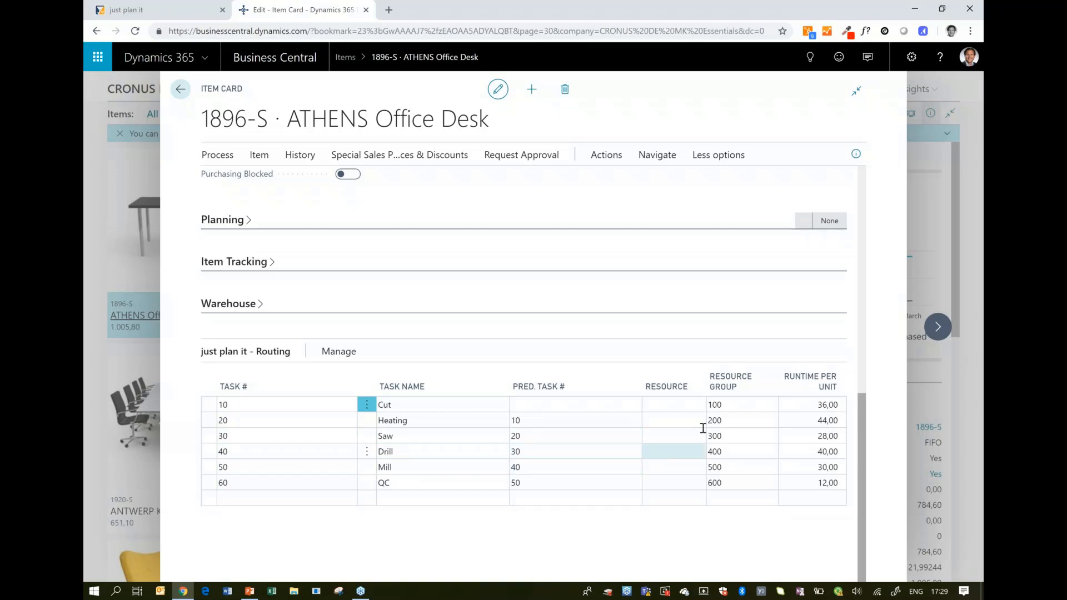
left_click(731, 421)
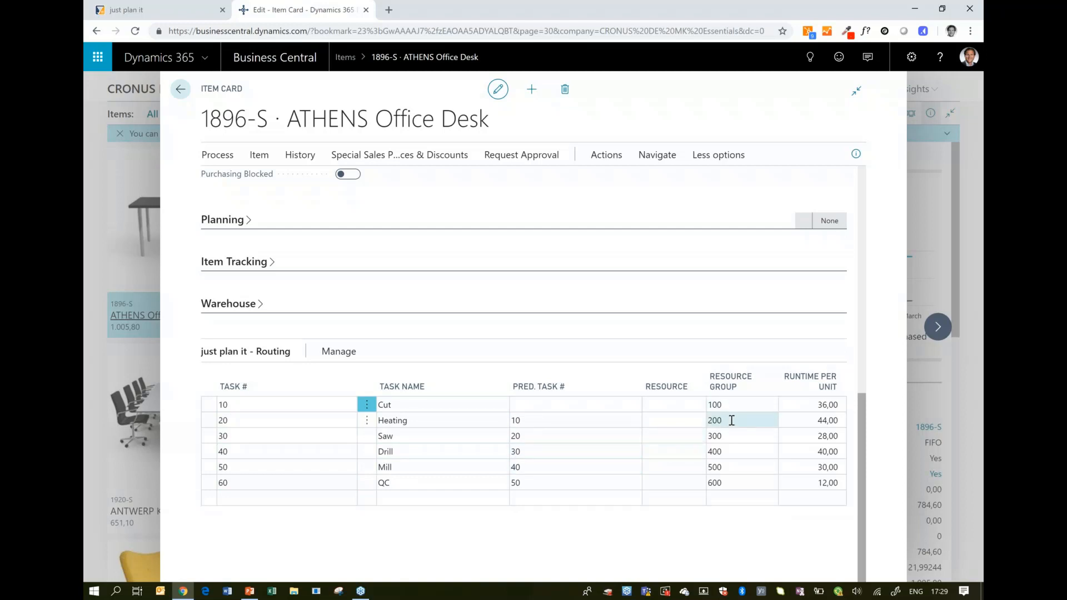
left_click(770, 420)
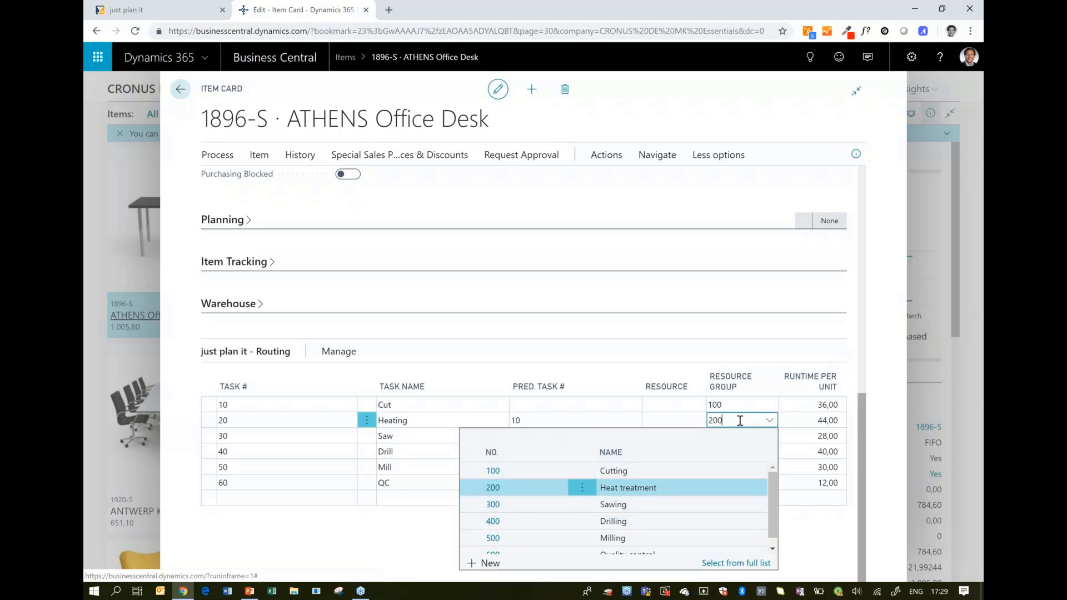
left_click(628, 488)
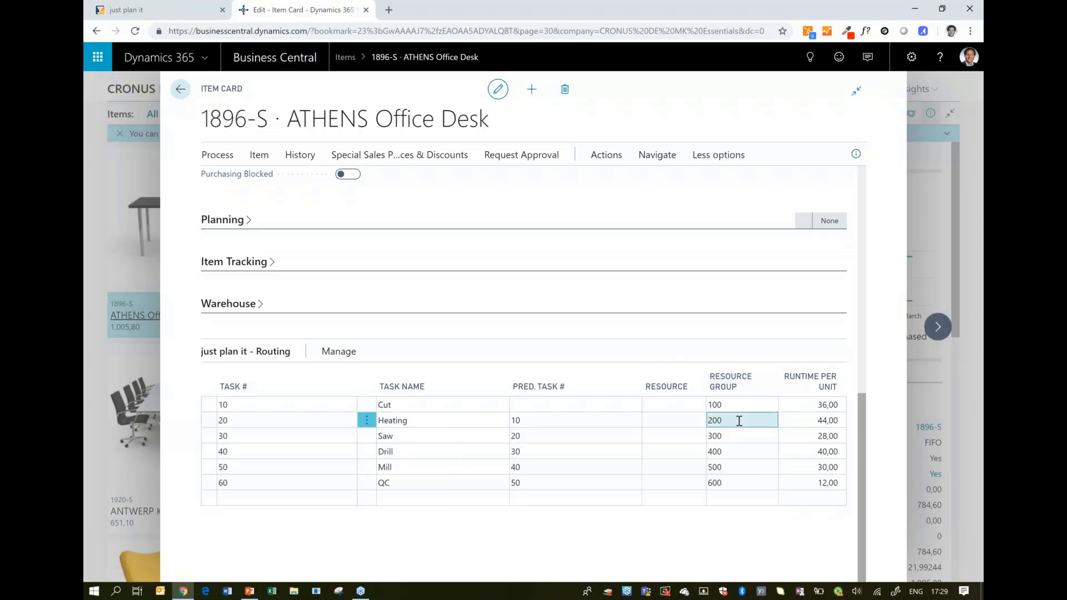
left_click(813, 436)
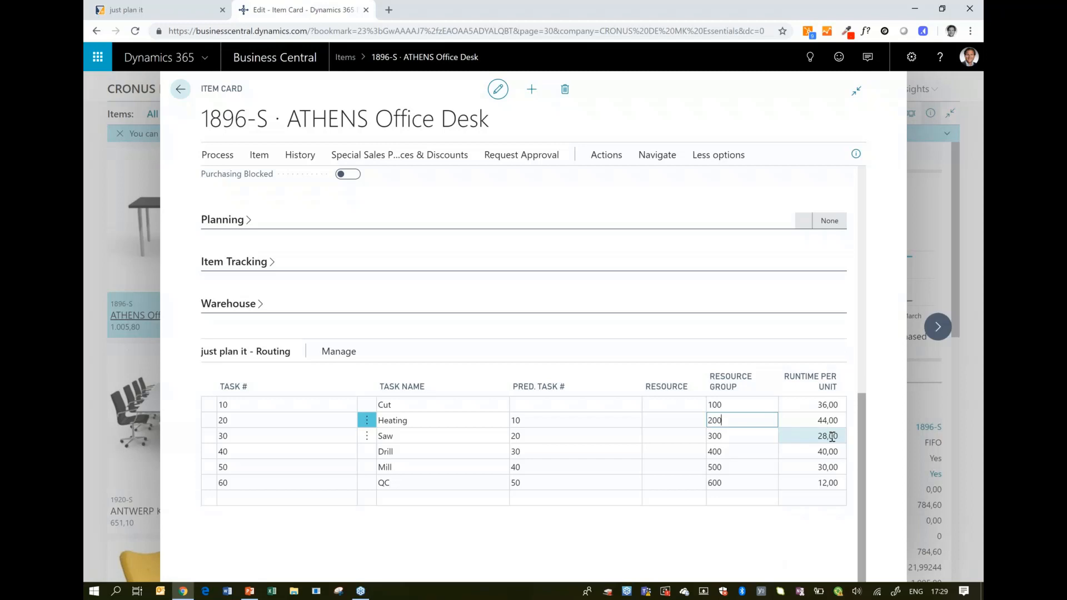
left_click(285, 467)
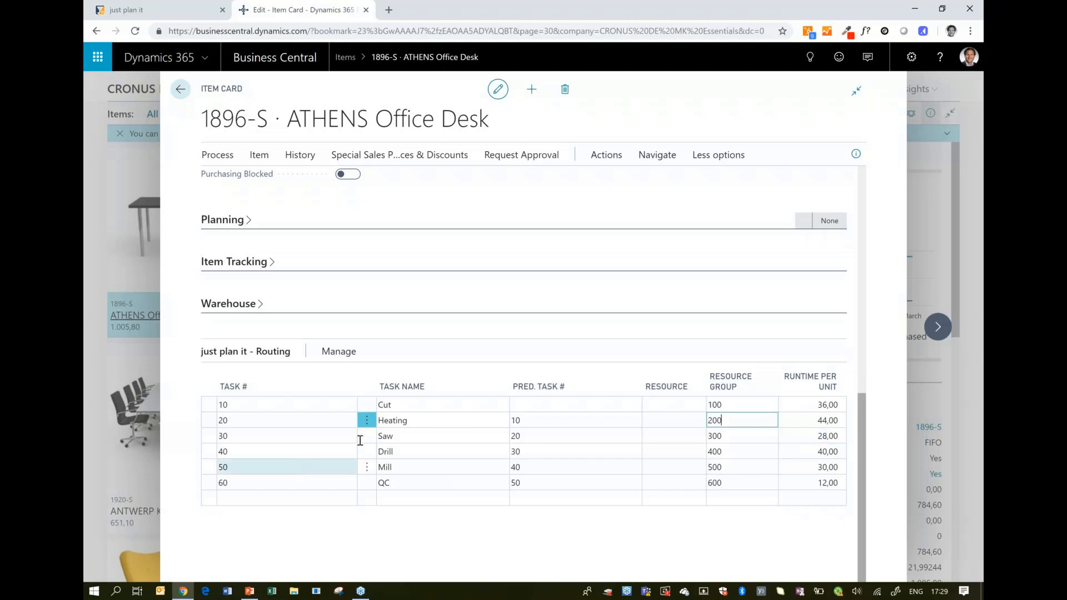
scroll("up", 3)
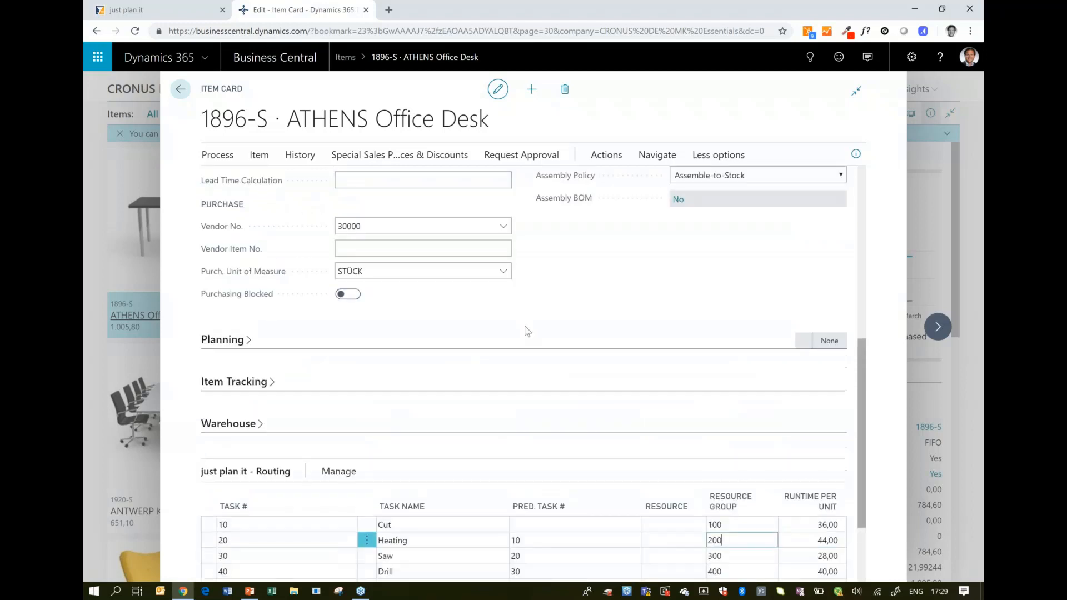
scroll("down", 3)
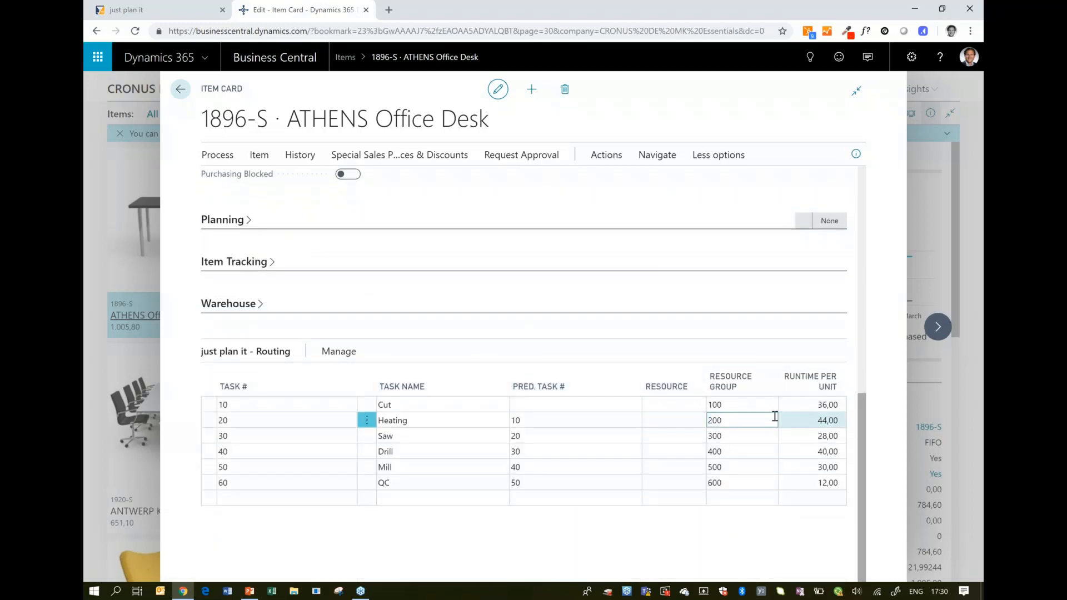
left_click(810, 467)
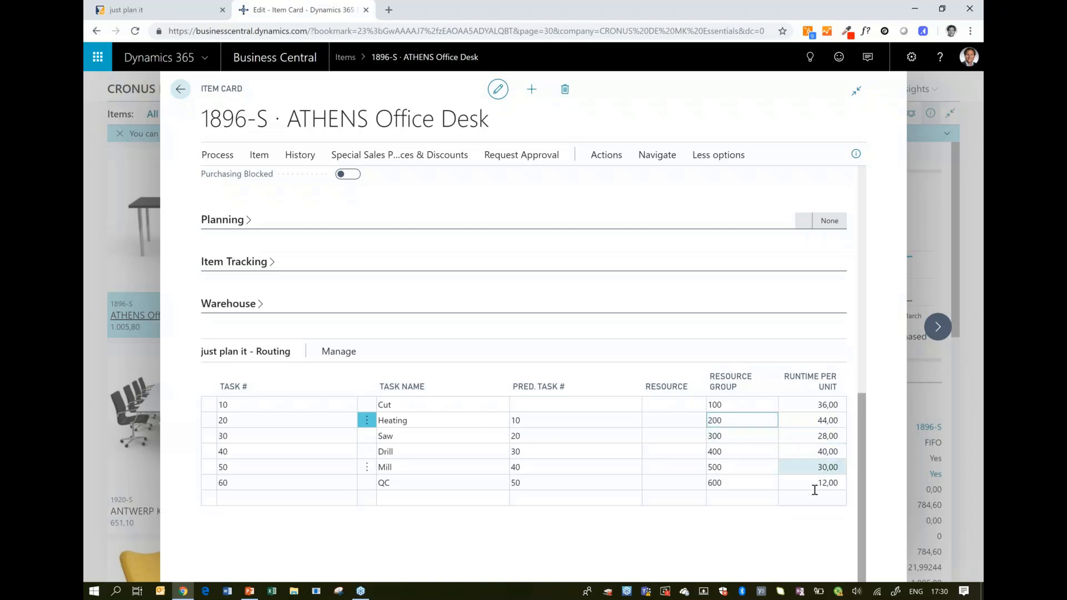
left_click(407, 482)
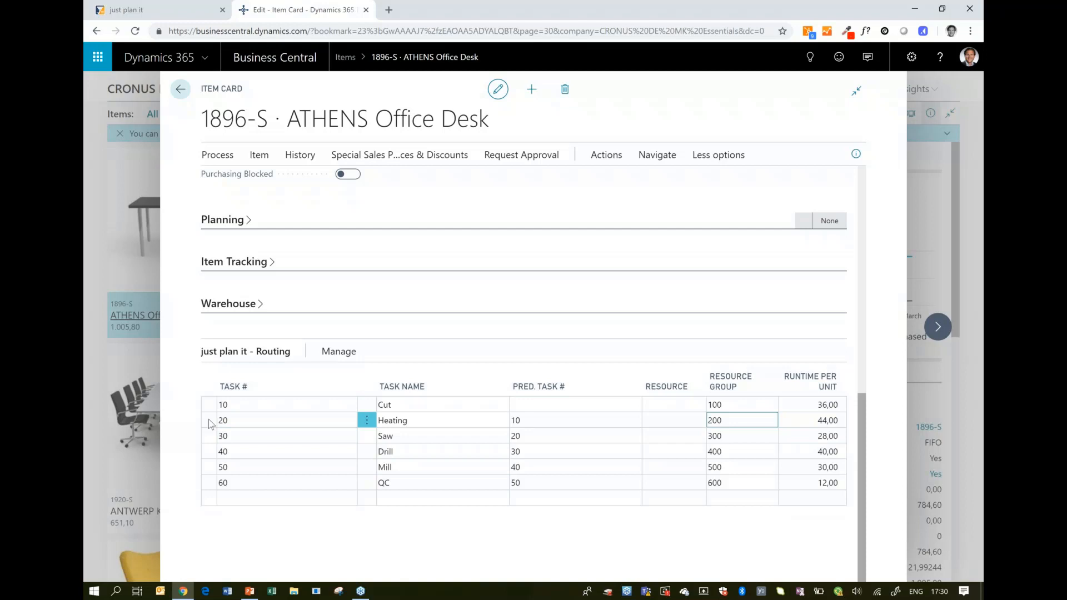
left_click(286, 467)
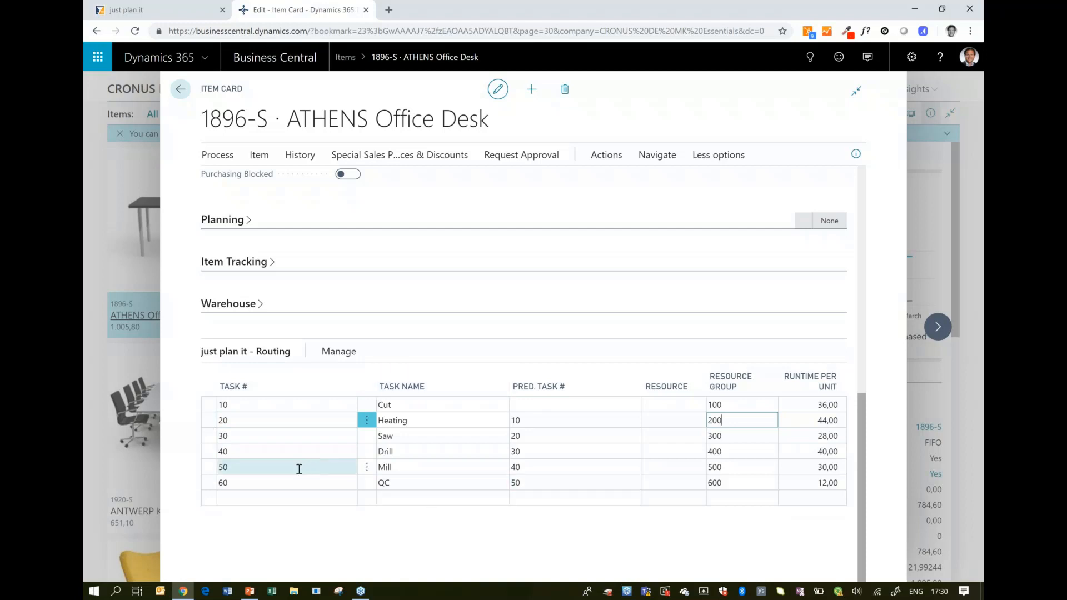
scroll("up", 3)
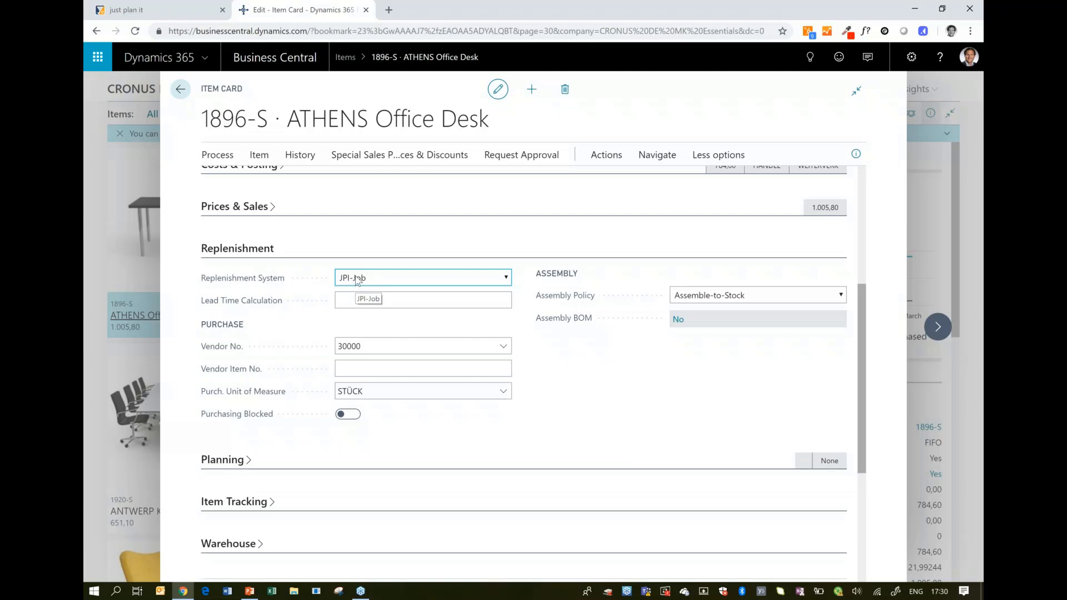
scroll("down", 3)
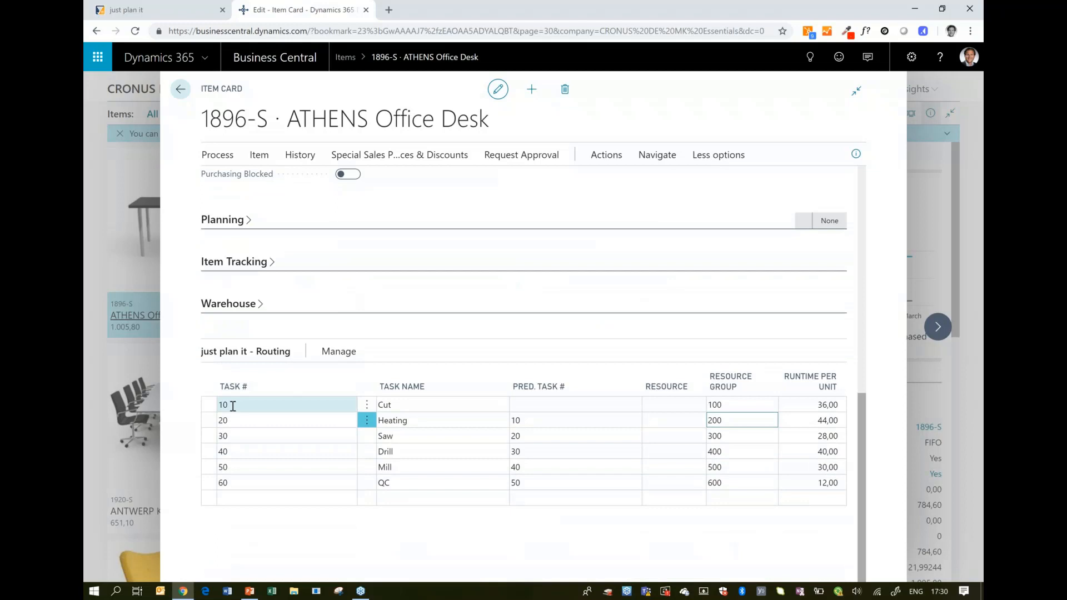
left_click(278, 483)
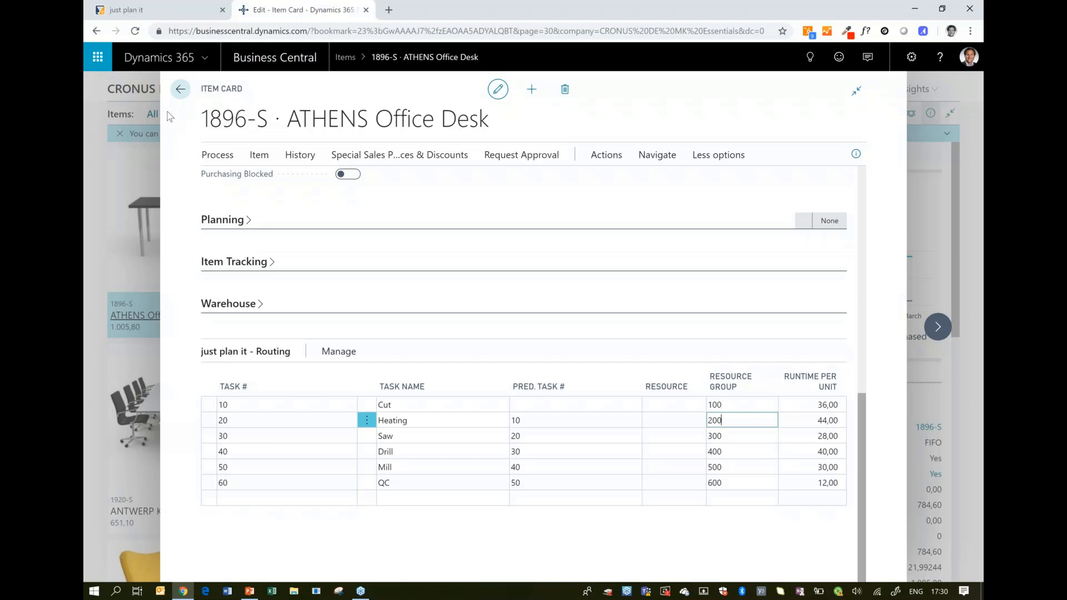
left_click(180, 89)
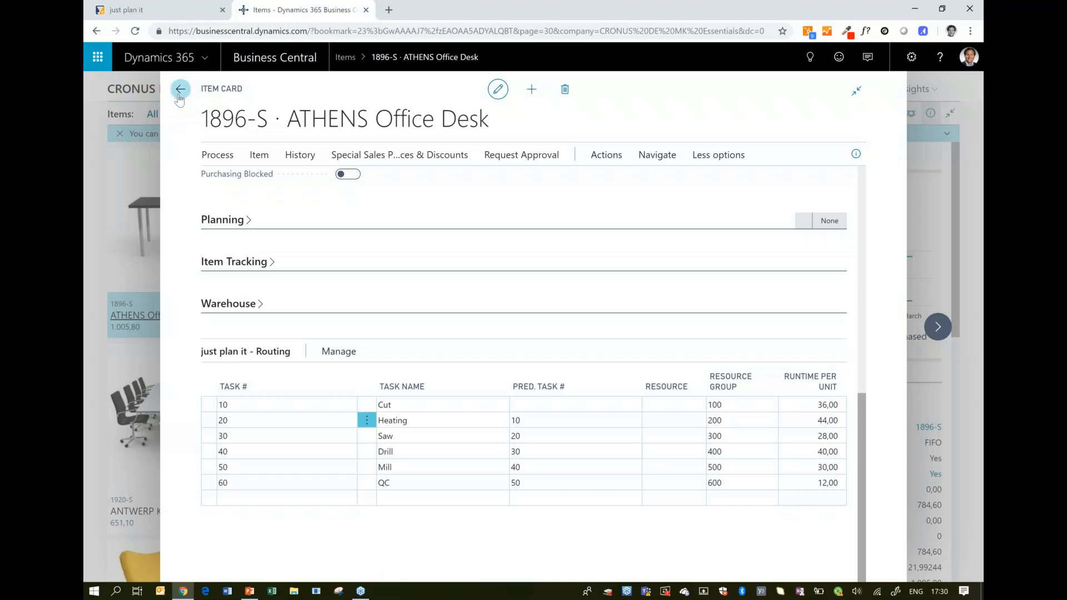
Leave the item card, go to Sales Quotes via the Sales menu and start a new quote.
left_click(180, 88)
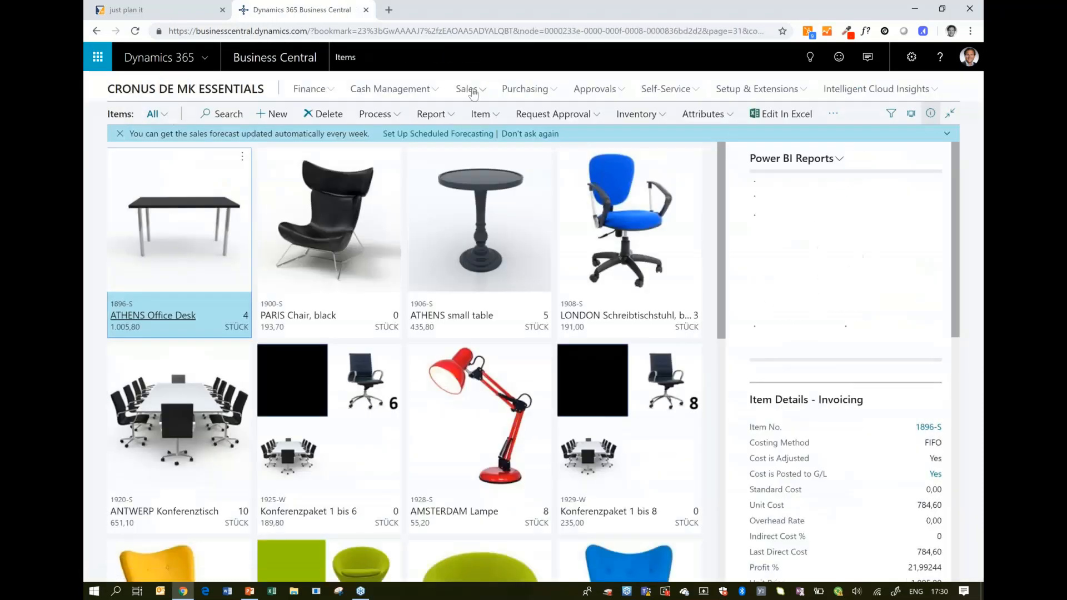
left_click(466, 89)
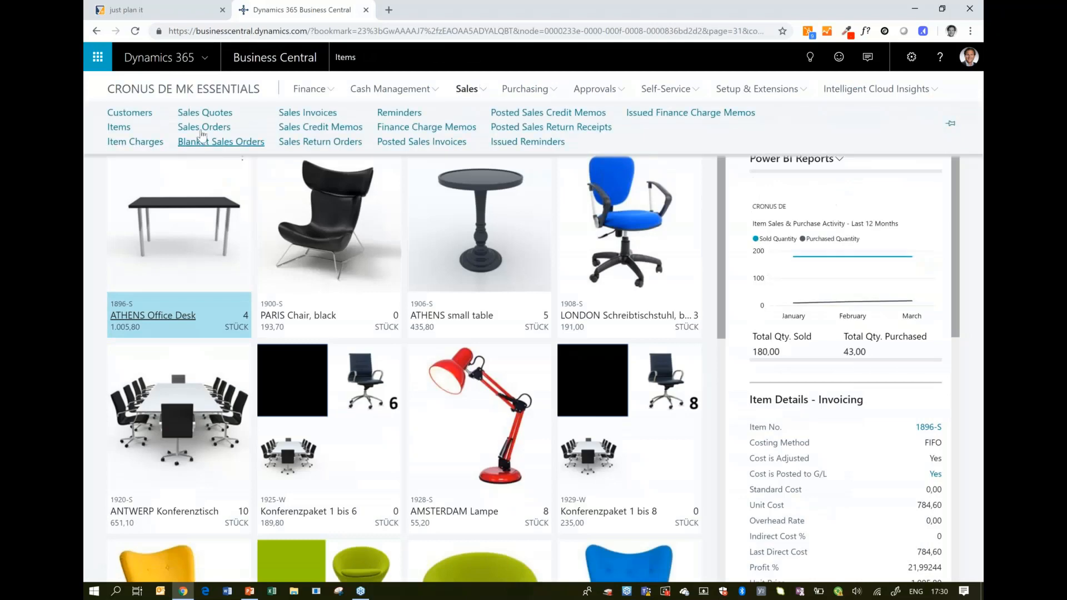
mouse_move(206, 113)
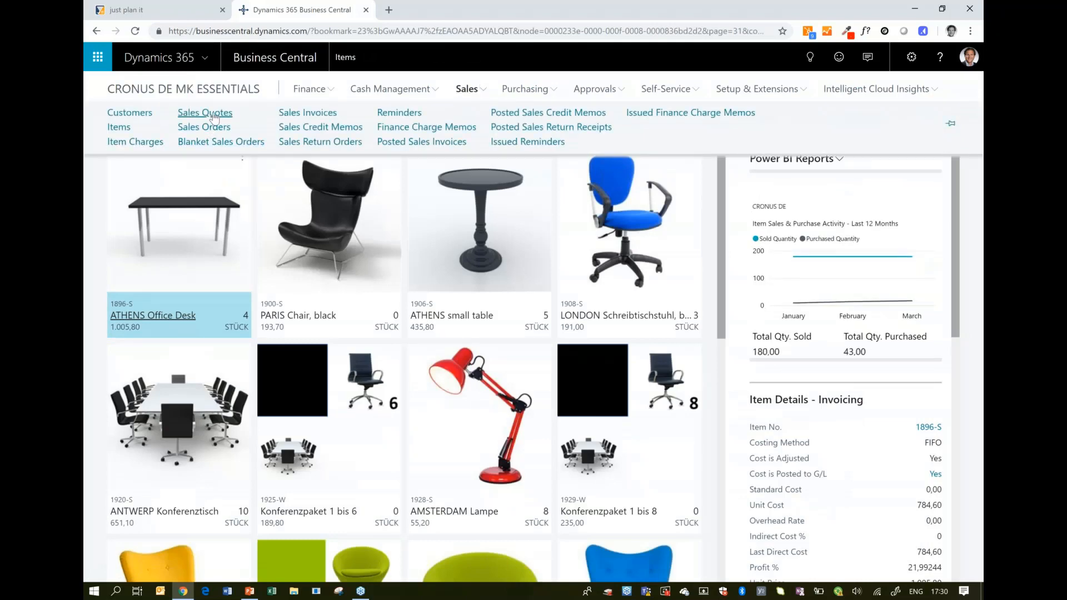
left_click(205, 113)
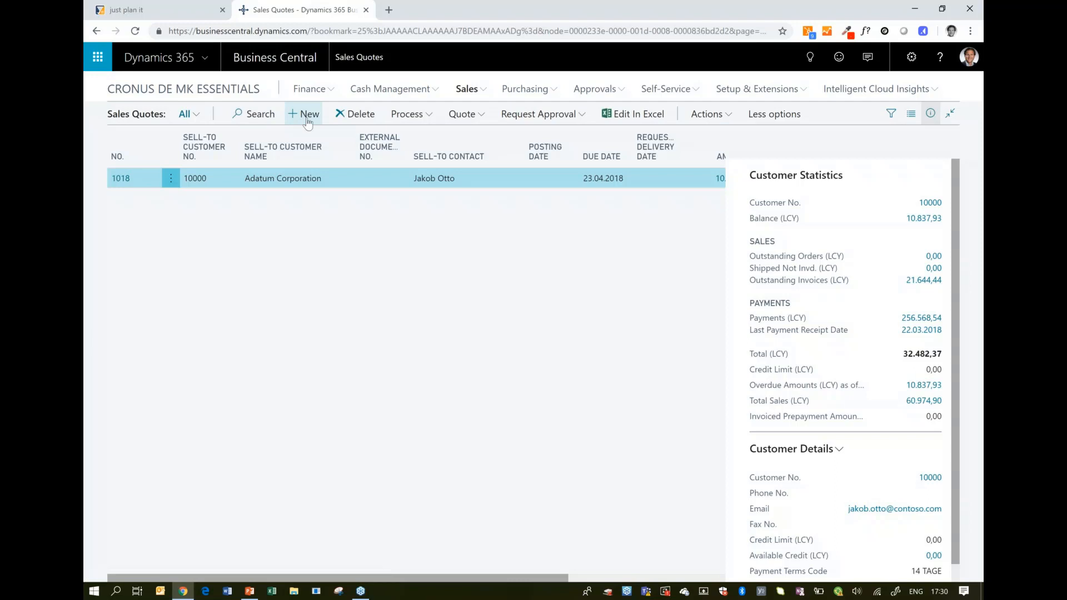
left_click(305, 113)
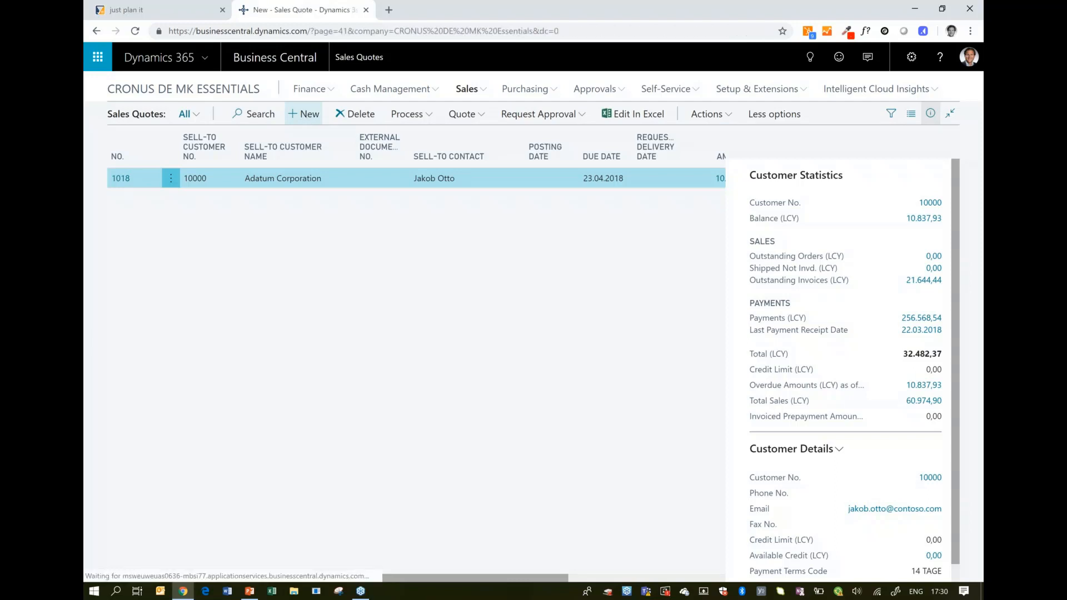
Assign customer Alpine Ski House (40000) to new sales quote 1019 and move to the first line.
left_click(303, 113)
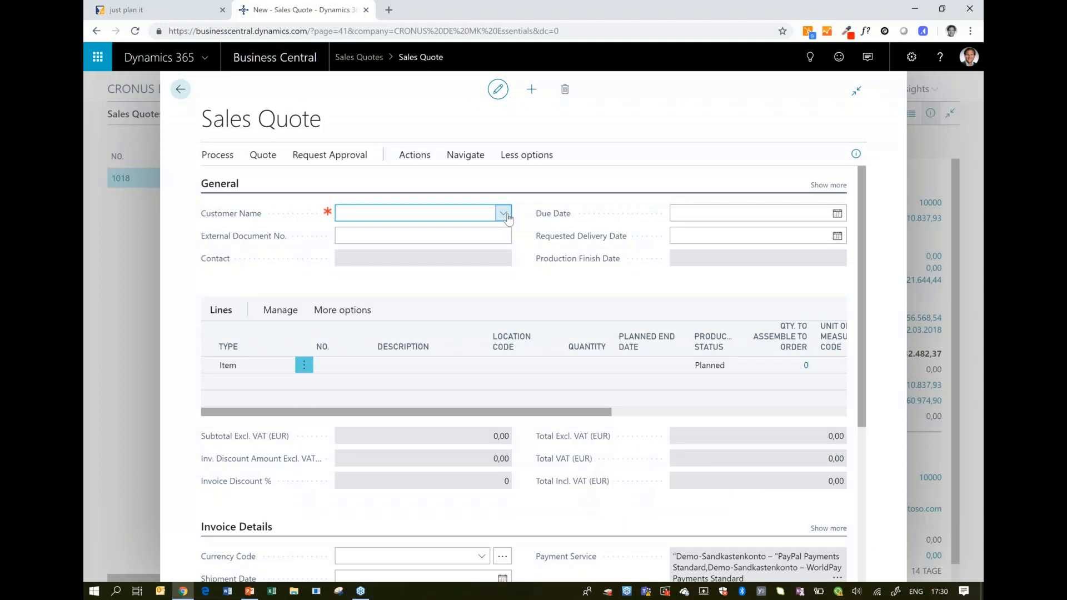
left_click(503, 213)
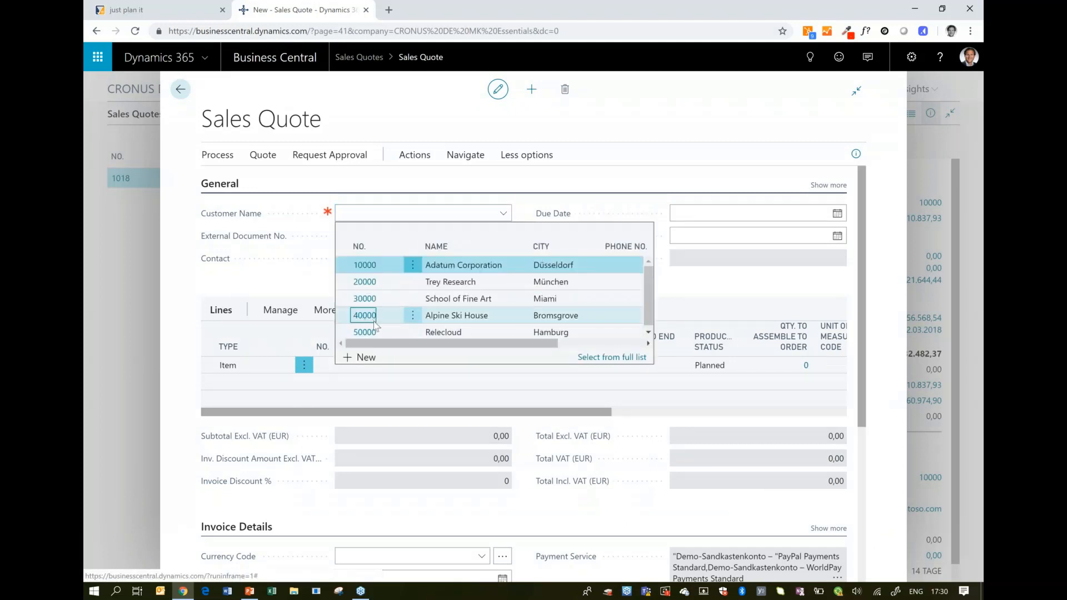
left_click(456, 315)
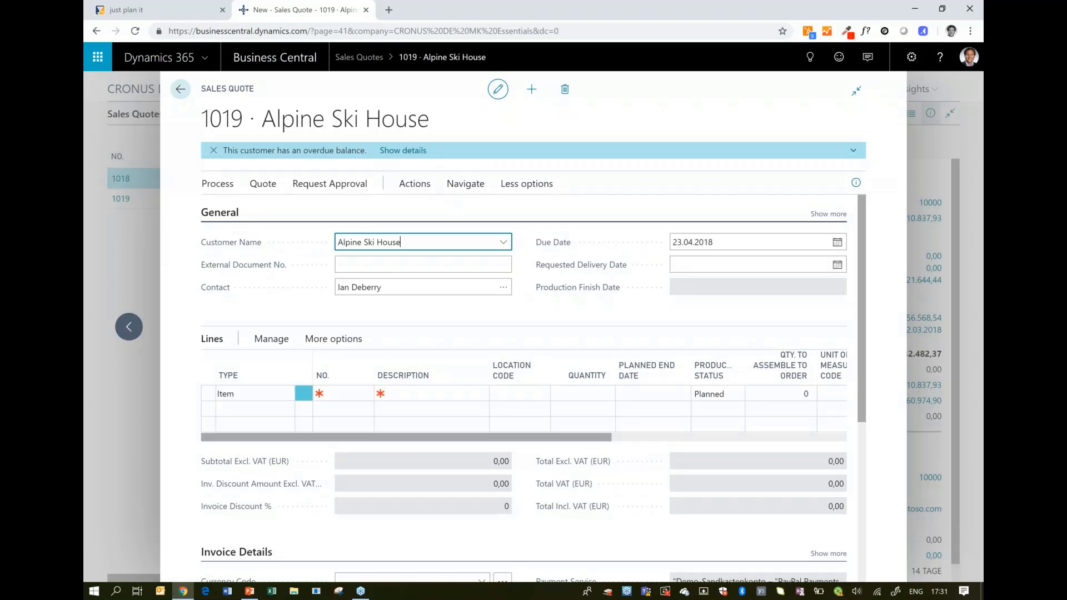
left_click(365, 393)
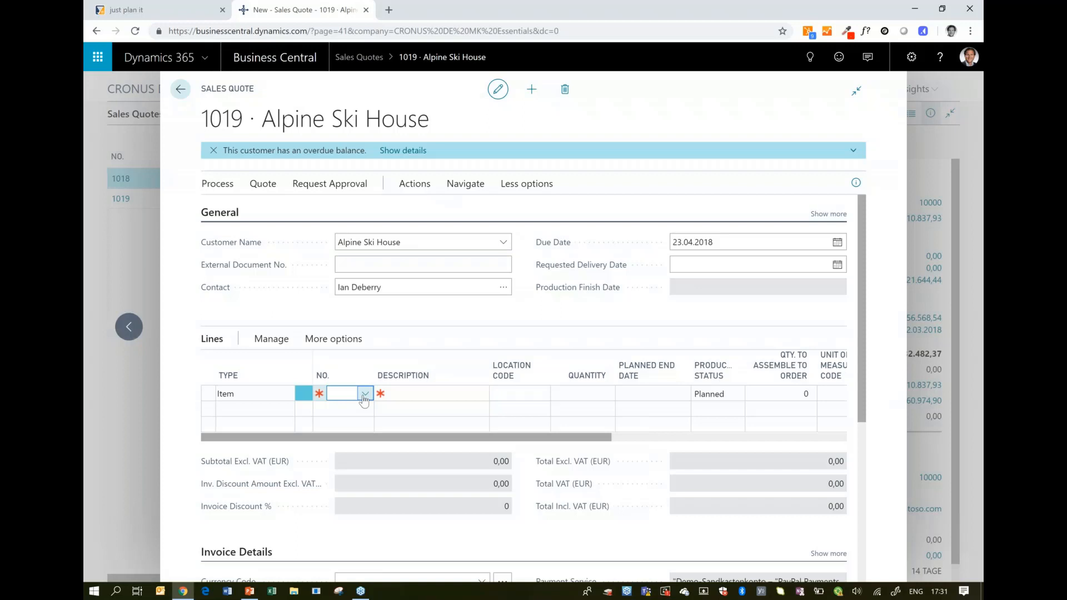
Add a PARIS Chair, black line with quantity 16 so its planned end date calculates.
left_click(364, 394)
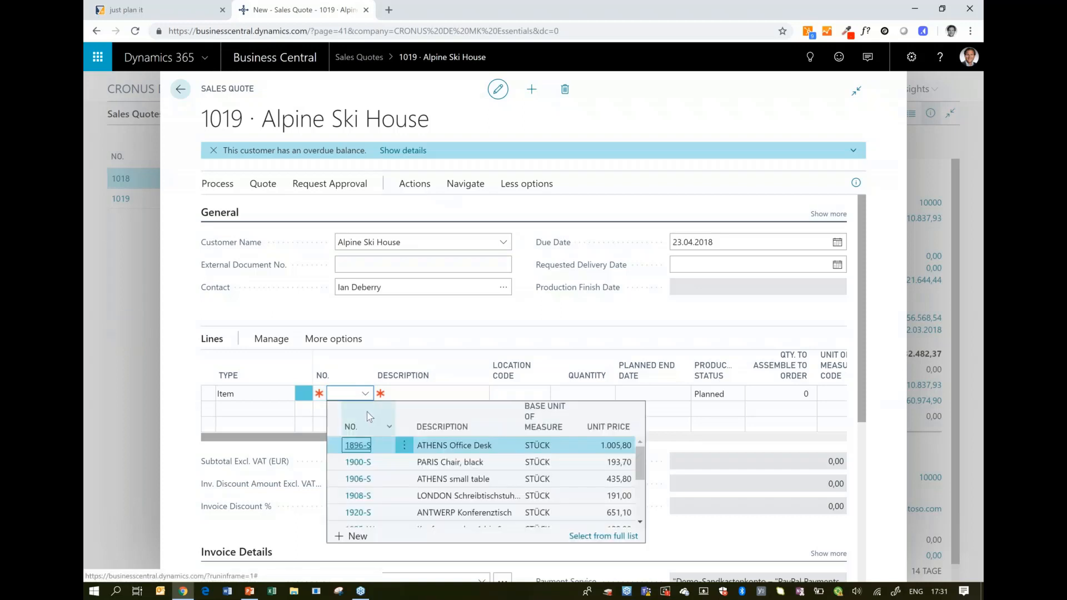
mouse_move(357, 462)
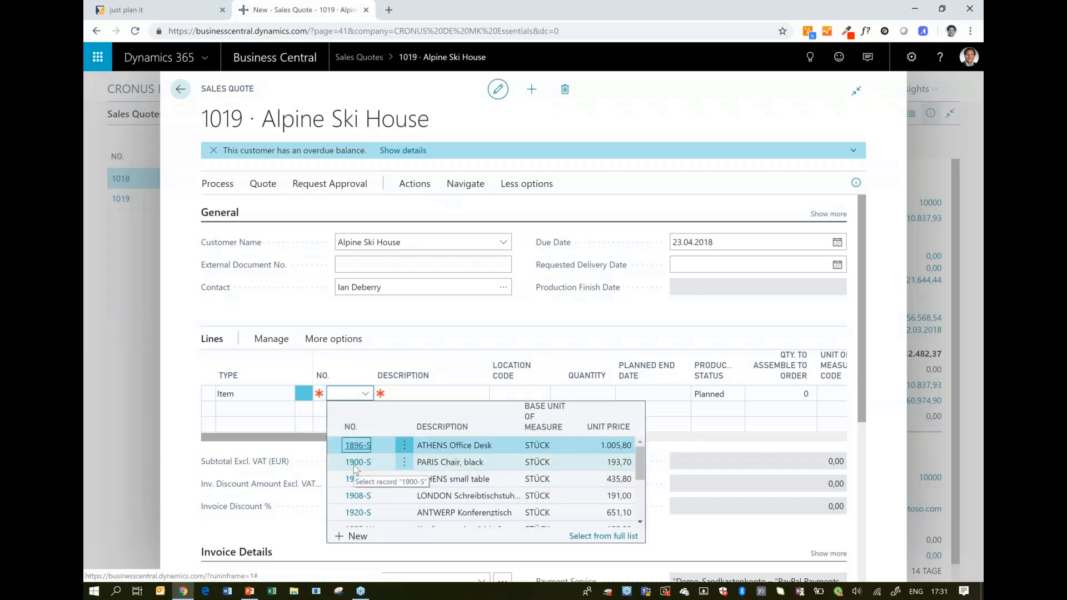
left_click(358, 462)
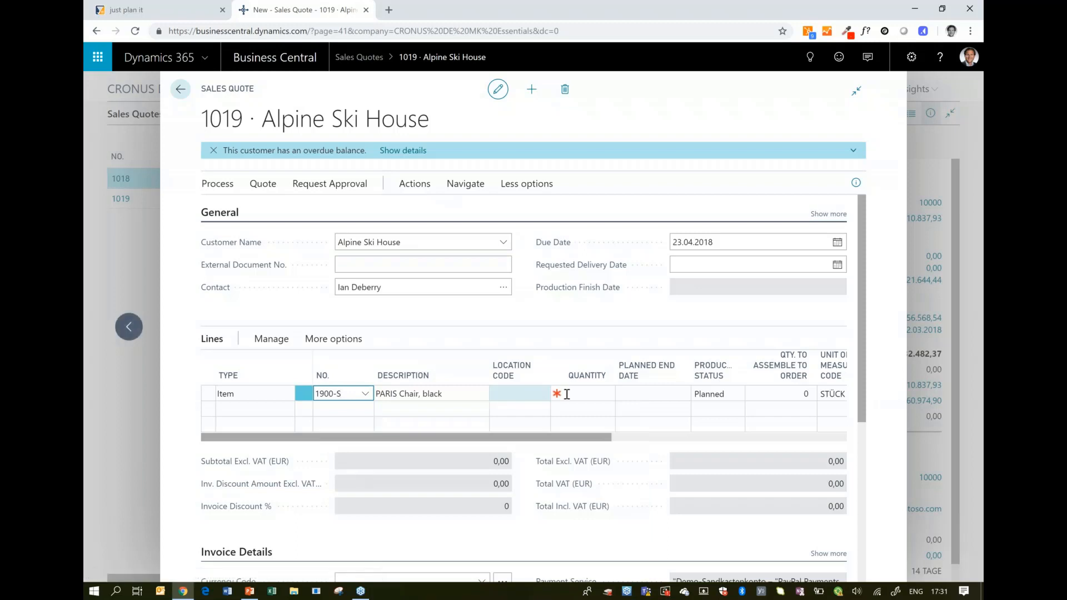
left_click(582, 393)
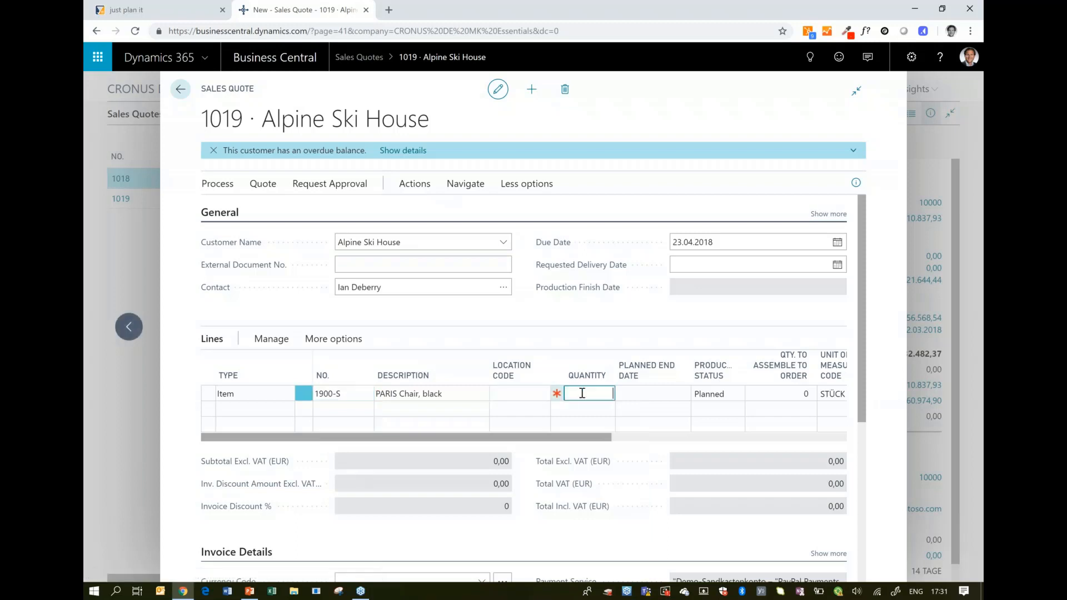
type("16")
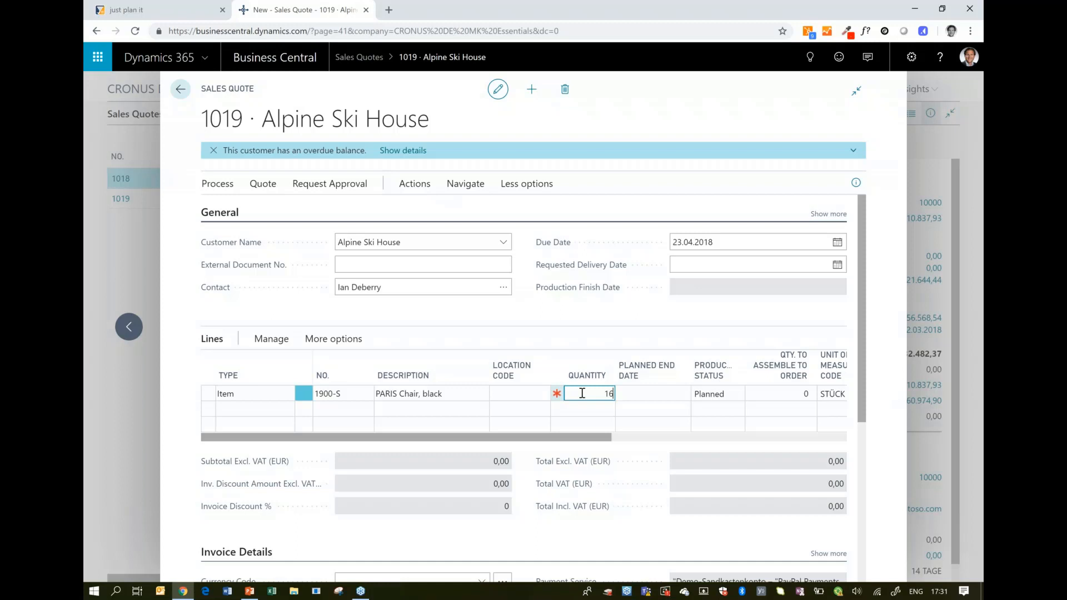
mouse_move(646, 370)
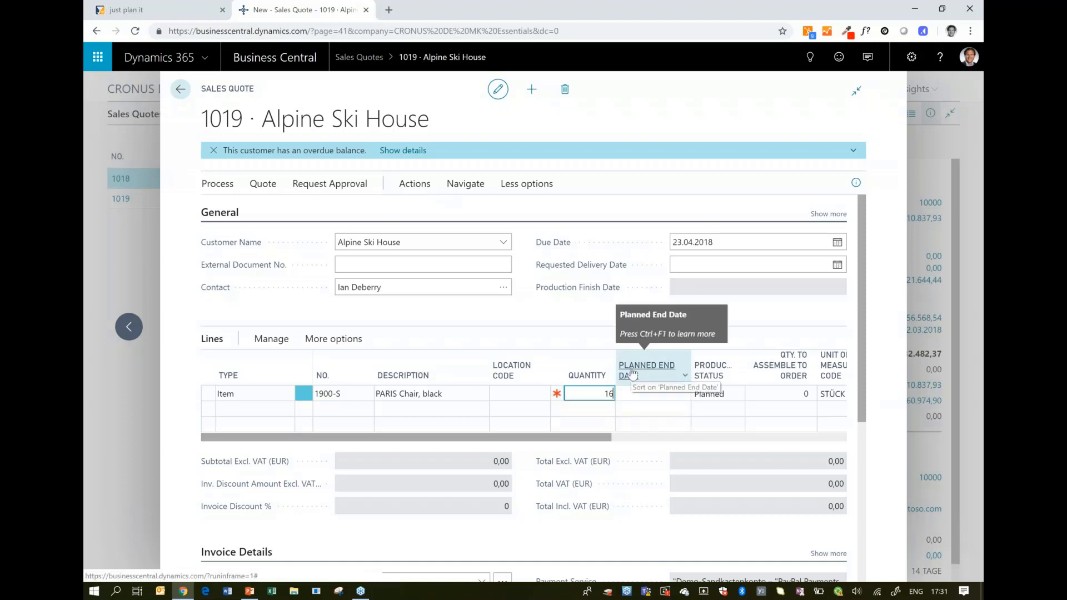
mouse_move(713, 376)
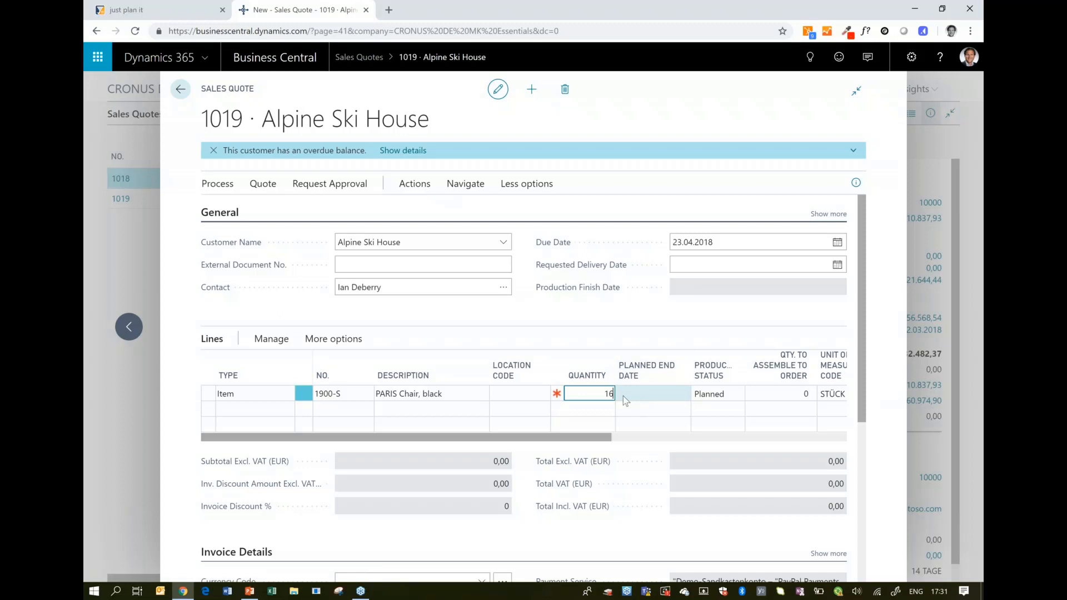
left_click(780, 393)
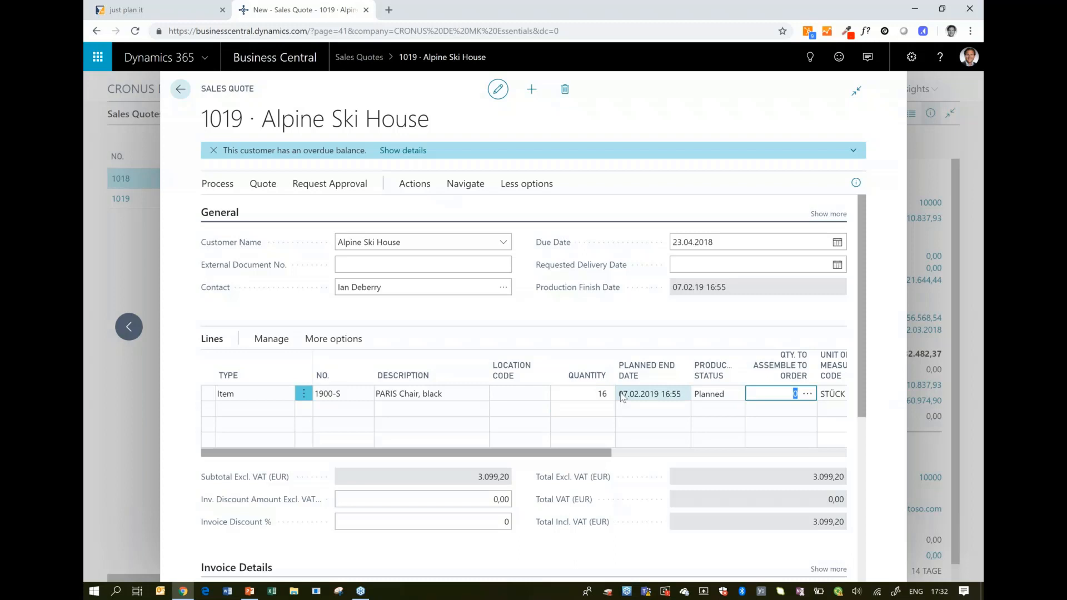
mouse_move(649, 394)
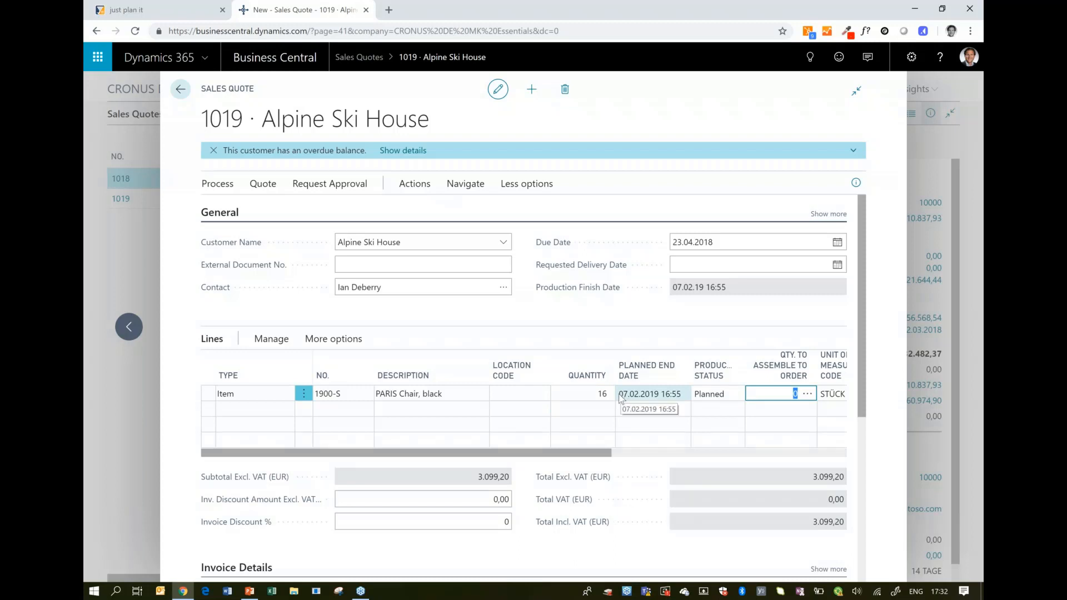
mouse_move(420, 242)
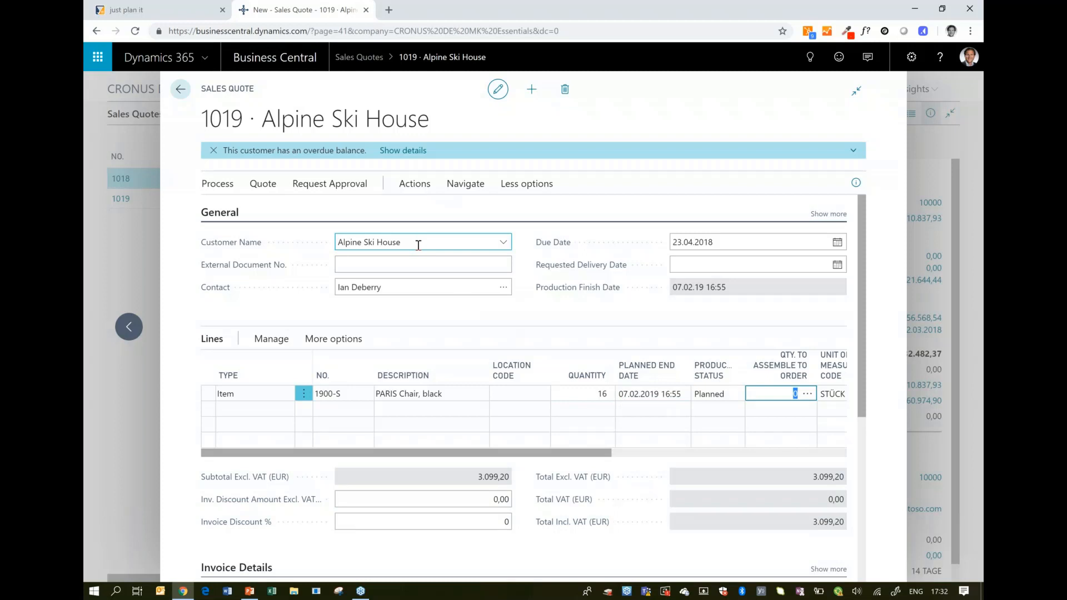
mouse_move(820, 531)
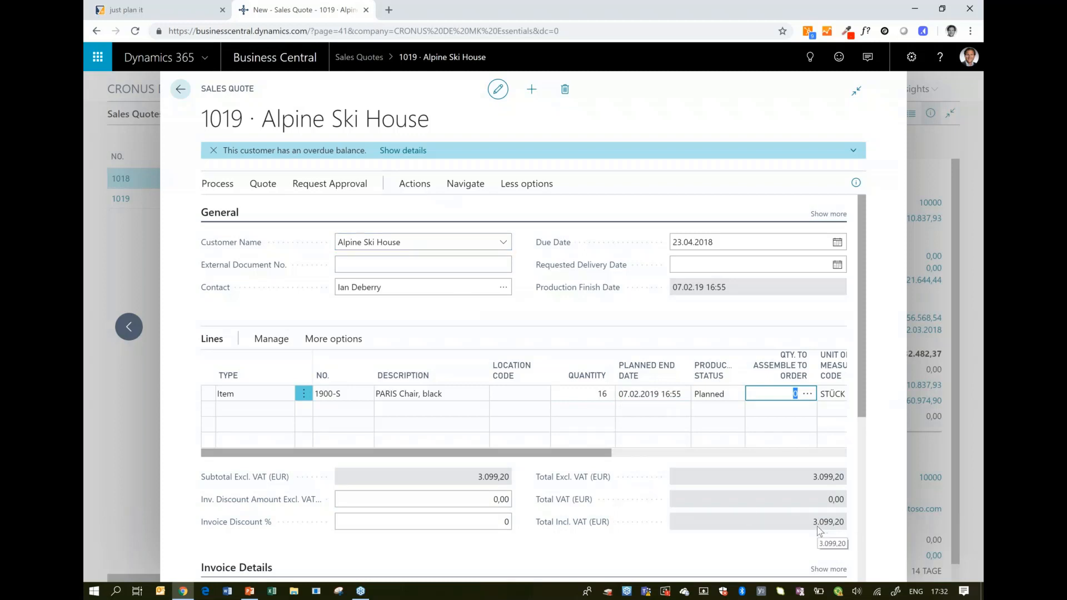
mouse_move(648, 537)
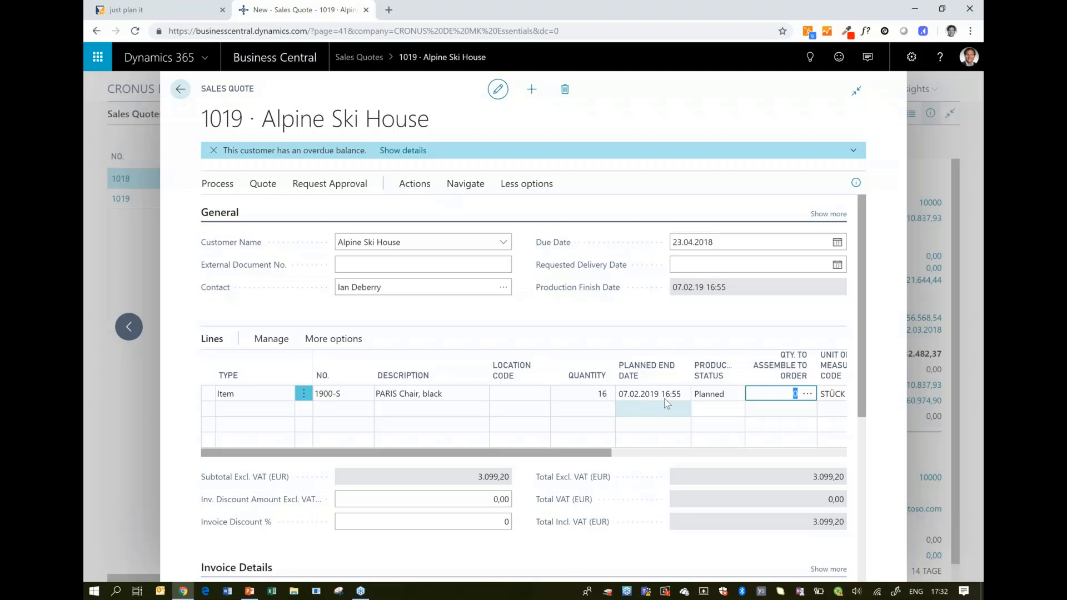
mouse_move(649, 393)
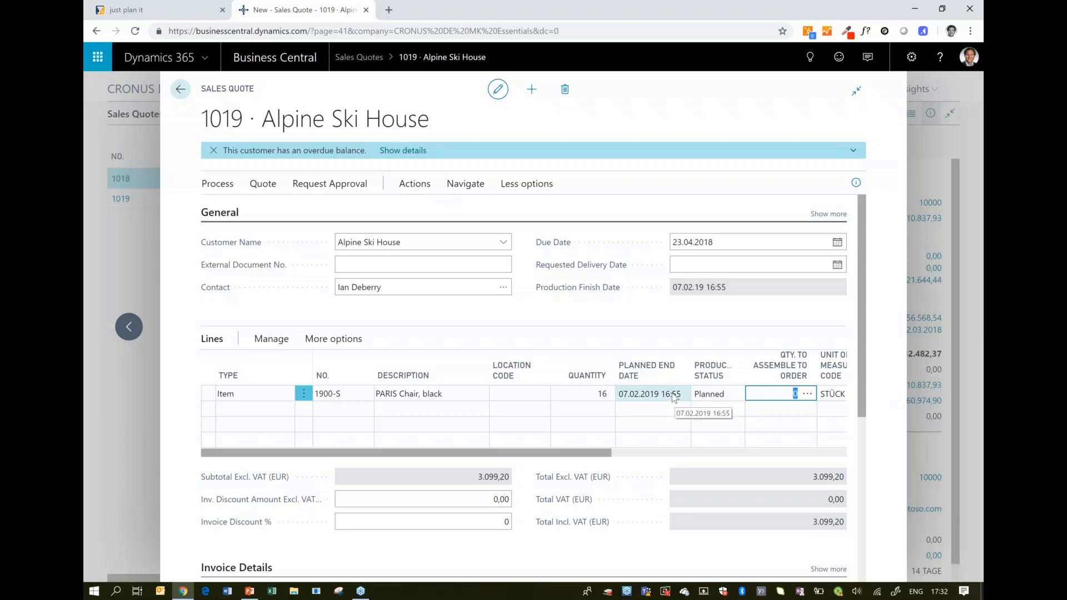
mouse_move(465, 345)
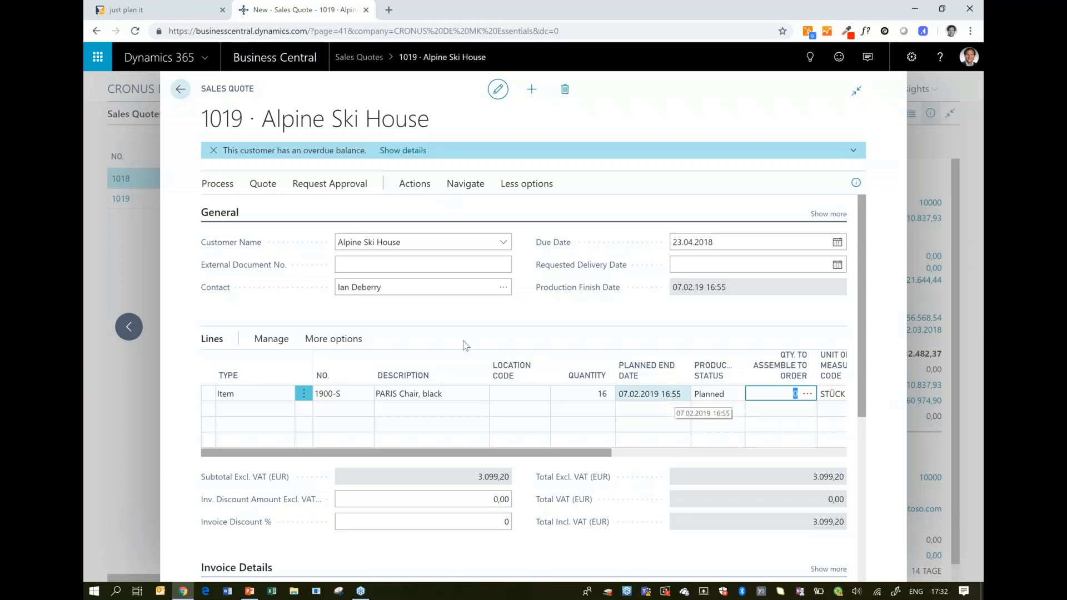
Close quote 1019 and return to the Sales Quotes list showing 1018 and 1019.
left_click(180, 89)
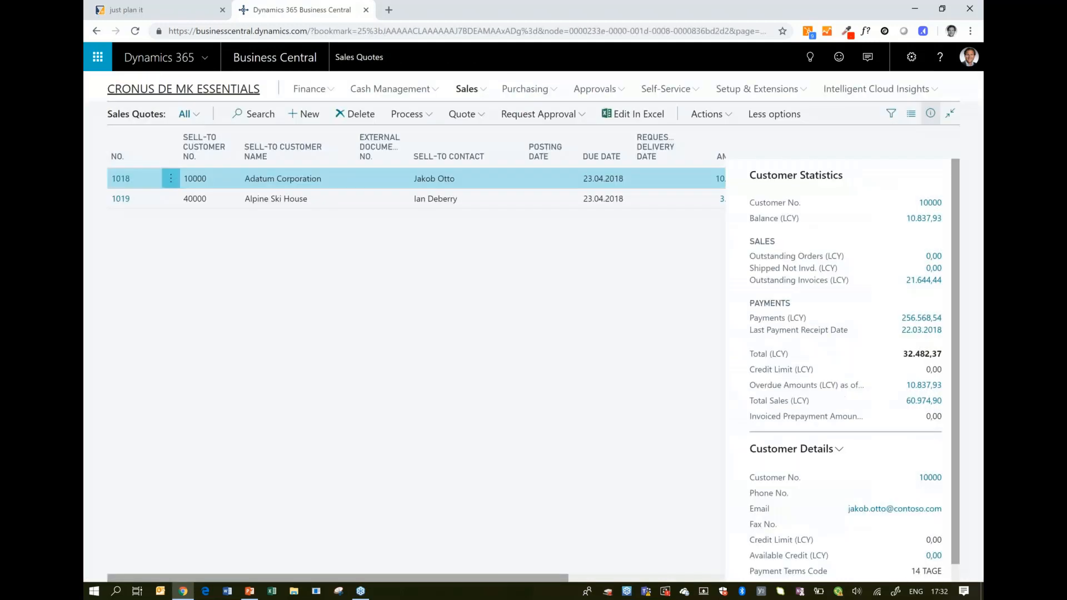
mouse_move(120, 198)
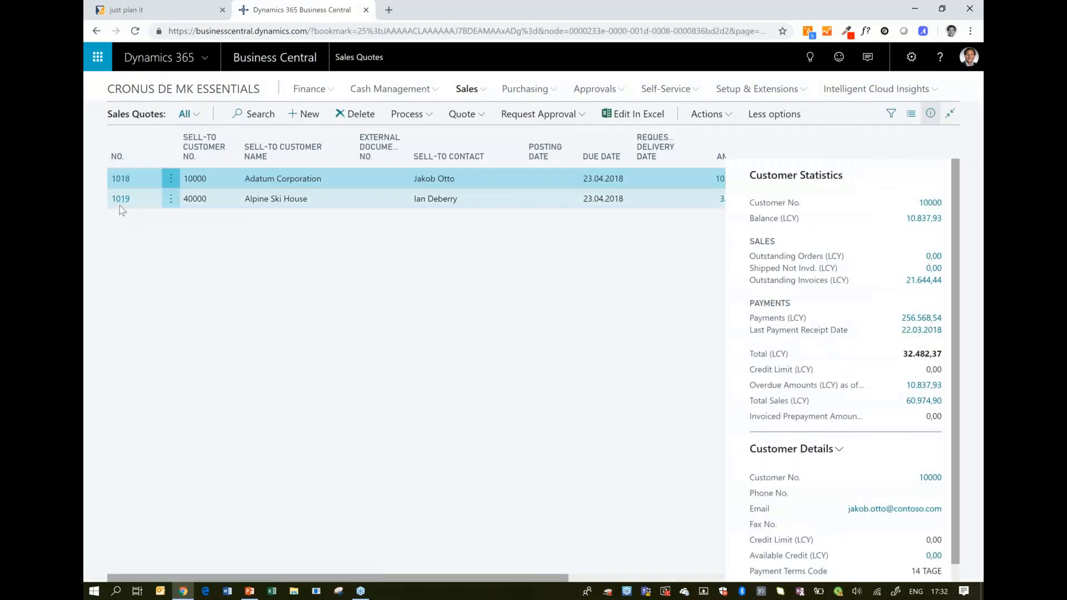
mouse_move(120, 198)
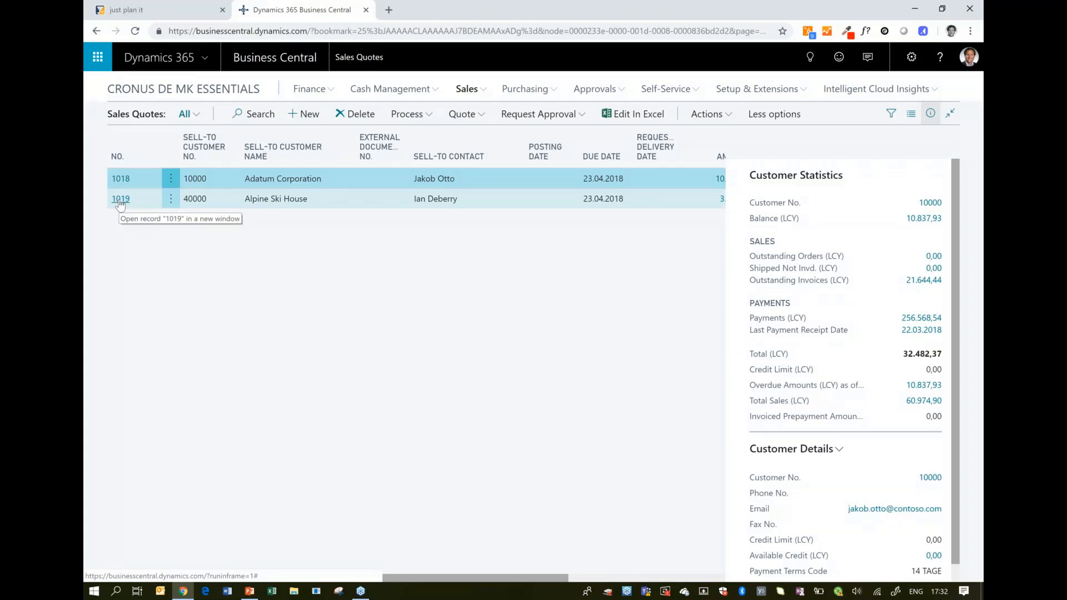
Switch from the Business Central quotes to the just plan it schedule.
left_click(126, 10)
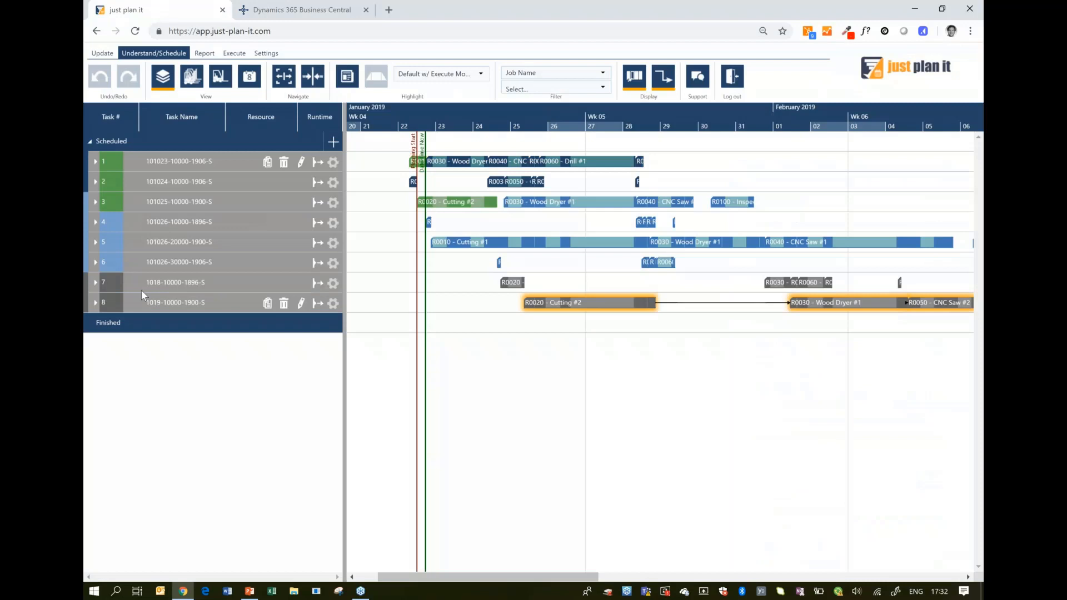
mouse_move(163, 307)
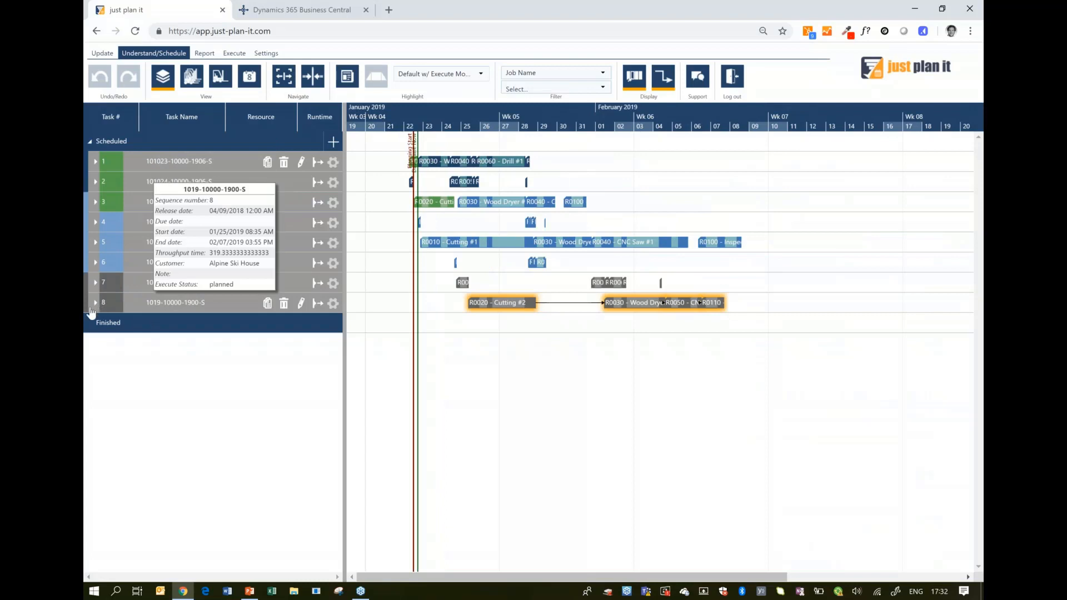
left_click(95, 303)
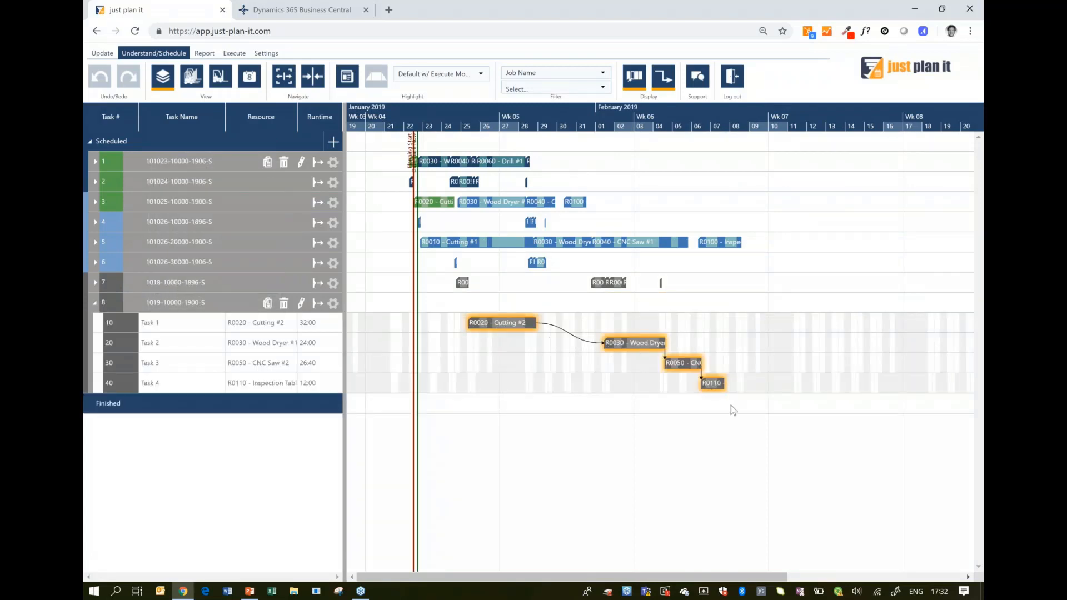
mouse_move(728, 416)
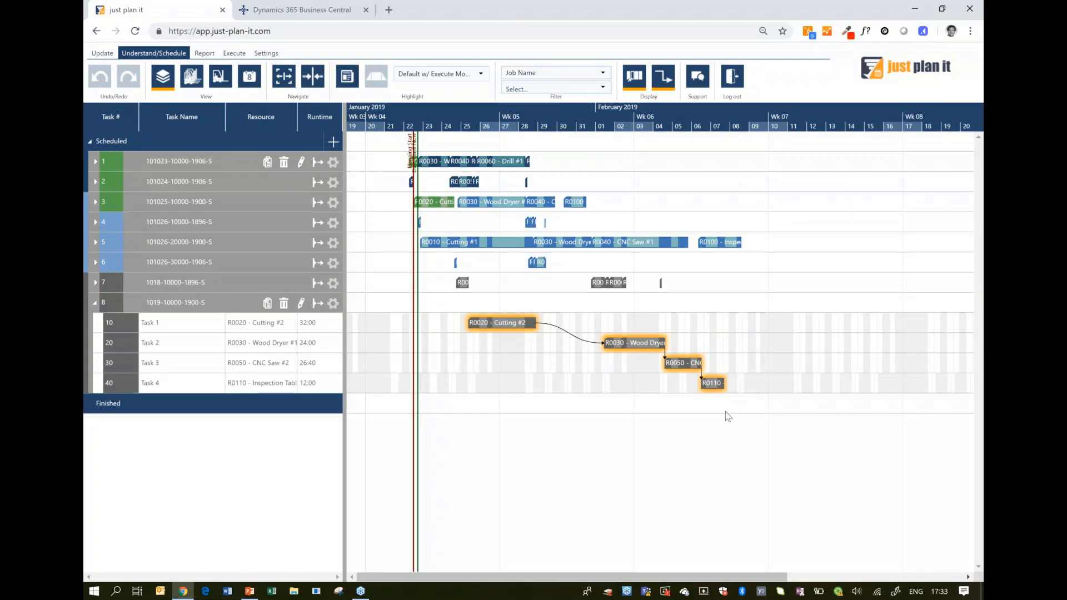
mouse_move(722, 113)
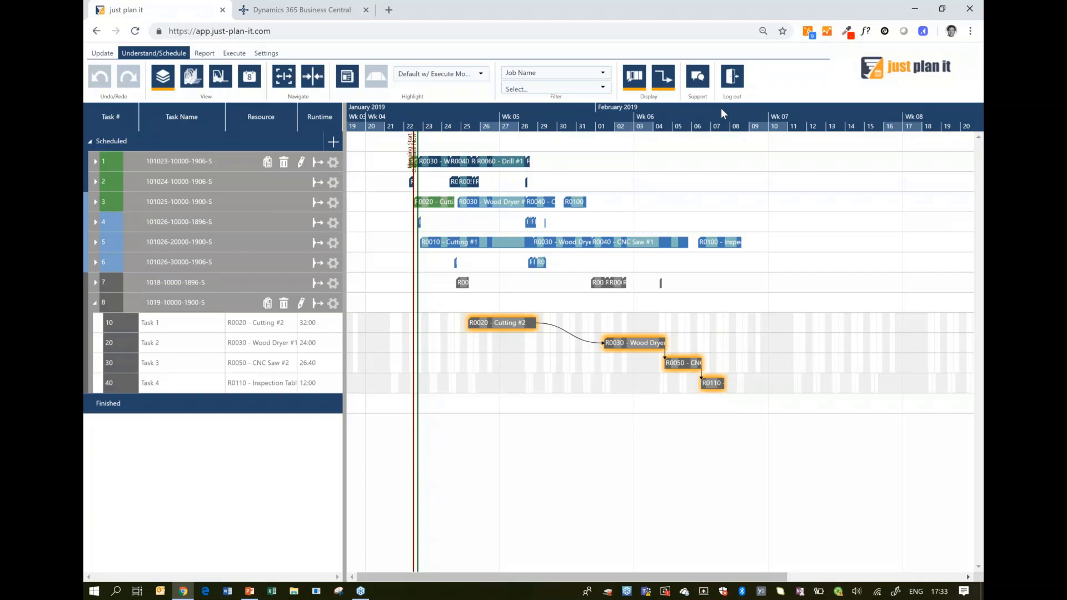
scroll("right", 3)
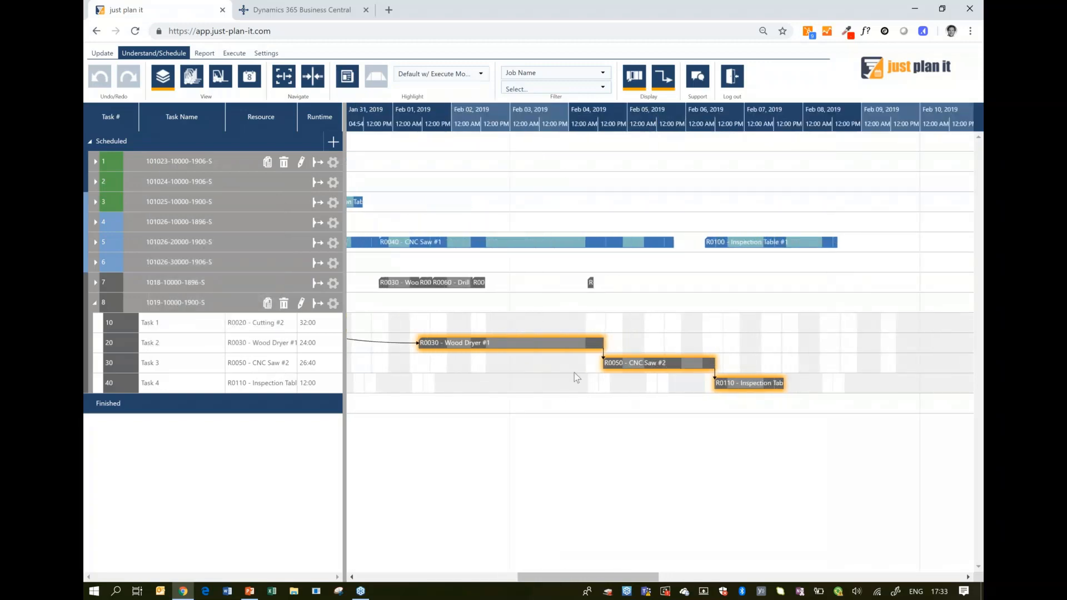
mouse_move(594, 394)
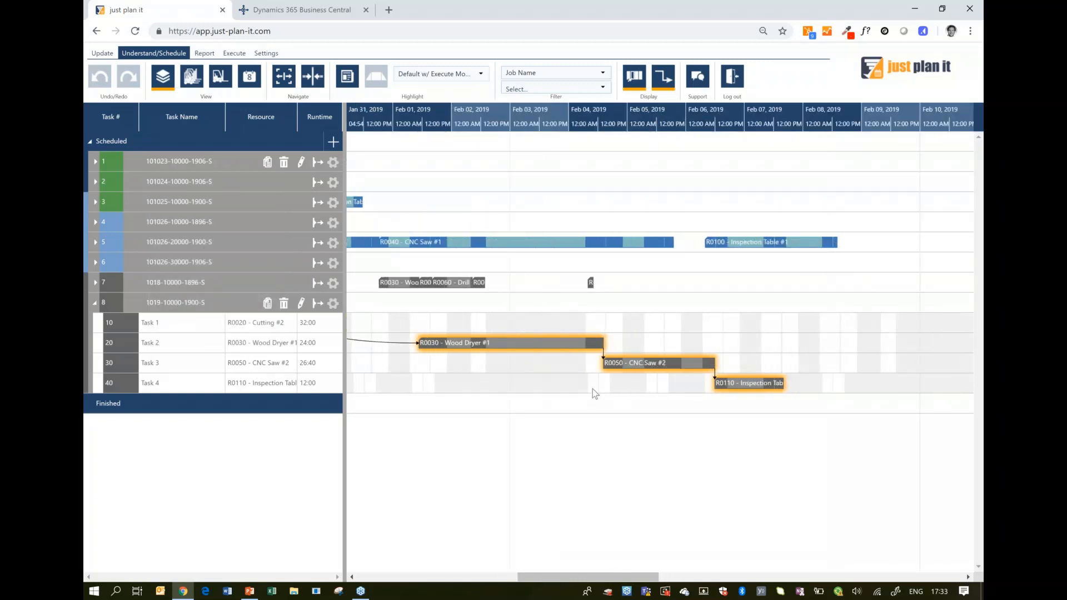
mouse_move(184, 92)
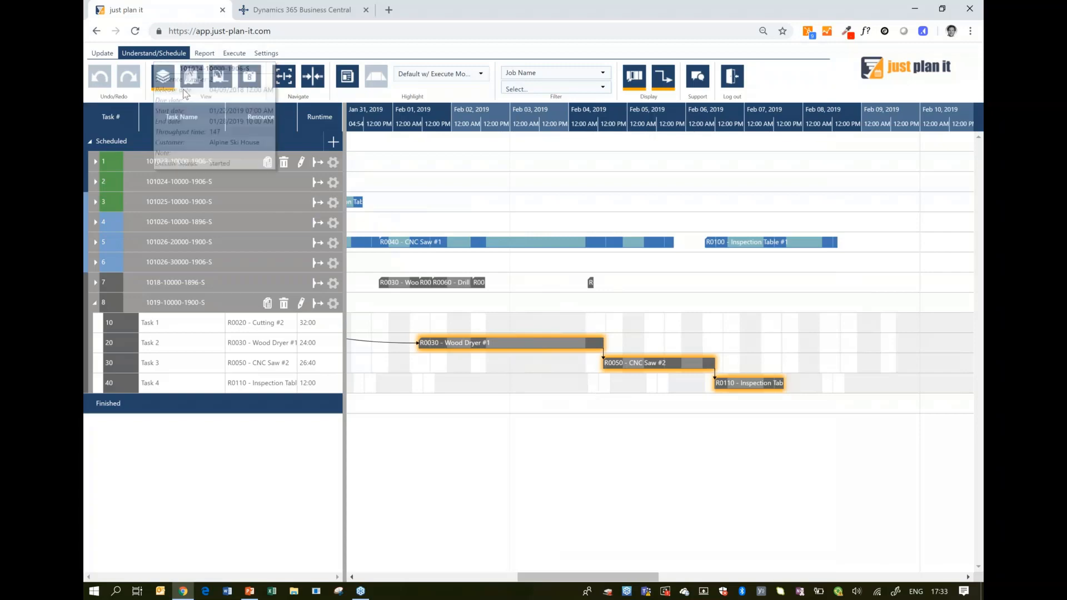
left_click(192, 76)
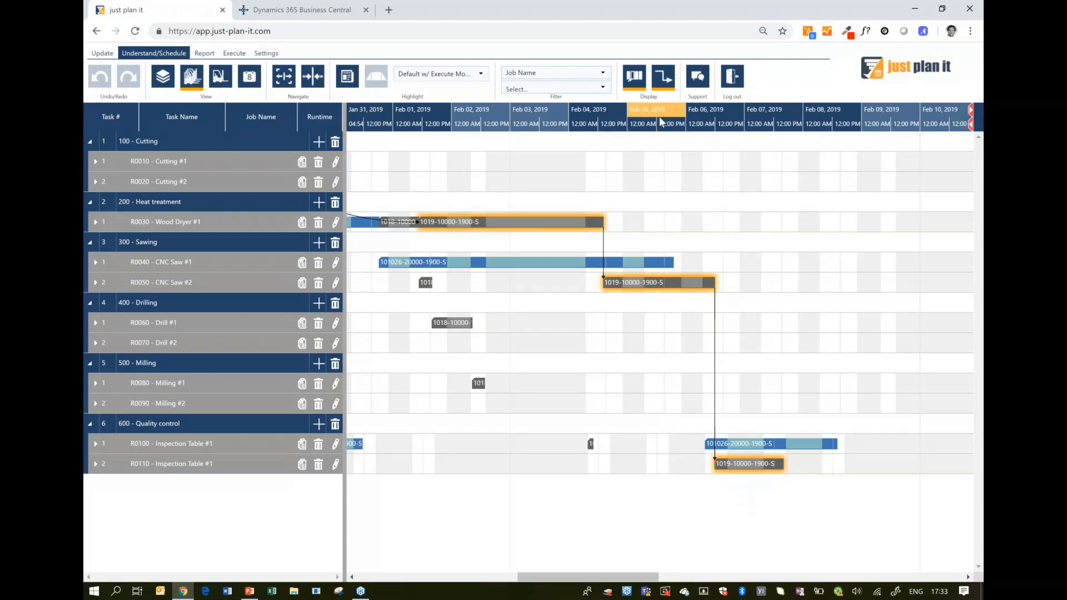
mouse_move(334, 286)
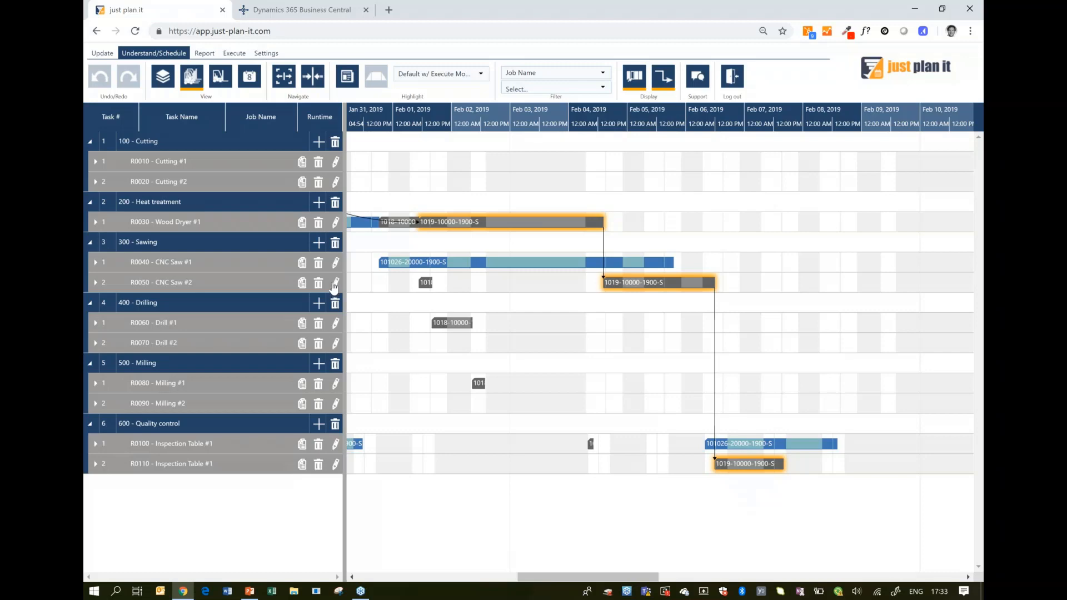
Add a no-work calendar exception on CNC Saw #2 from 02/05/2019 to 02/05/2019 and save it.
left_click(334, 282)
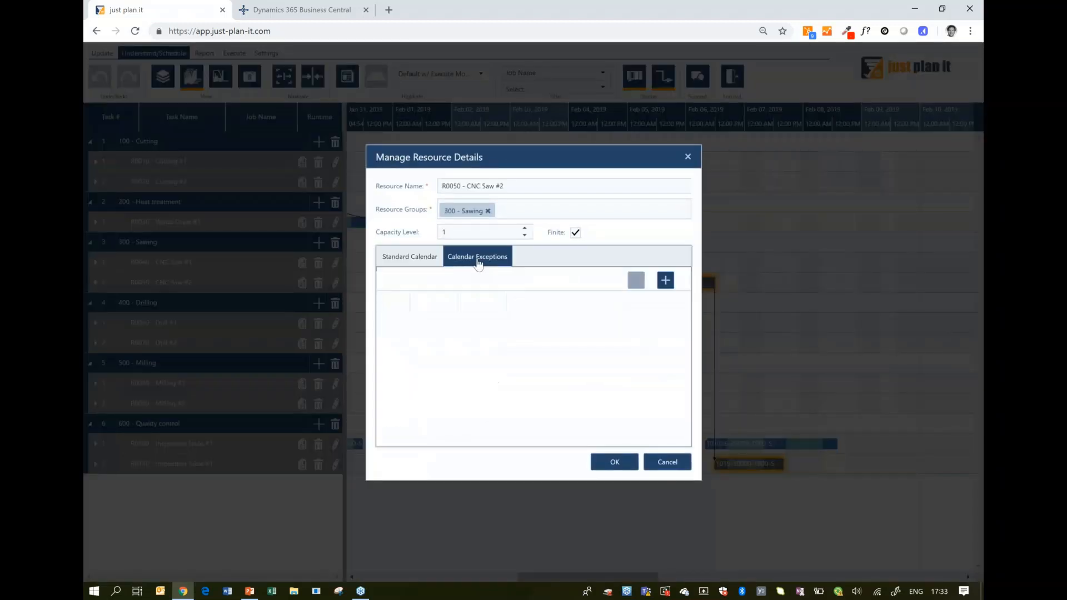
left_click(664, 280)
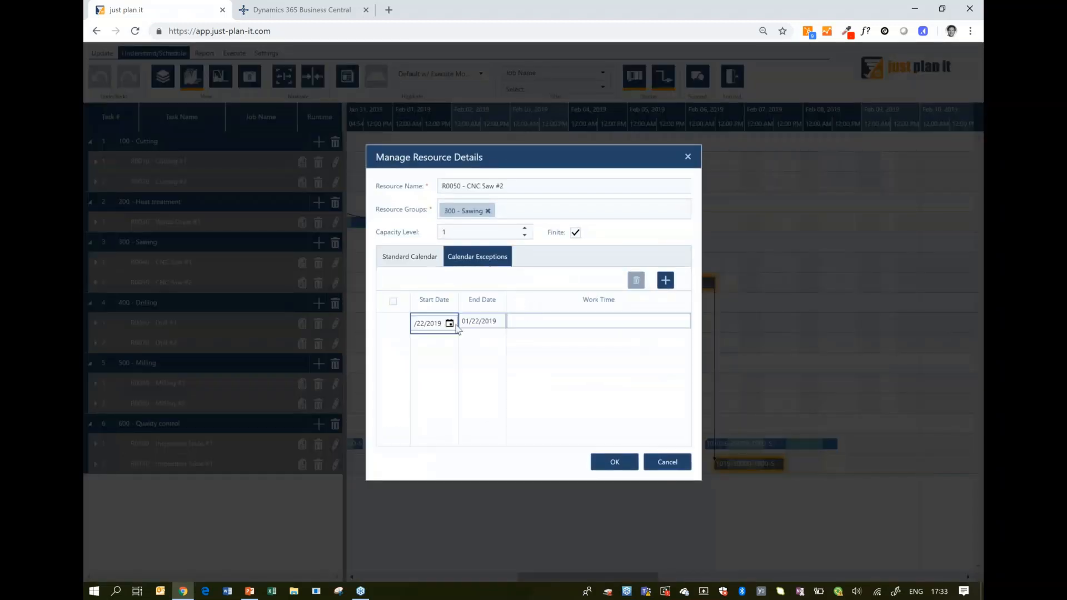
left_click(449, 324)
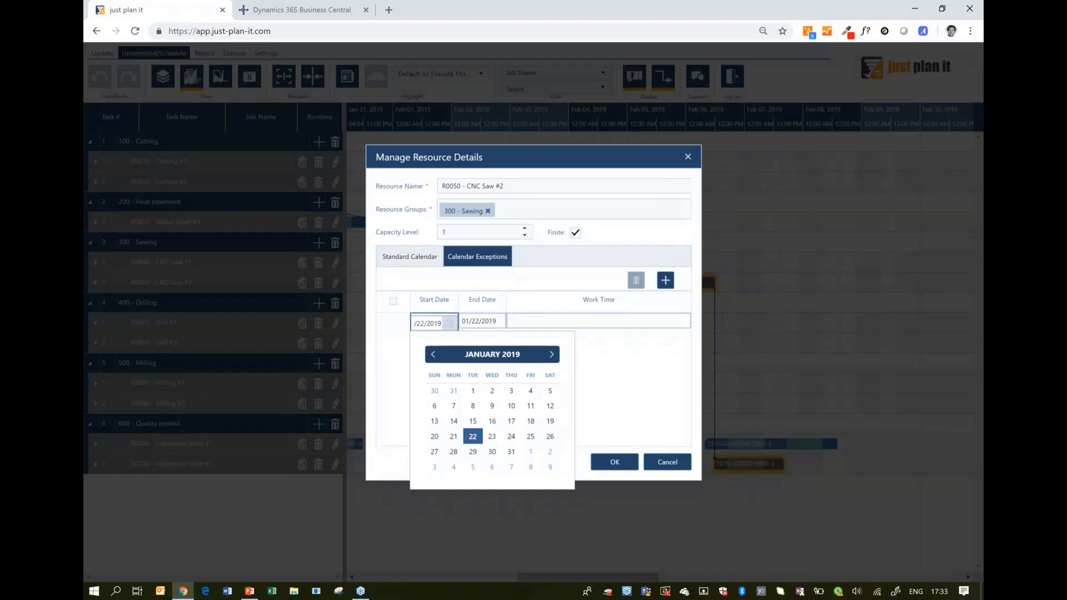
left_click(552, 354)
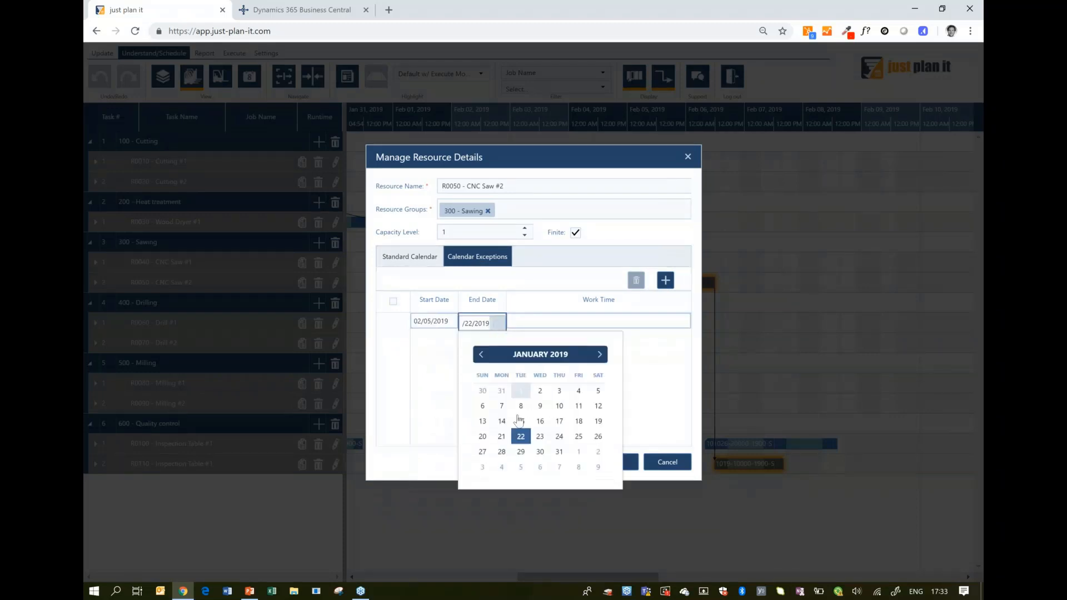
left_click(599, 354)
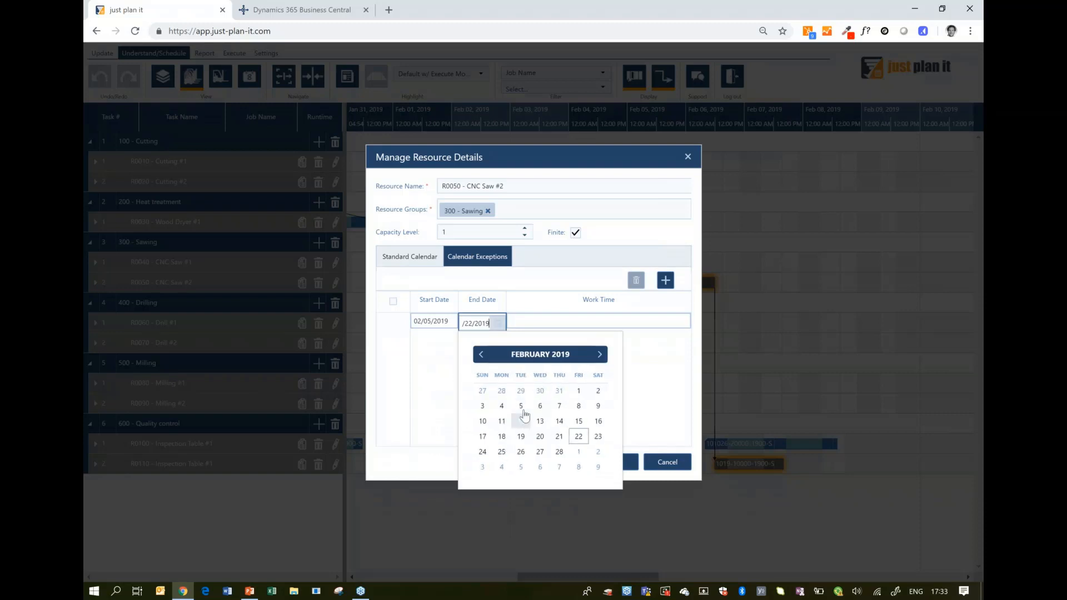
left_click(520, 406)
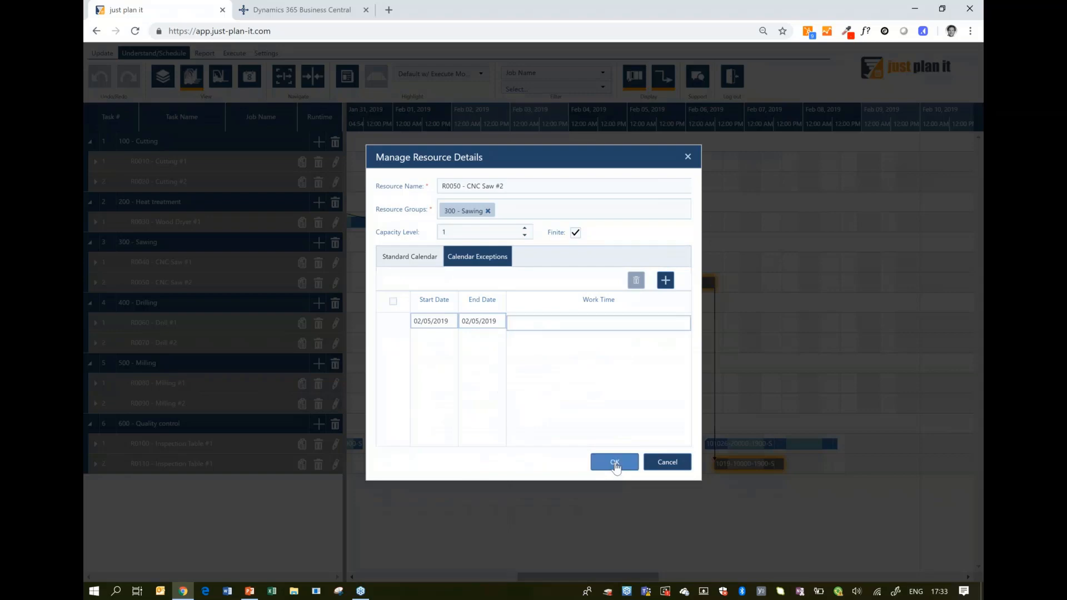
left_click(613, 462)
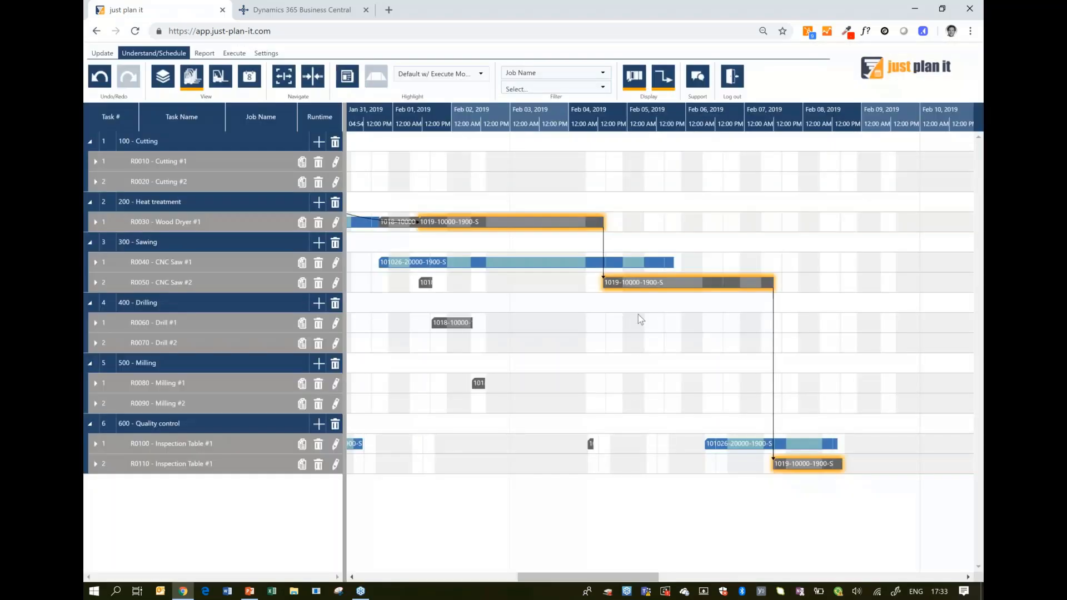
Return to the resource schedule and re-highlight all of job 1019's linked tasks.
left_click(674, 320)
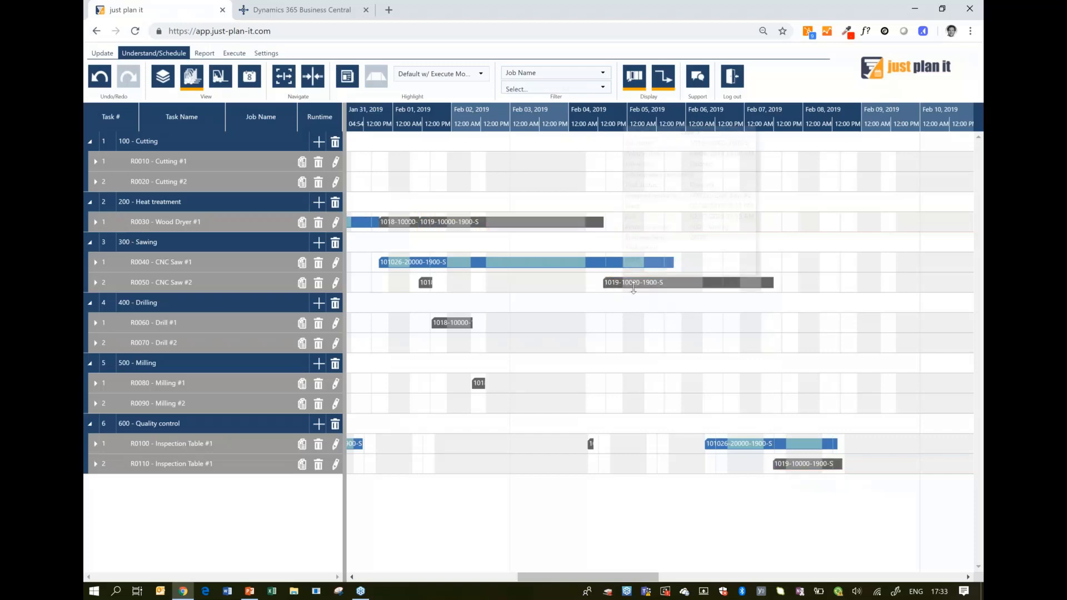
left_click(633, 282)
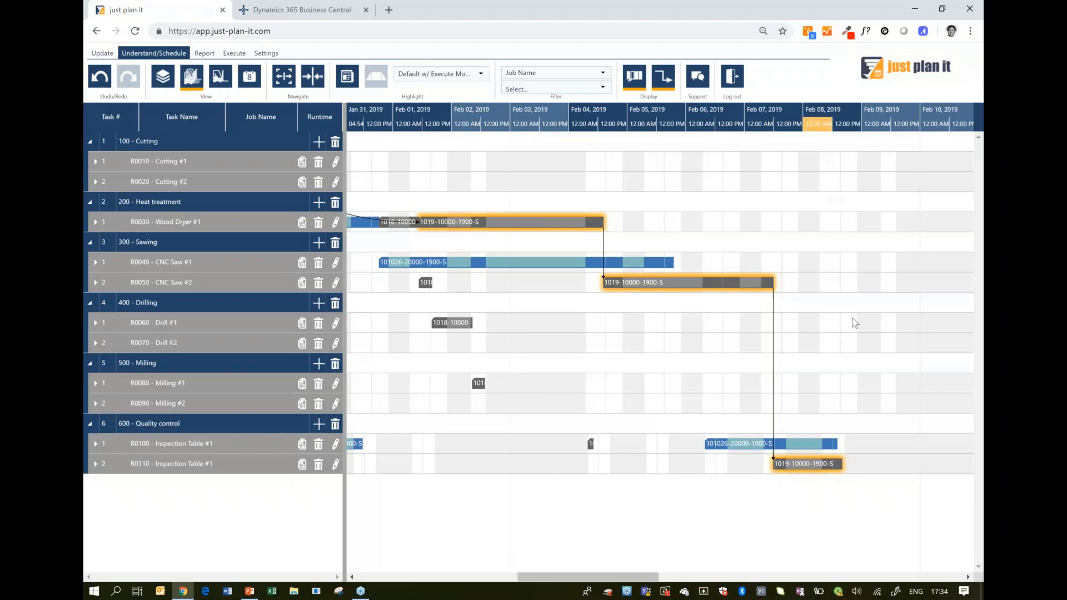
mouse_move(835, 418)
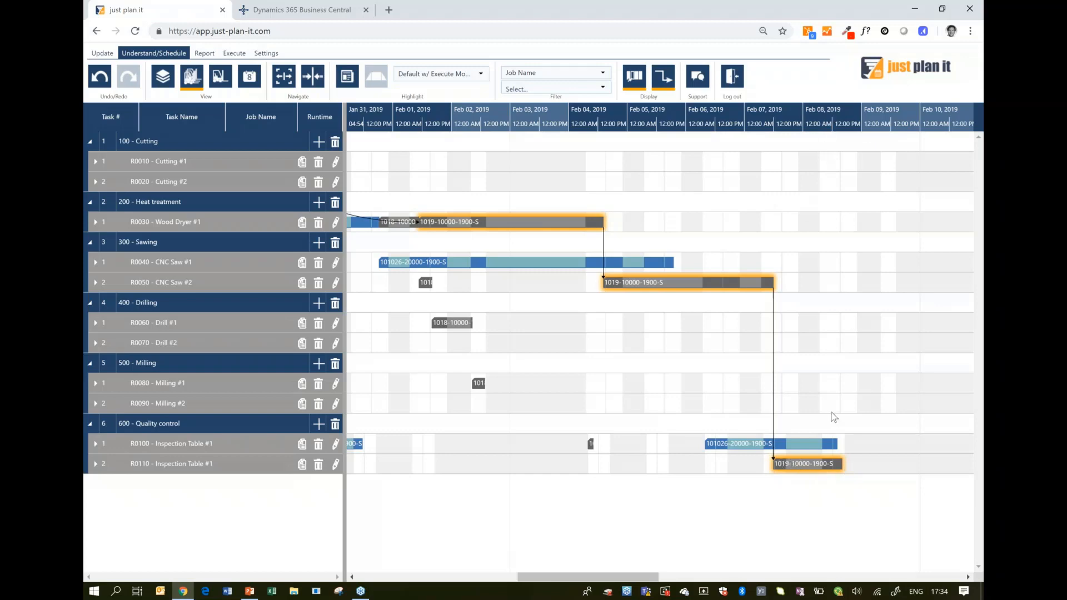
left_click(301, 9)
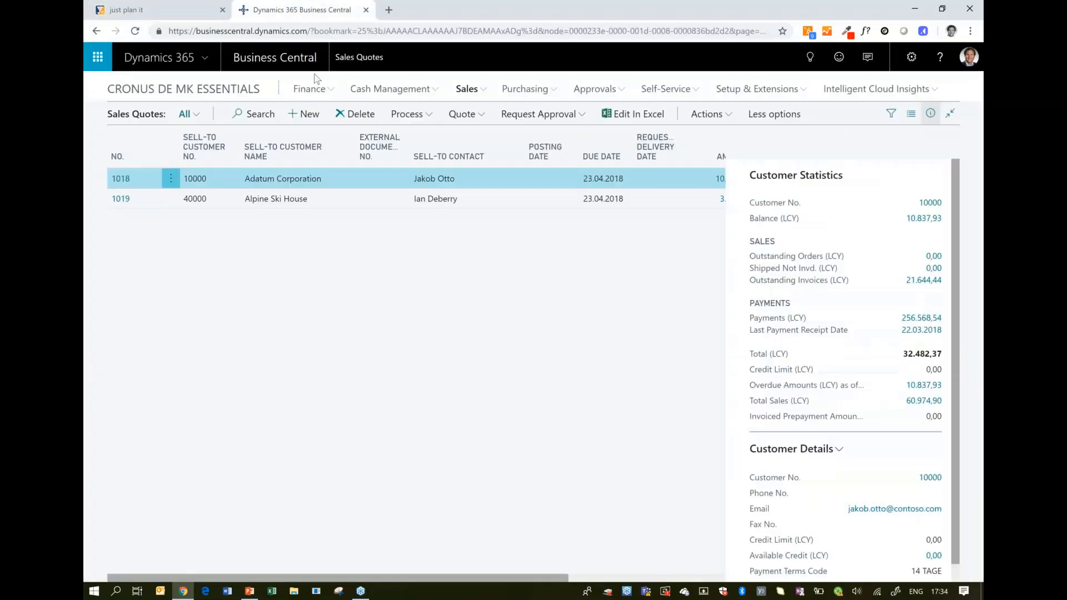
left_click(121, 198)
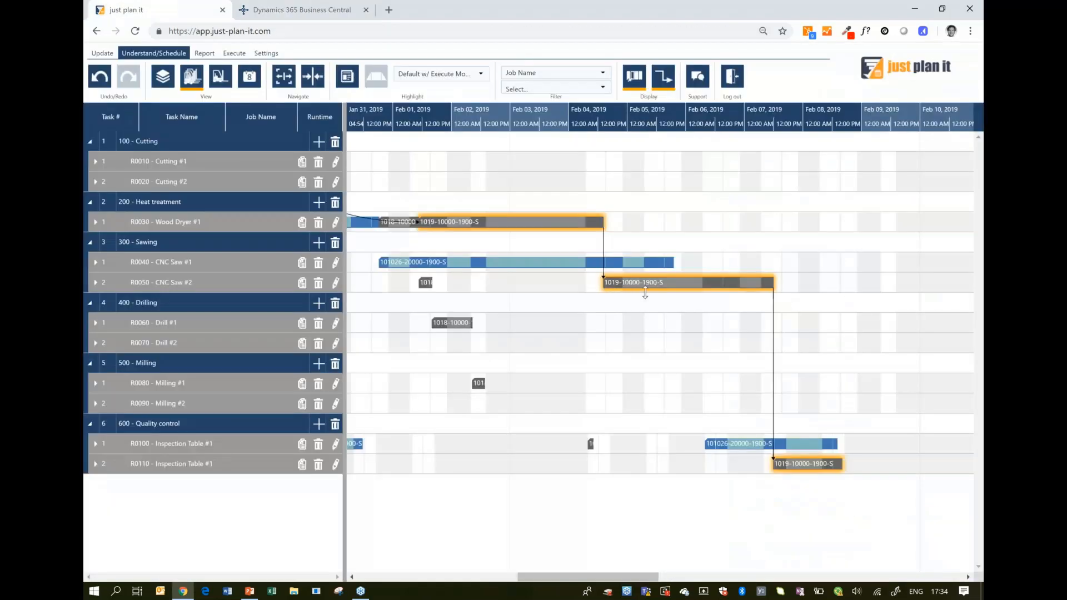
mouse_move(722, 295)
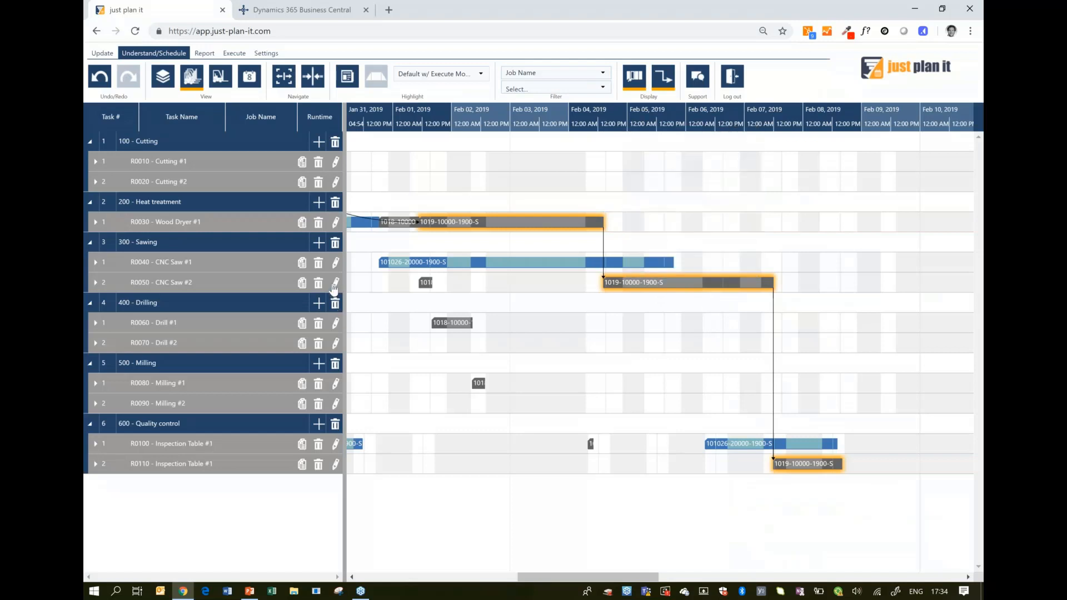
Review CNC Saw #2's calendar exceptions so job 1019's sawing reschedules onto CNC Saw #1.
left_click(335, 282)
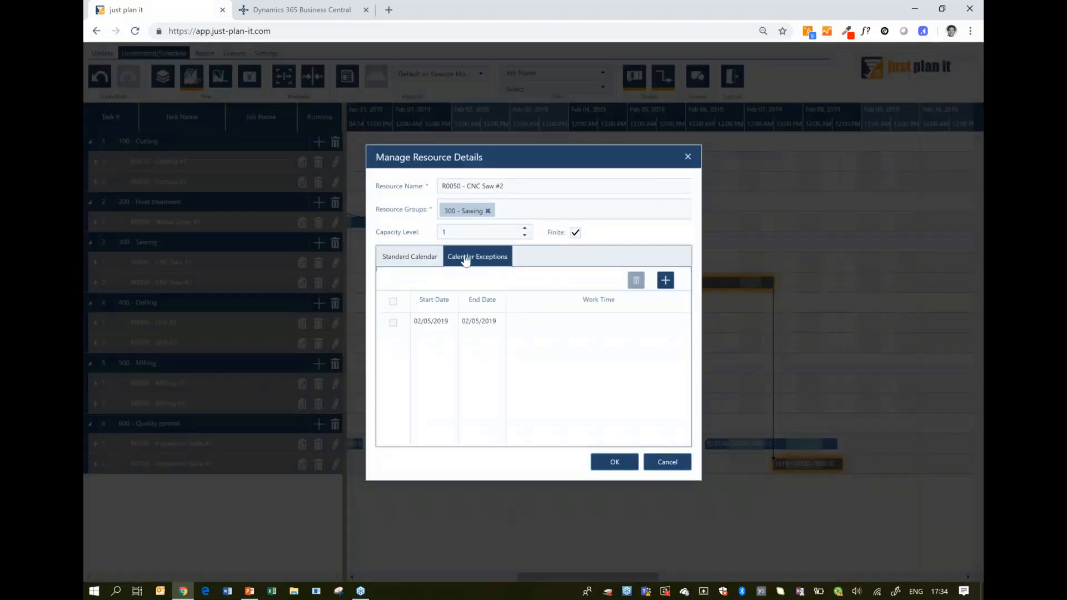
left_click(478, 321)
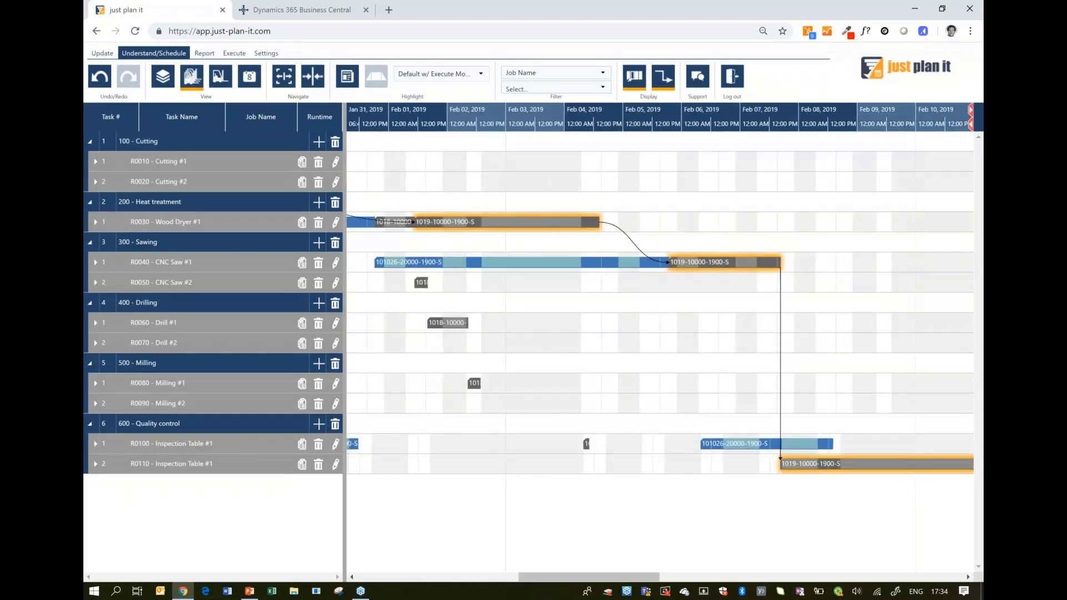
mouse_move(678, 284)
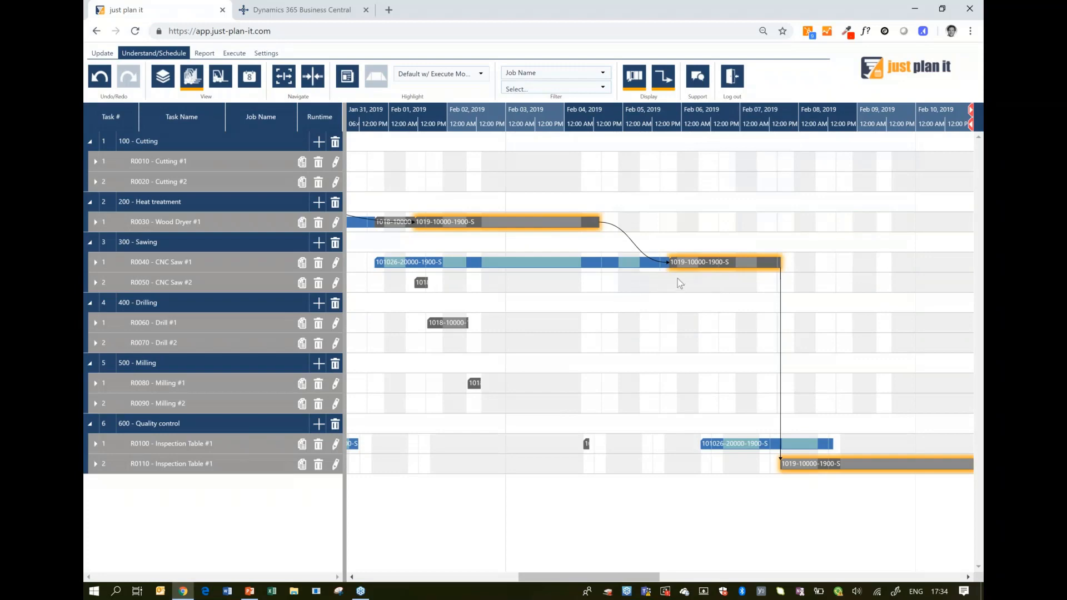
scroll("right", 3)
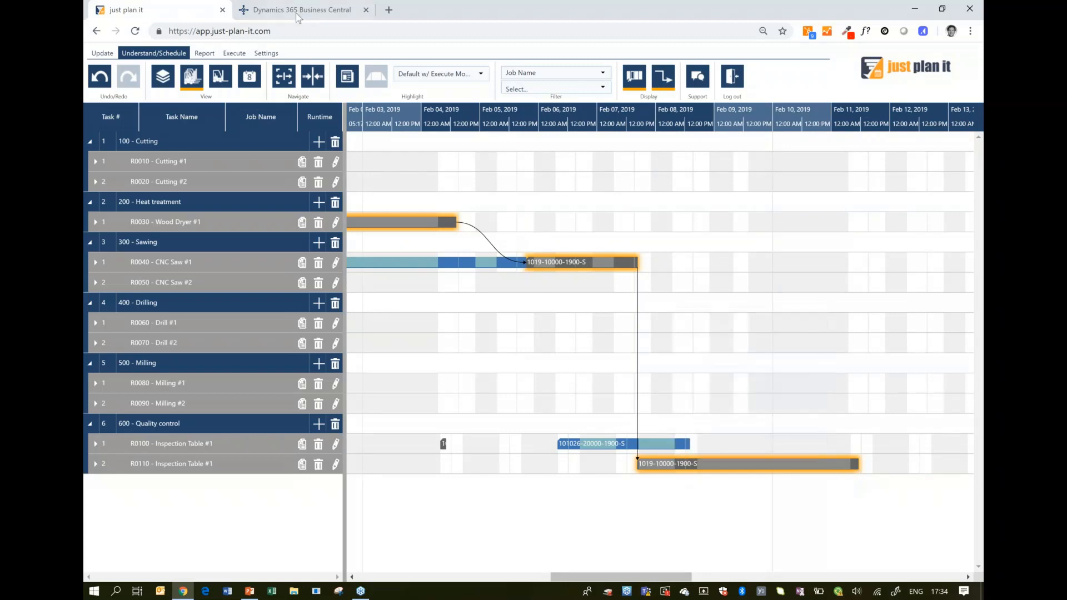
Check quote 1019's planned end date 11.02.2019 12:05 in Business Central and return to the list.
left_click(301, 9)
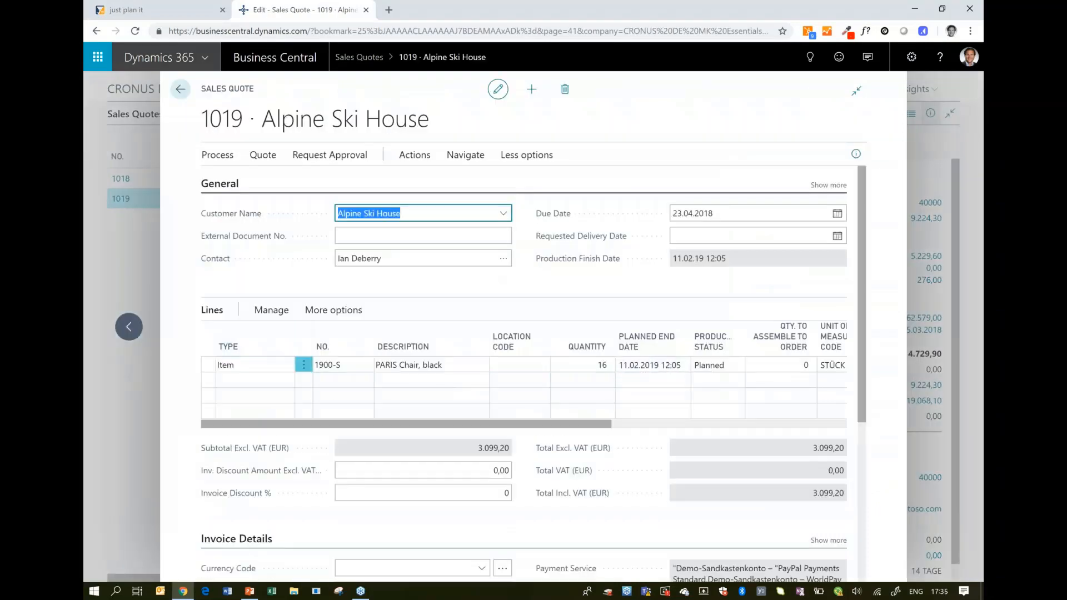
left_click(179, 89)
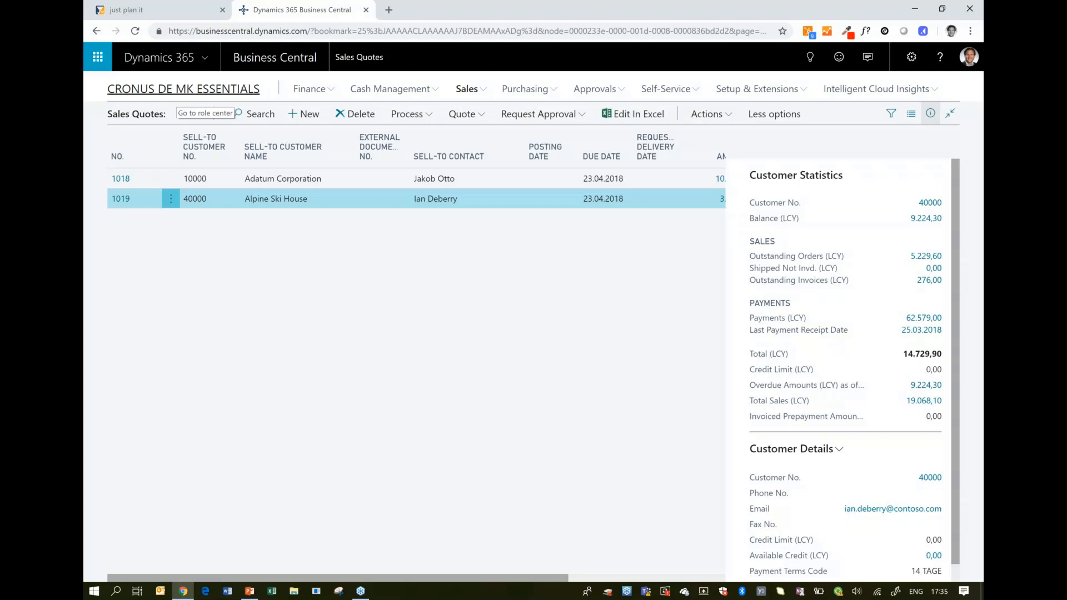
Back in just plan it's job view, collapse job 1019 and check job 101023's started status.
left_click(126, 10)
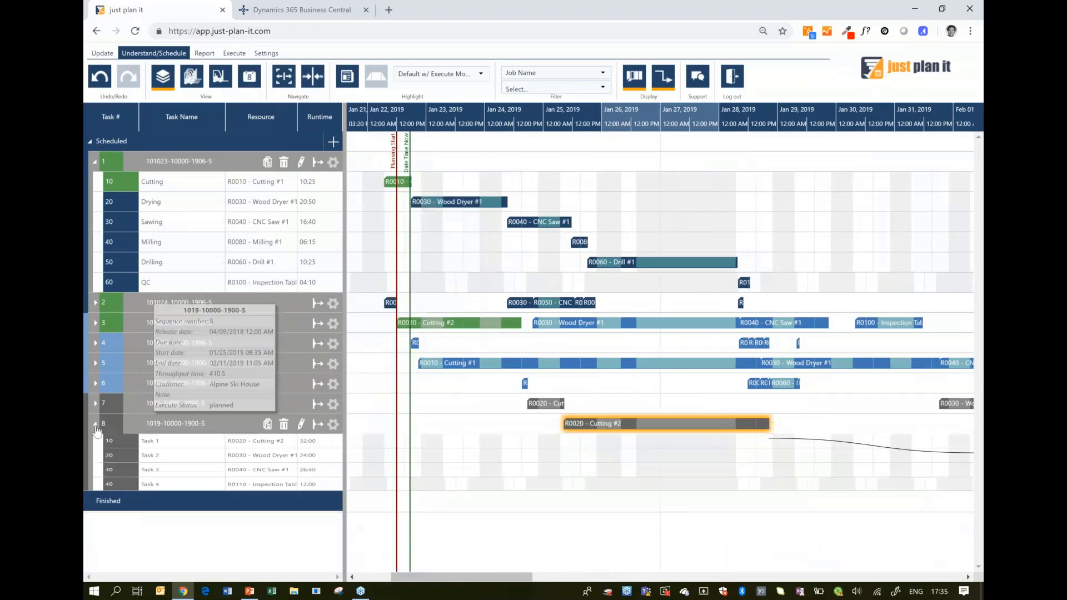
left_click(95, 424)
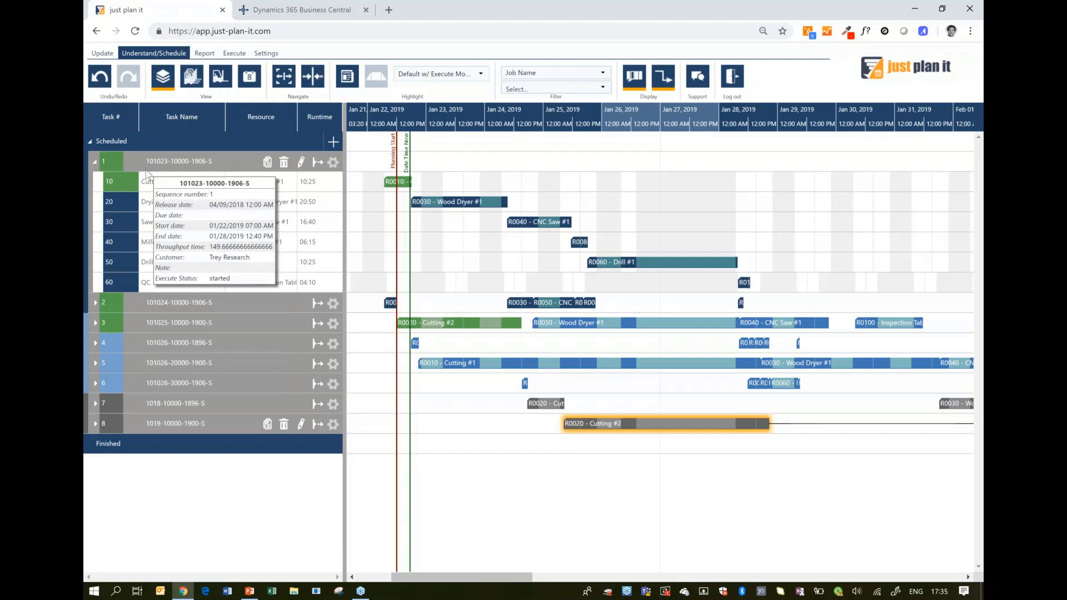
mouse_move(224, 139)
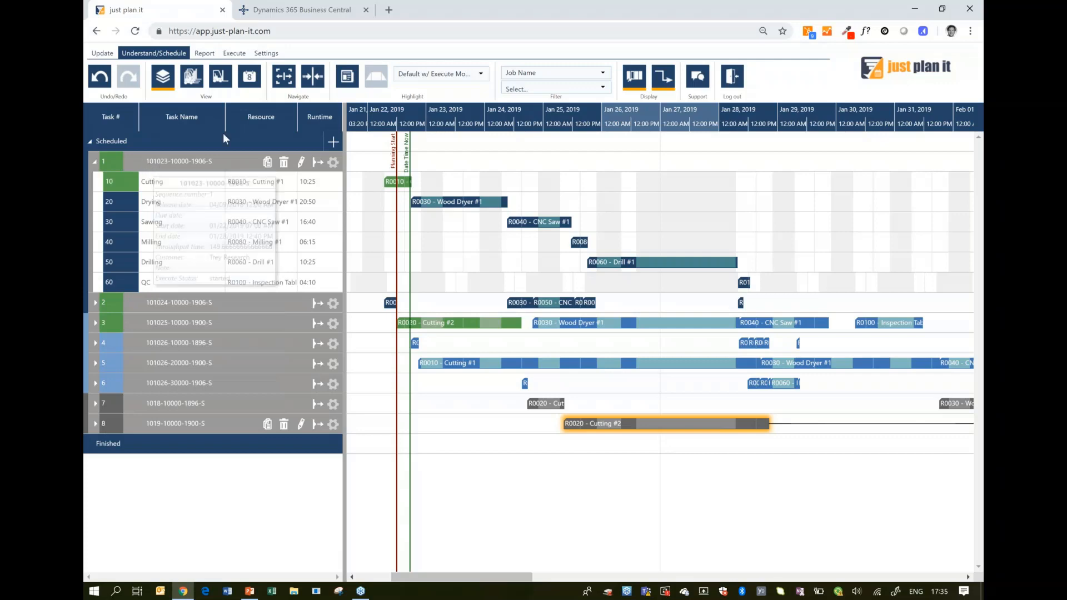
Switch to Business Central and show the Sales Orders list.
left_click(302, 10)
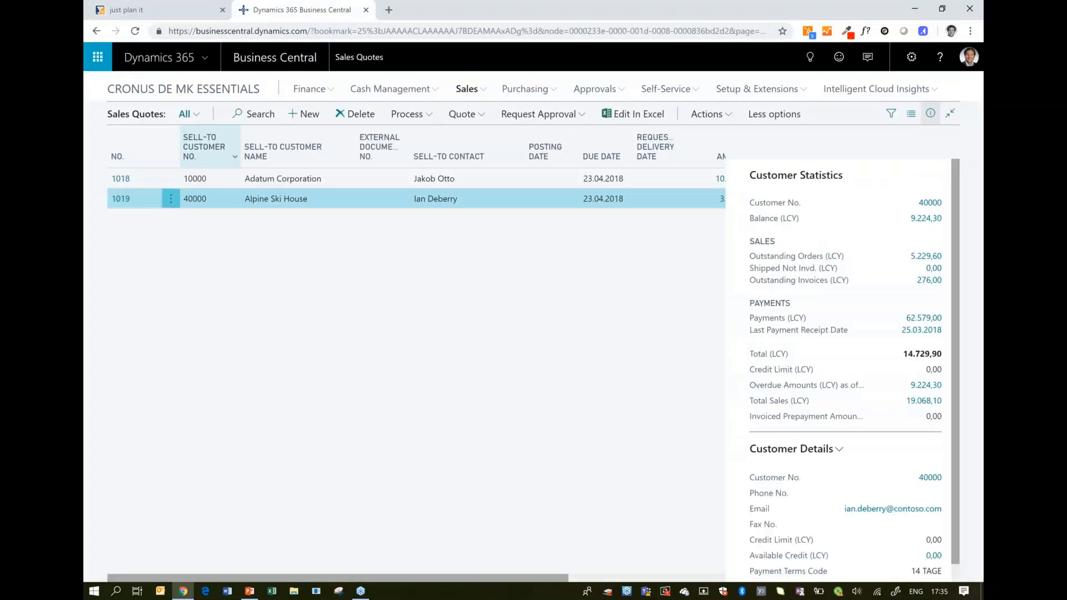
left_click(467, 88)
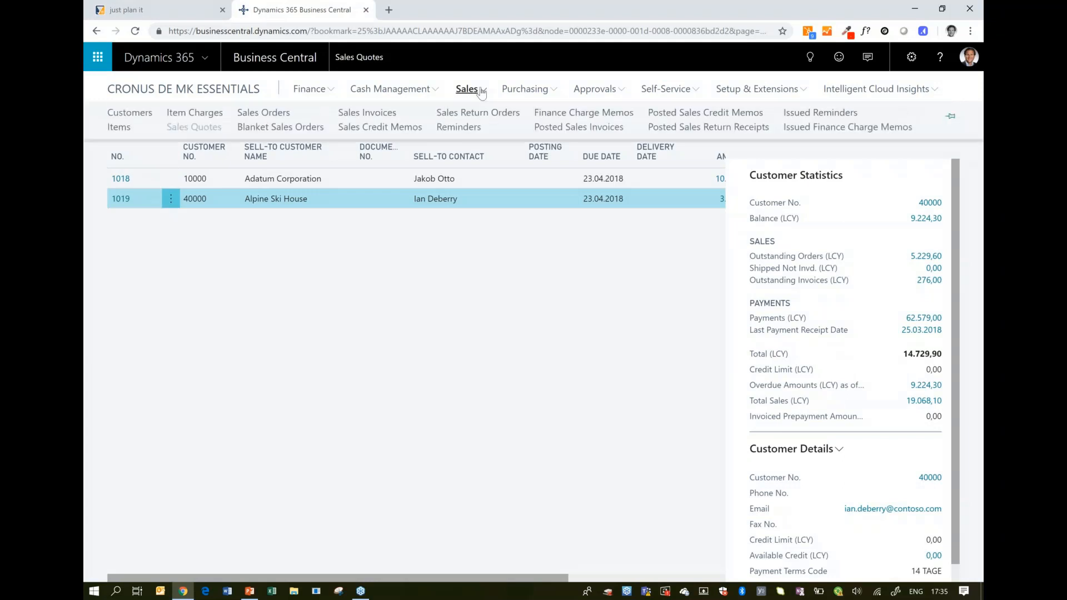
left_click(264, 112)
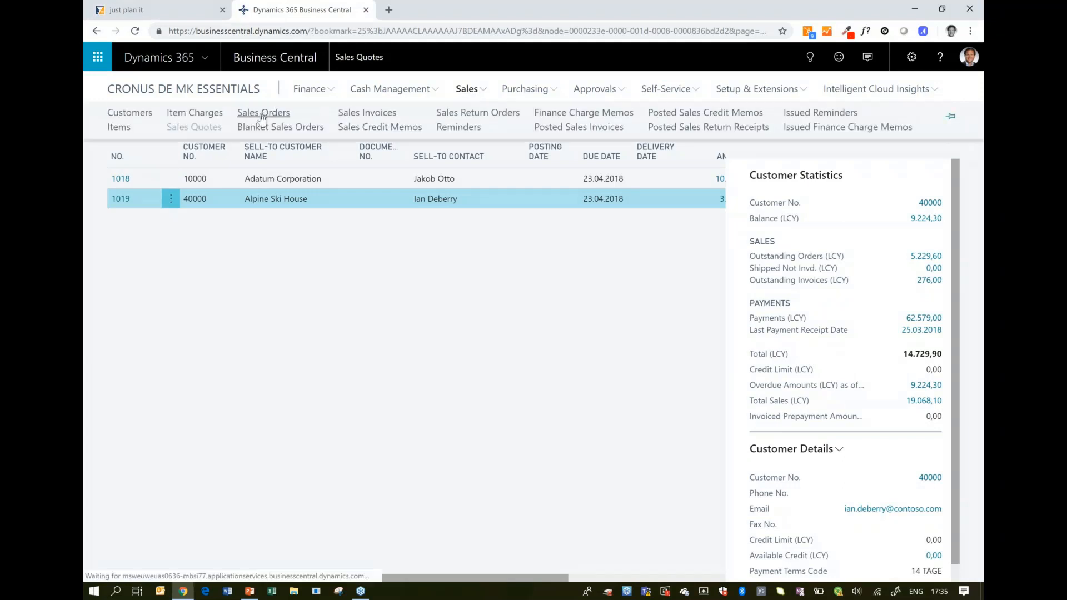
left_click(264, 112)
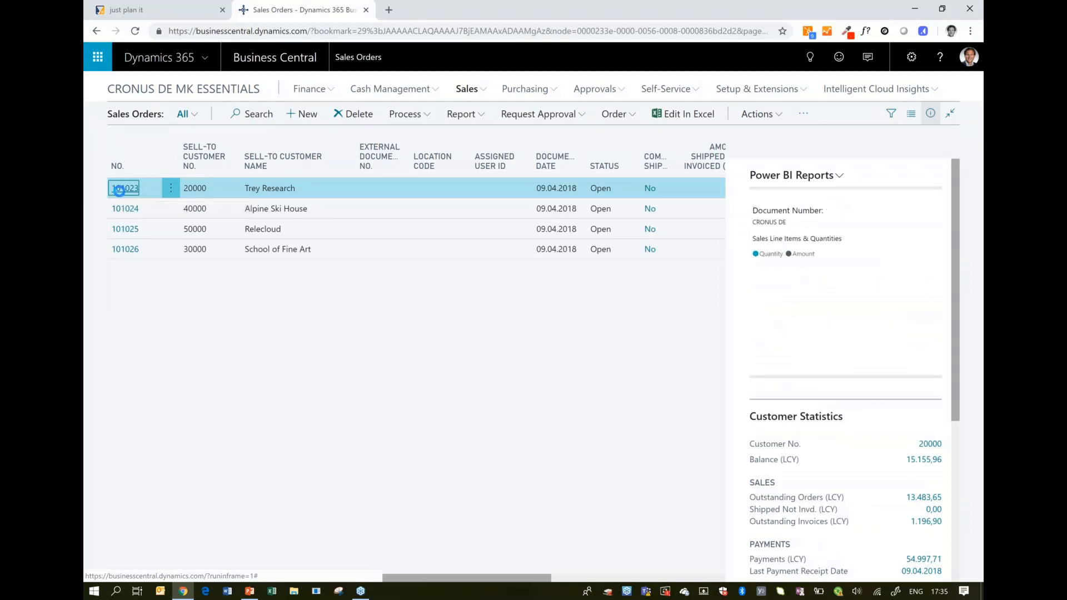
Open sales order 101023 for Trey Research, confirm production status Started, and close it.
left_click(125, 188)
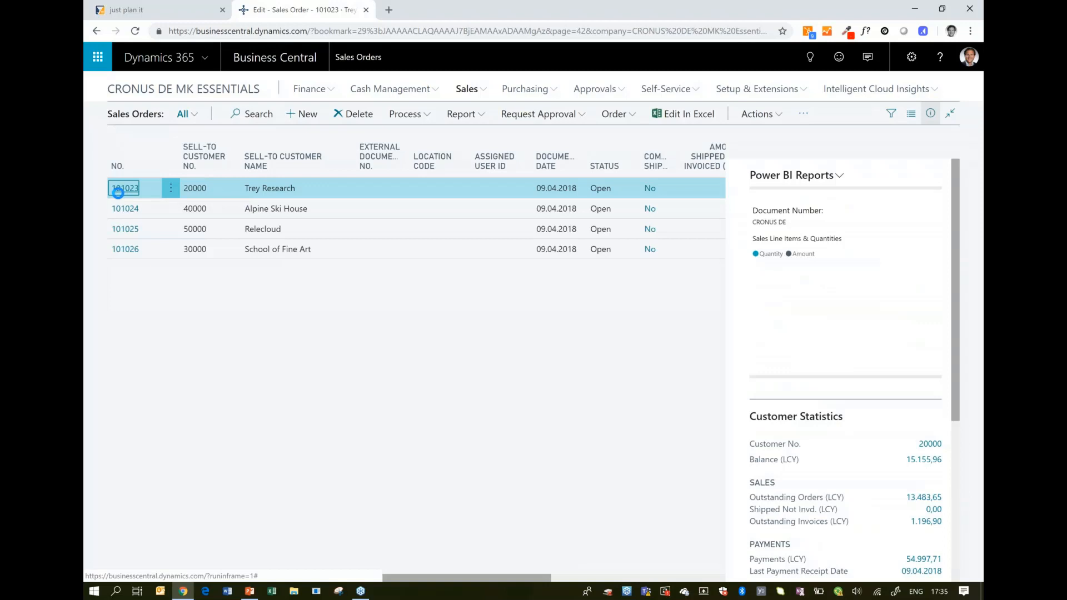
left_click(125, 188)
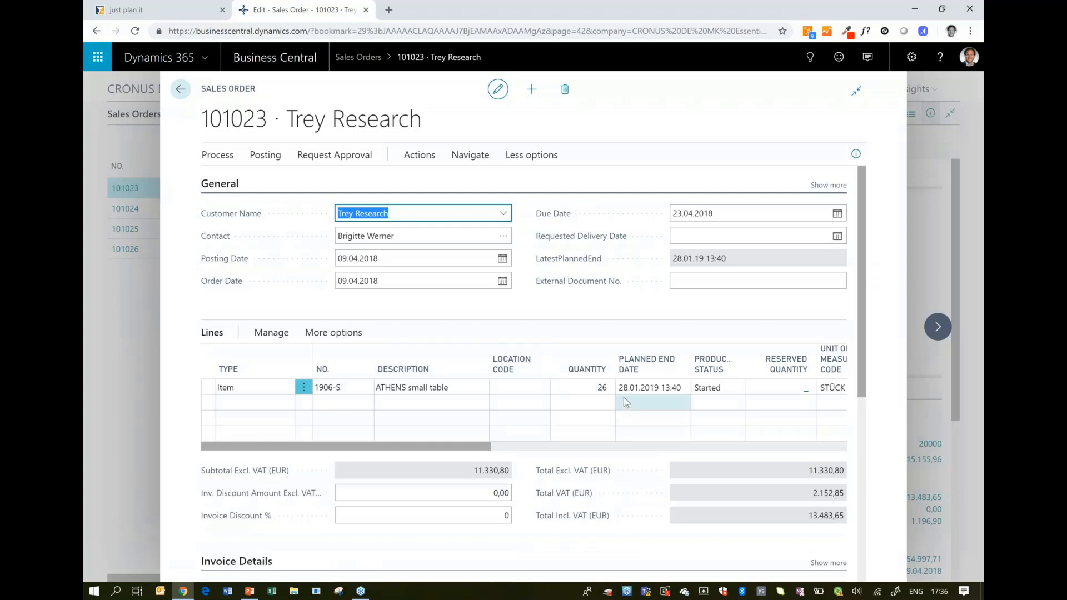
mouse_move(650, 387)
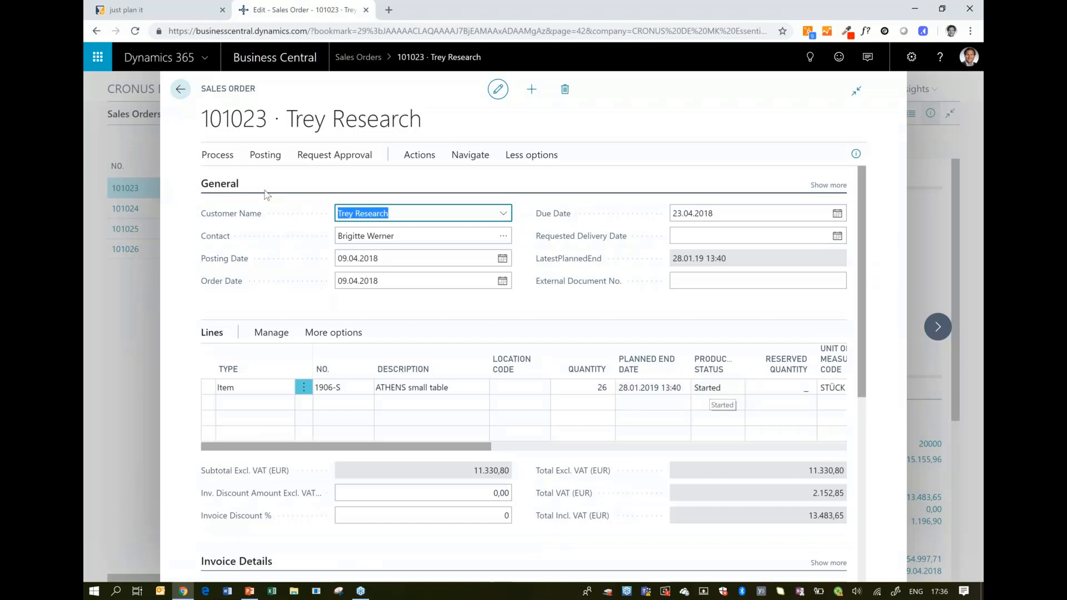
left_click(180, 89)
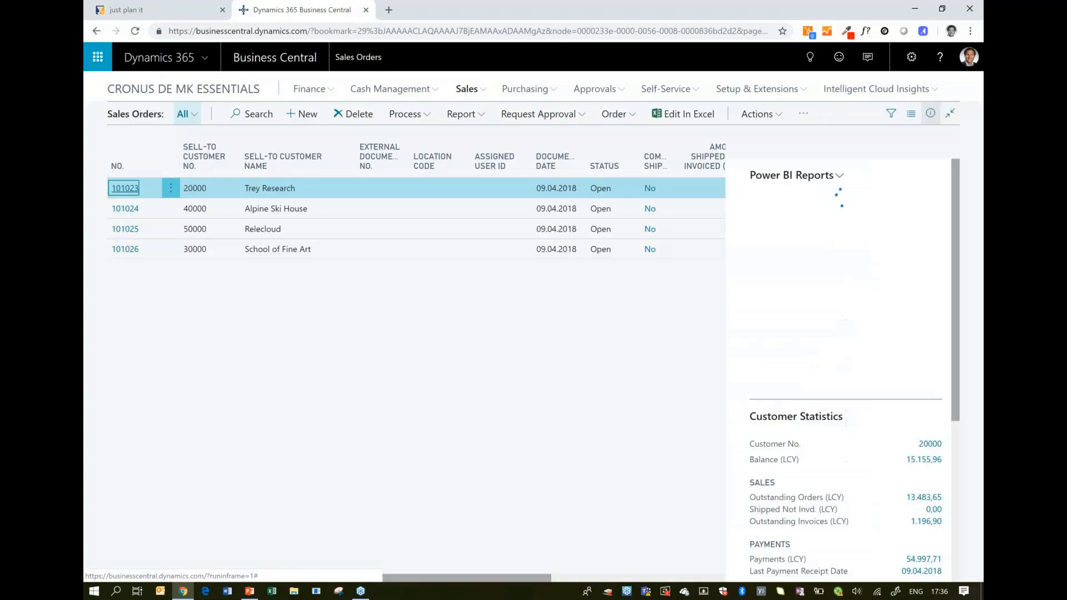